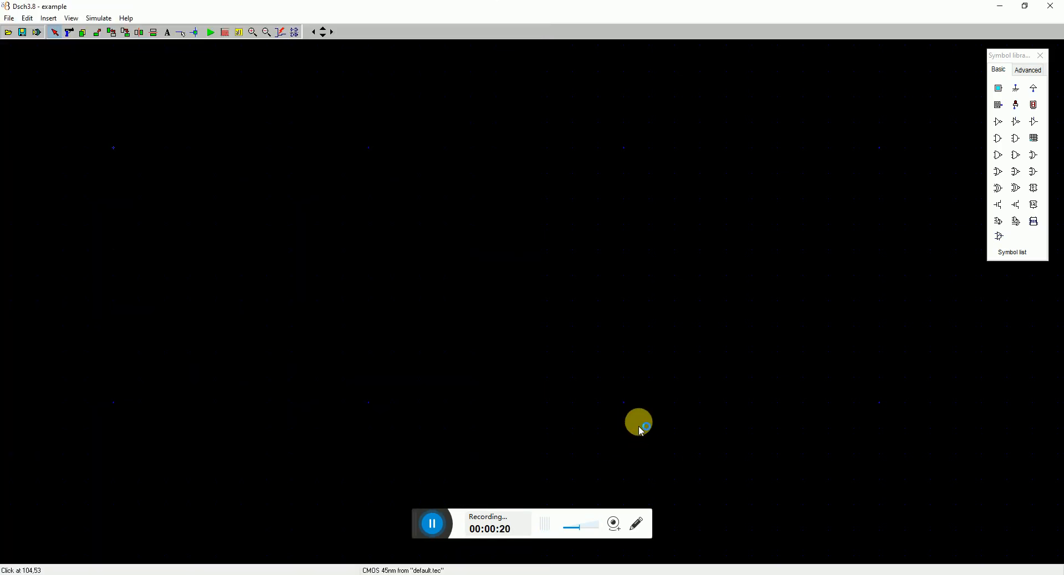
pyautogui.moveTo(645, 434)
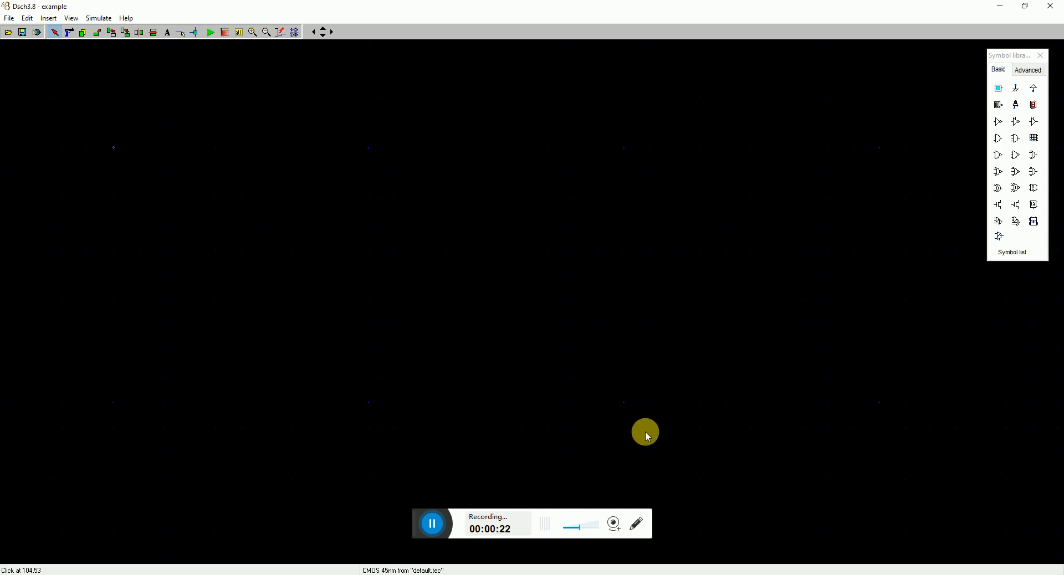
pyautogui.moveTo(637, 426)
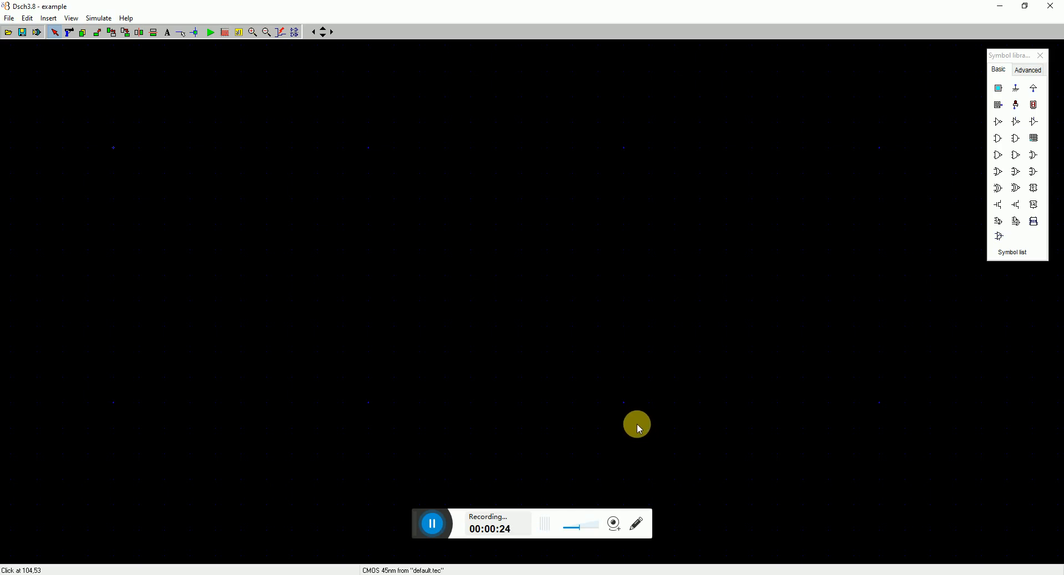
pyautogui.moveTo(604, 337)
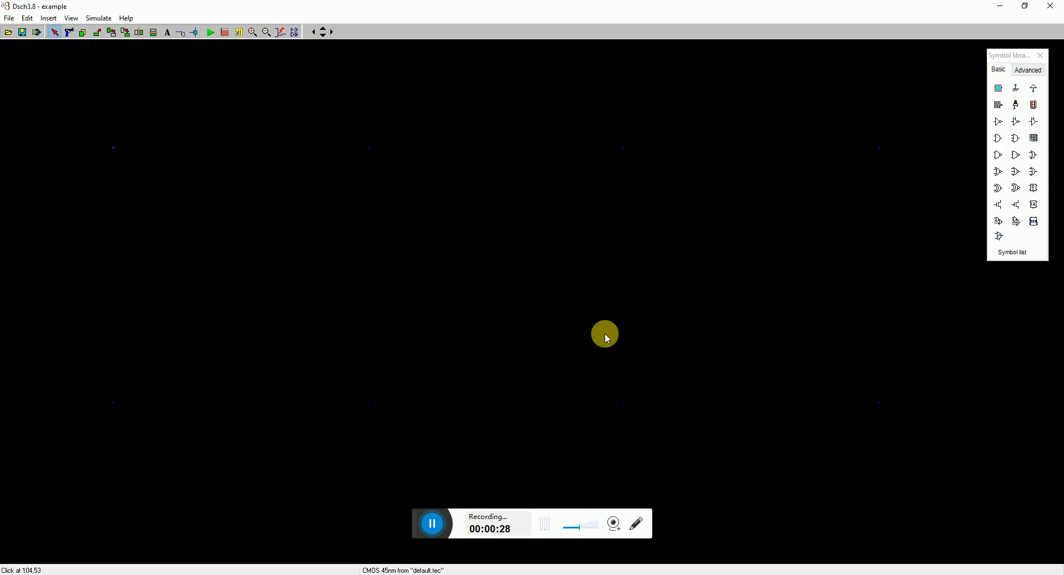
pyautogui.moveTo(605, 353)
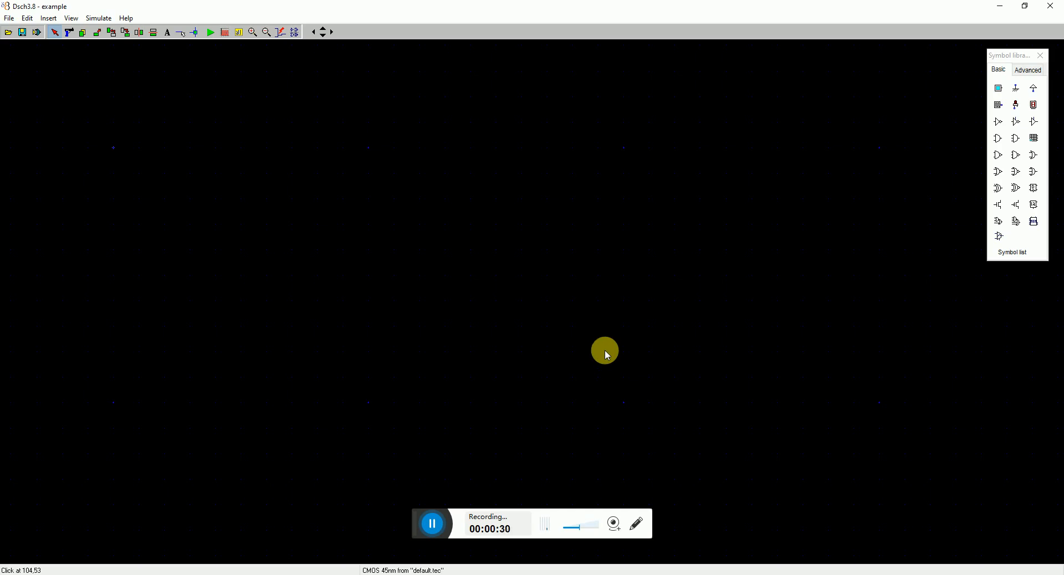
pyautogui.moveTo(496, 184)
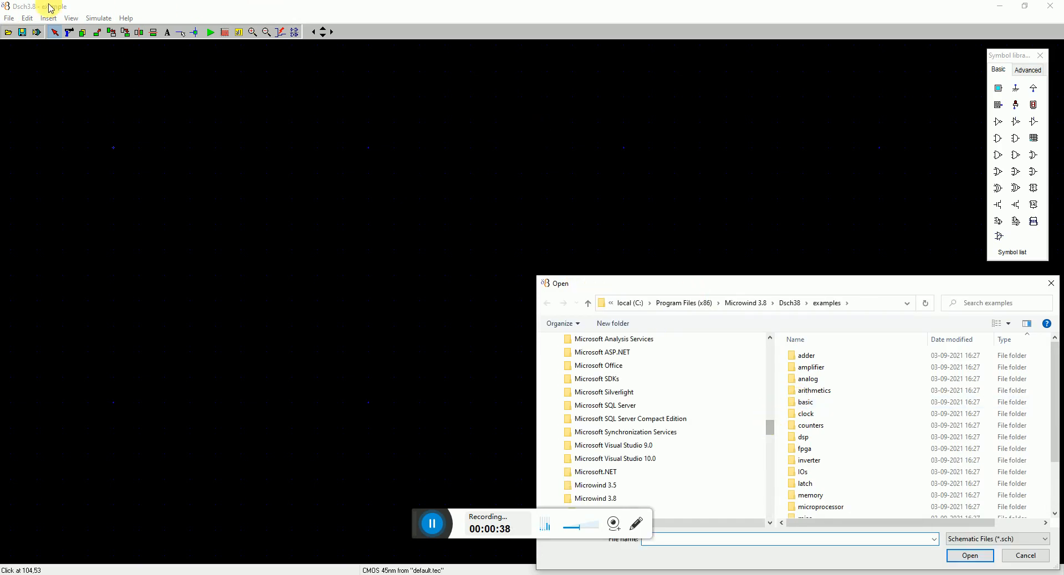
# Browse into Desktop > VTU-Experiments-2021 > Part-A to reach the Exp-1-Inverter schematic.
pyautogui.scroll(3)
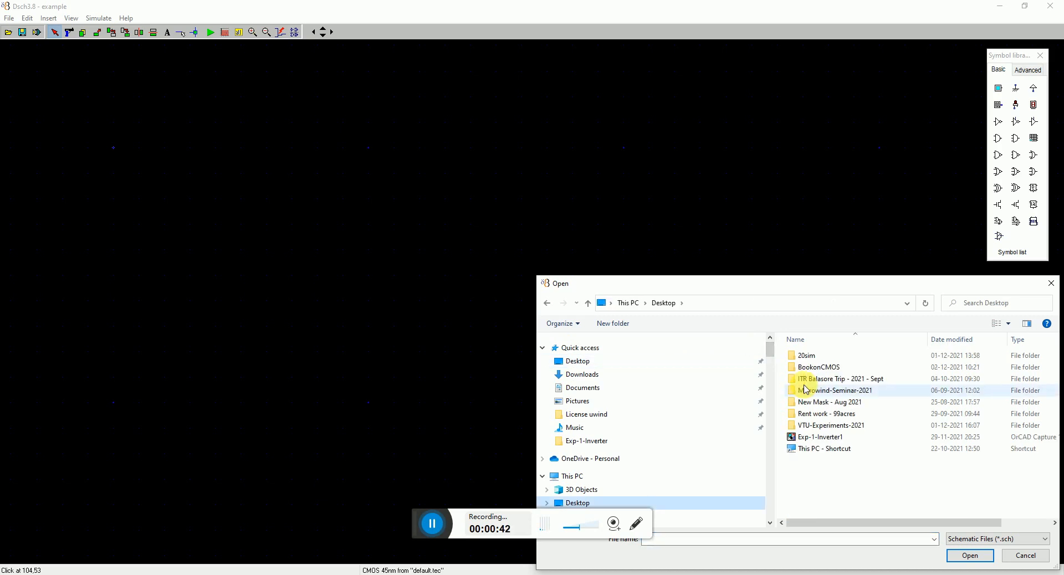
pyautogui.doubleClick(831, 426)
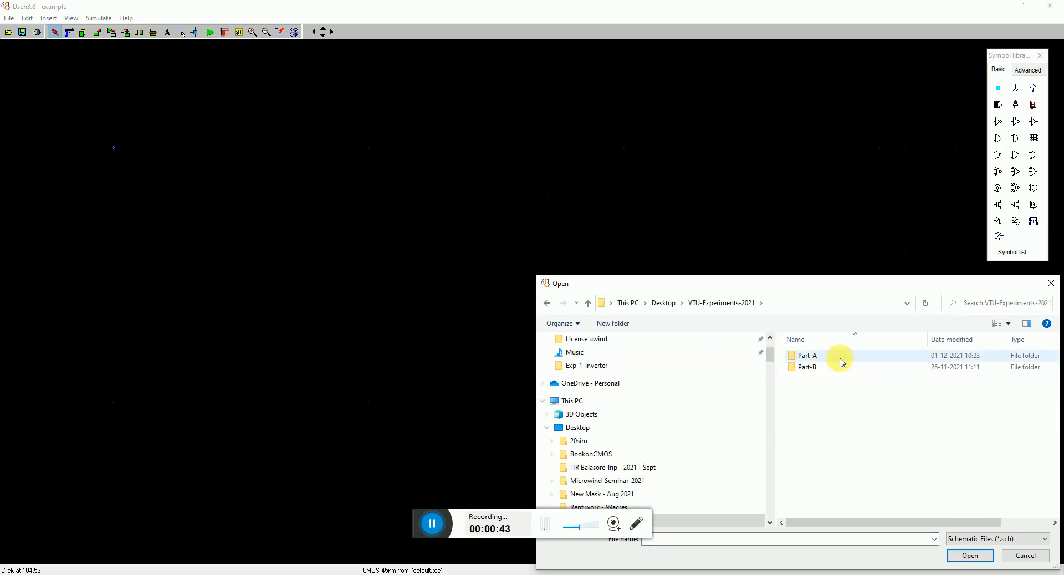
pyautogui.doubleClick(808, 356)
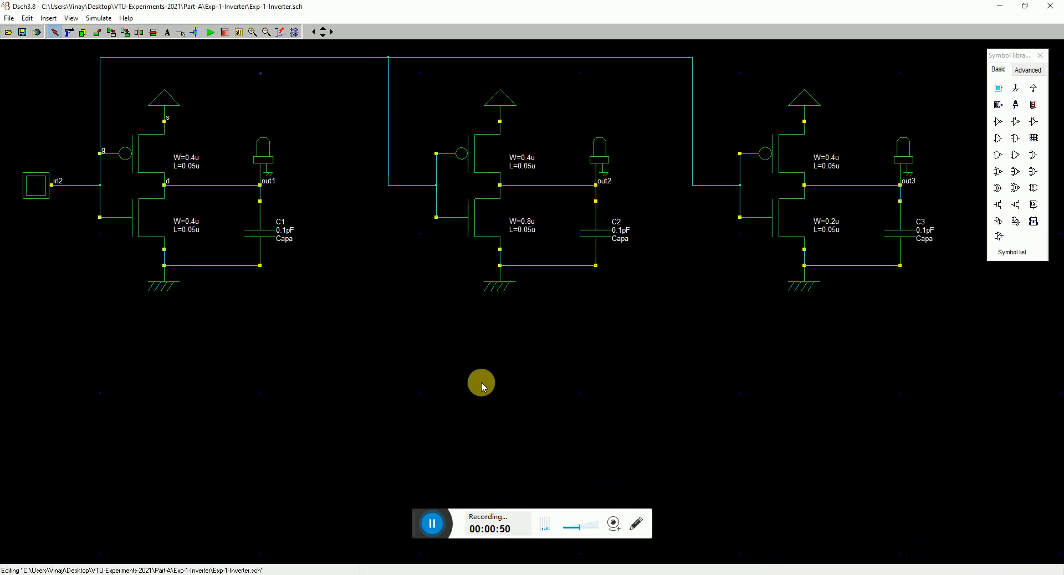
pyautogui.moveTo(513, 325)
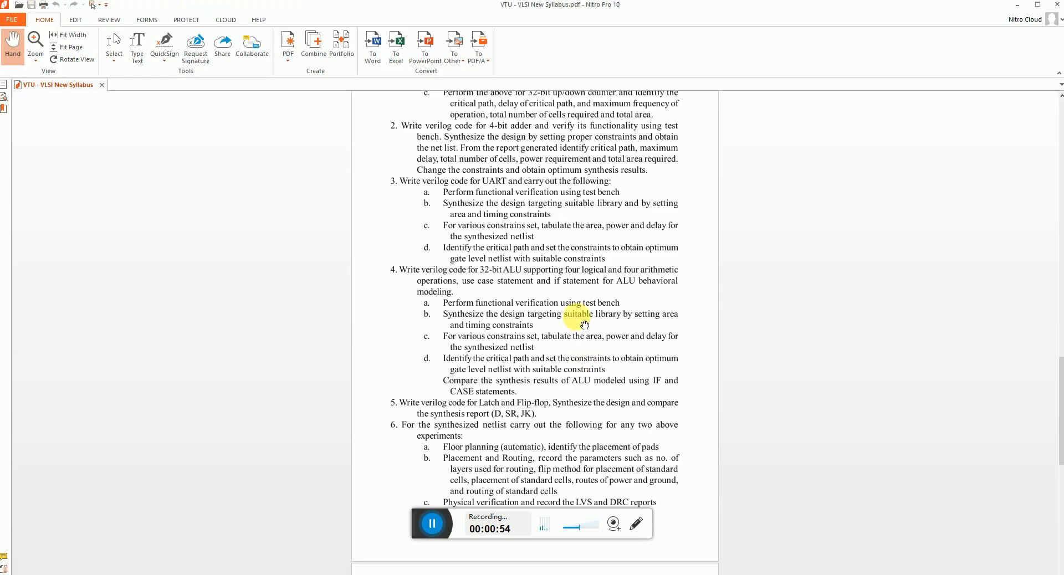
# Scroll the VTU VLSI syllabus PDF up to Part-A experiment 1.a, the CMOS inverter with 0.1pF load.
pyautogui.scroll(3)
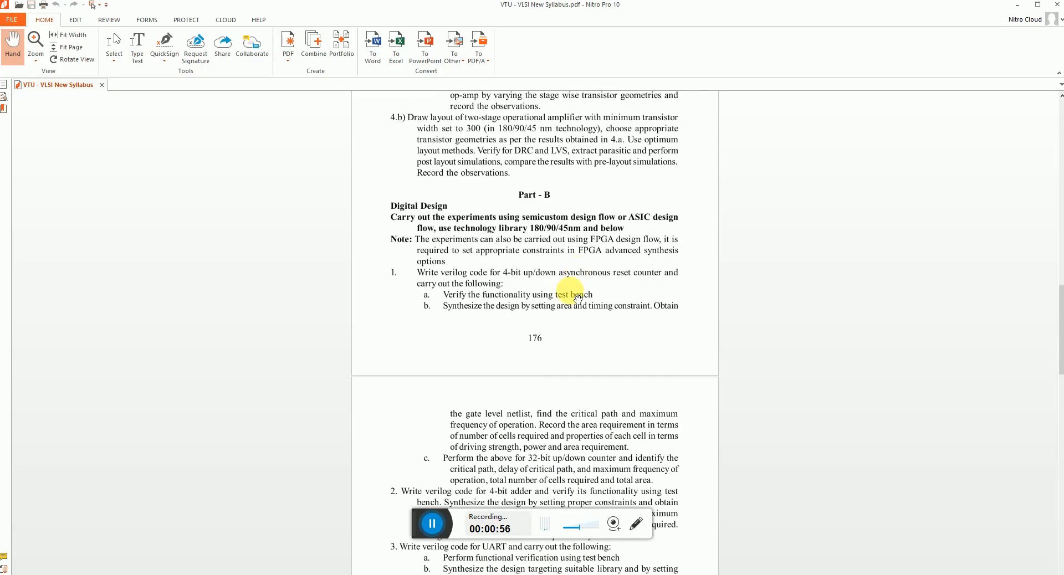
pyautogui.scroll(3)
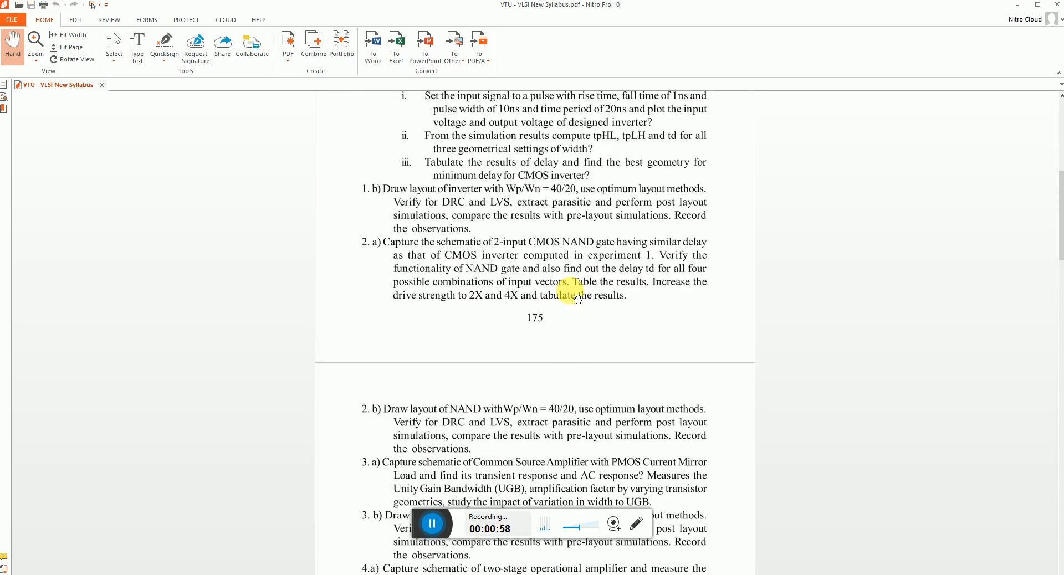
pyautogui.scroll(3)
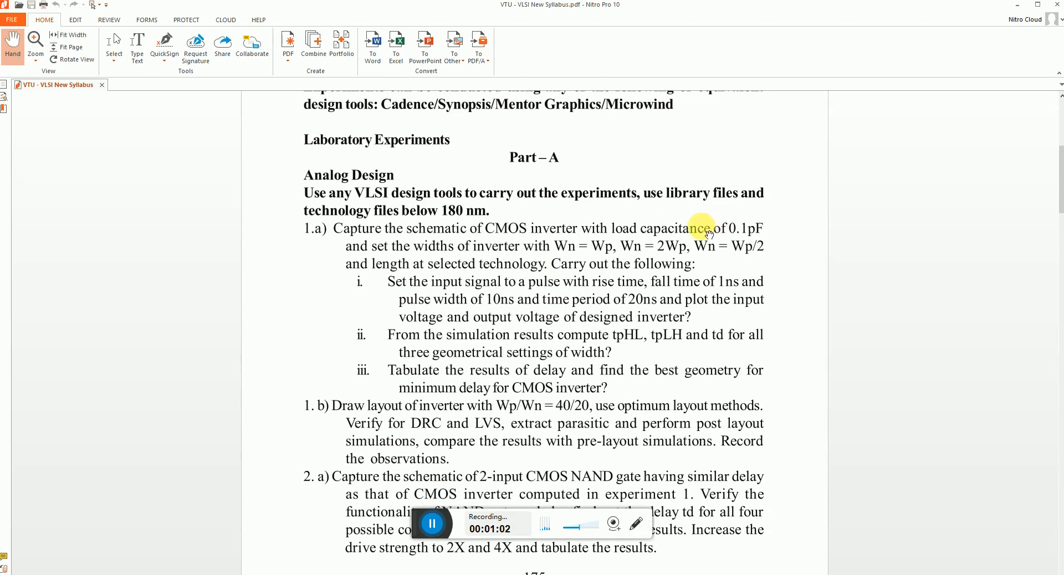
pyautogui.moveTo(467, 213)
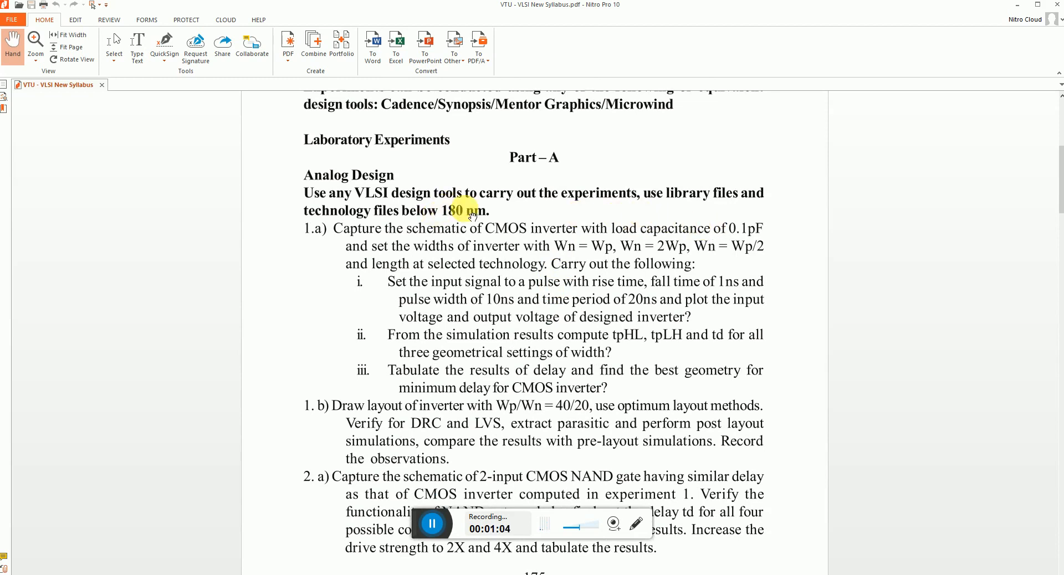
pyautogui.moveTo(632, 224)
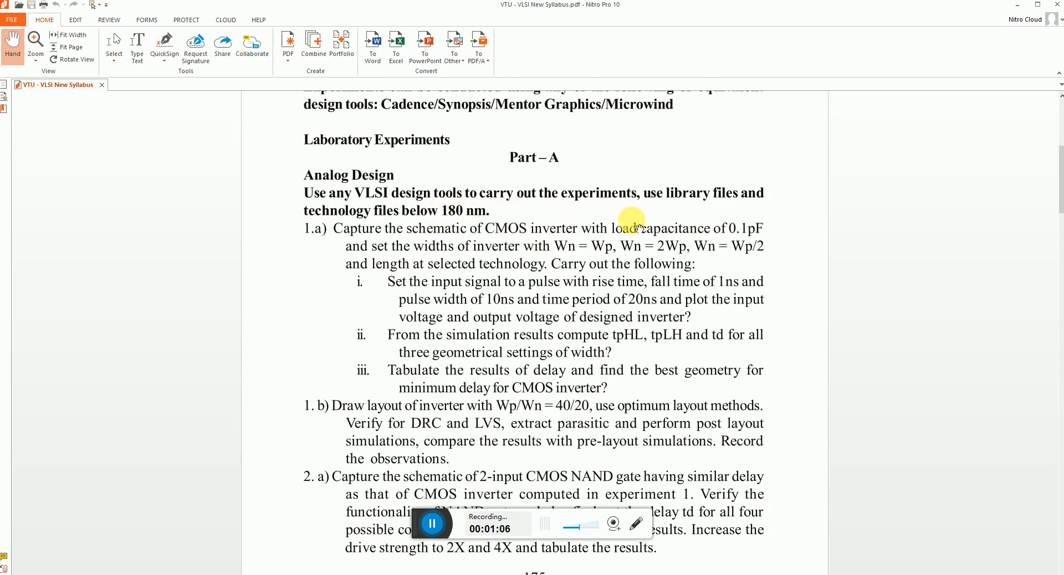
pyautogui.moveTo(658, 258)
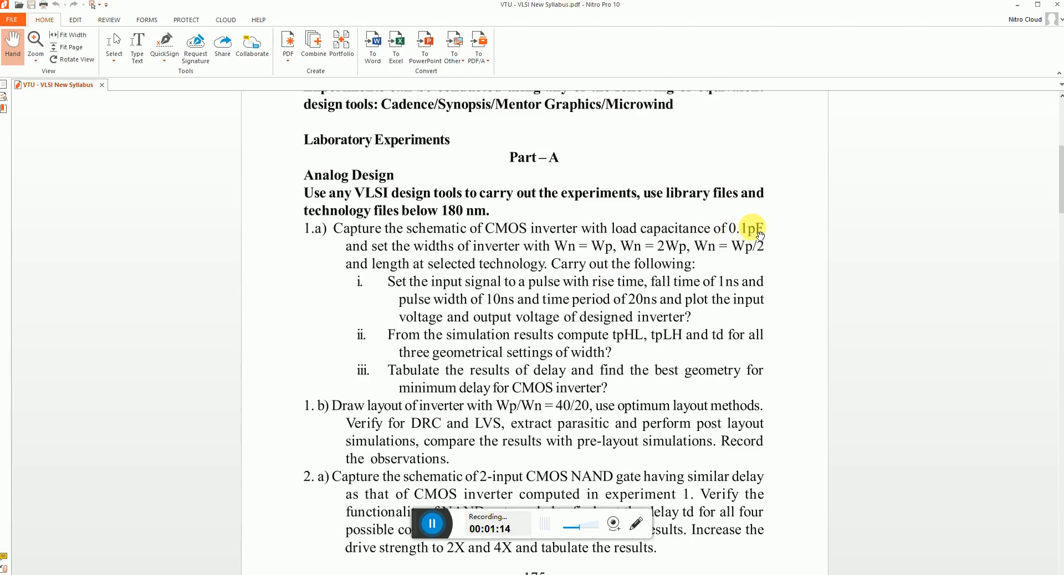
pyautogui.moveTo(501, 256)
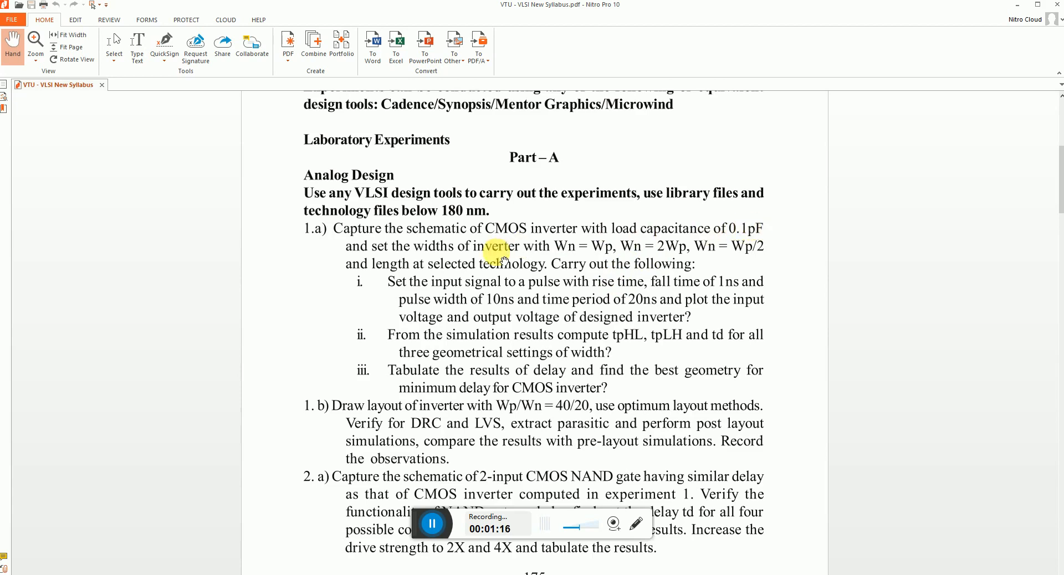
pyautogui.click(430, 523)
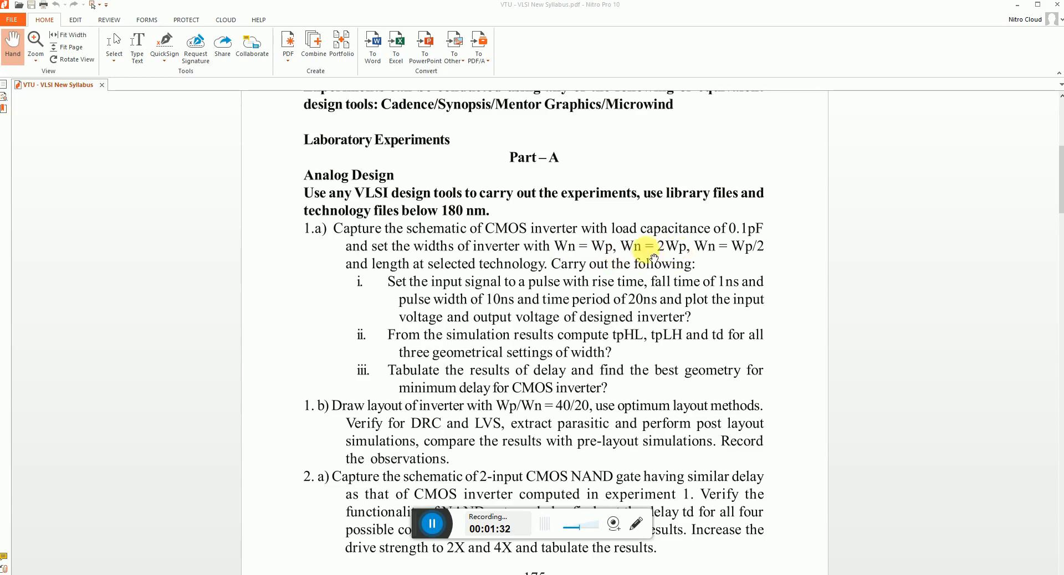
pyautogui.moveTo(749, 258)
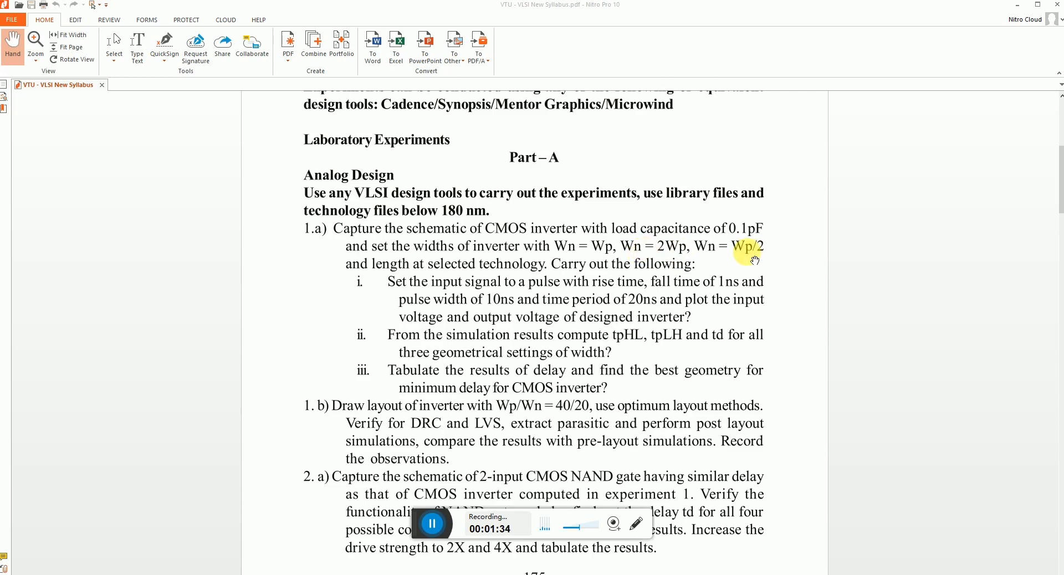
pyautogui.moveTo(658, 290)
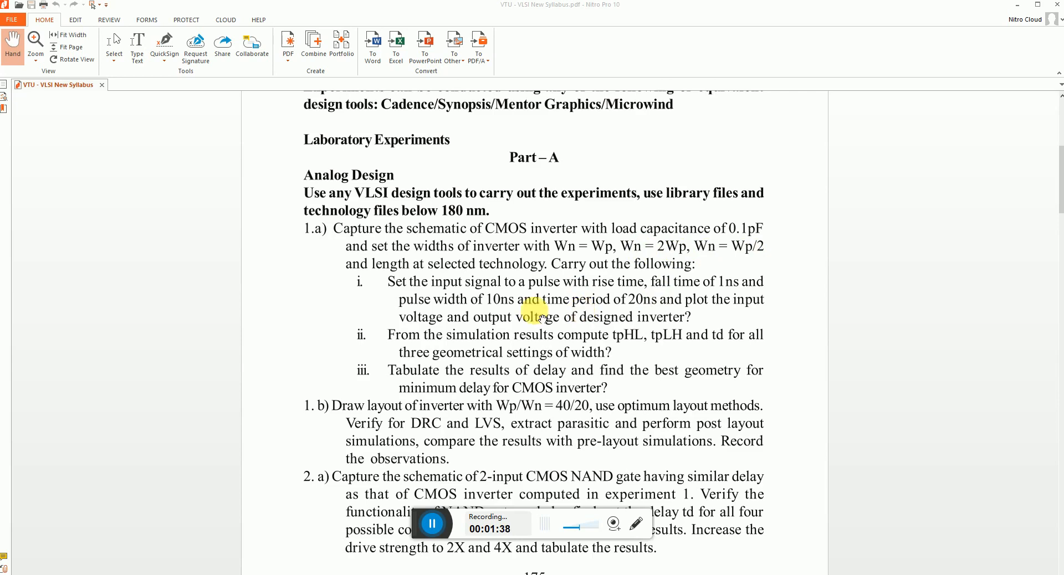
pyautogui.moveTo(710, 287)
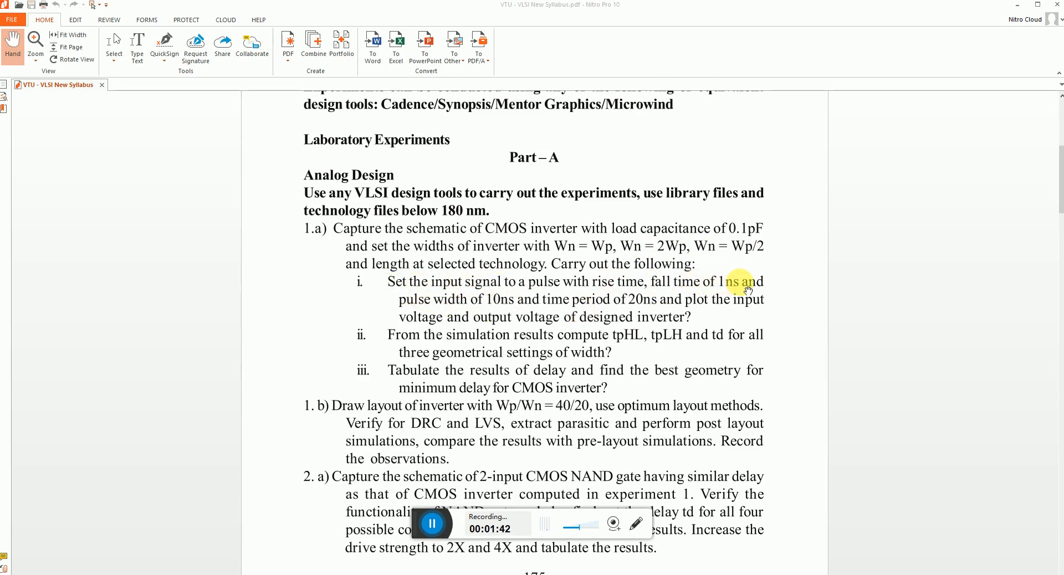
pyautogui.moveTo(776, 292)
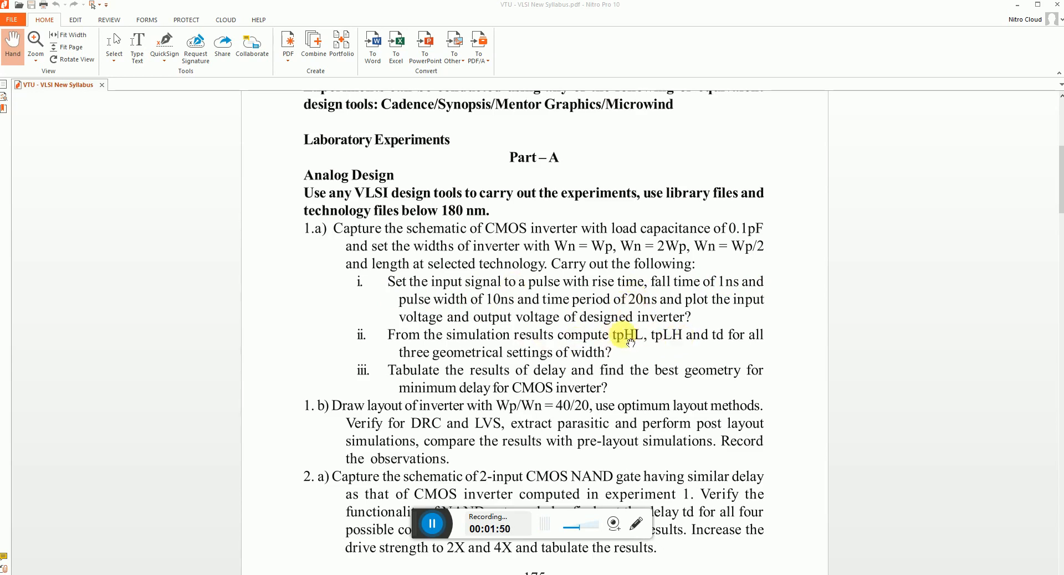
pyautogui.moveTo(722, 346)
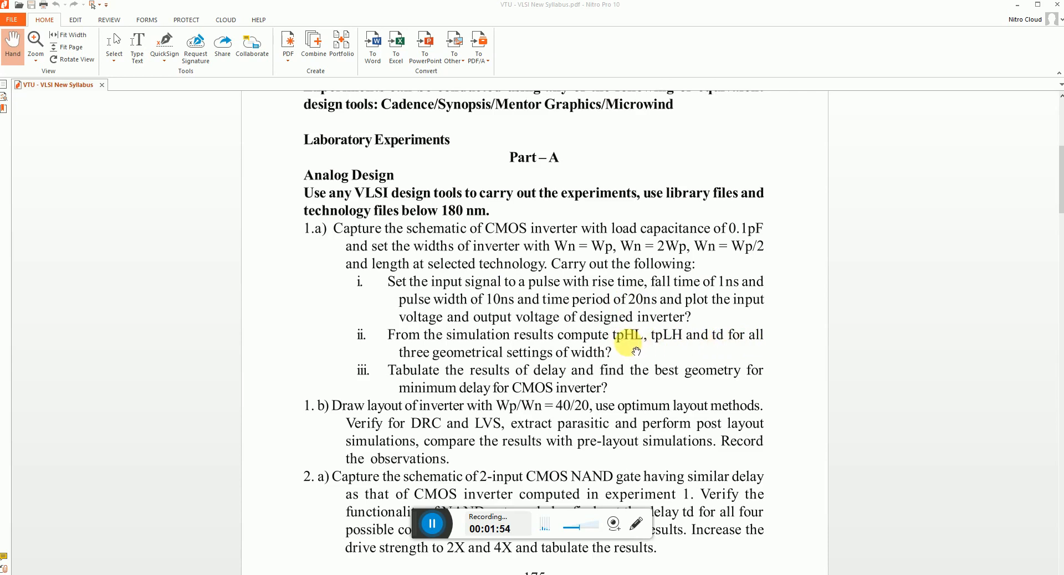
pyautogui.moveTo(665, 357)
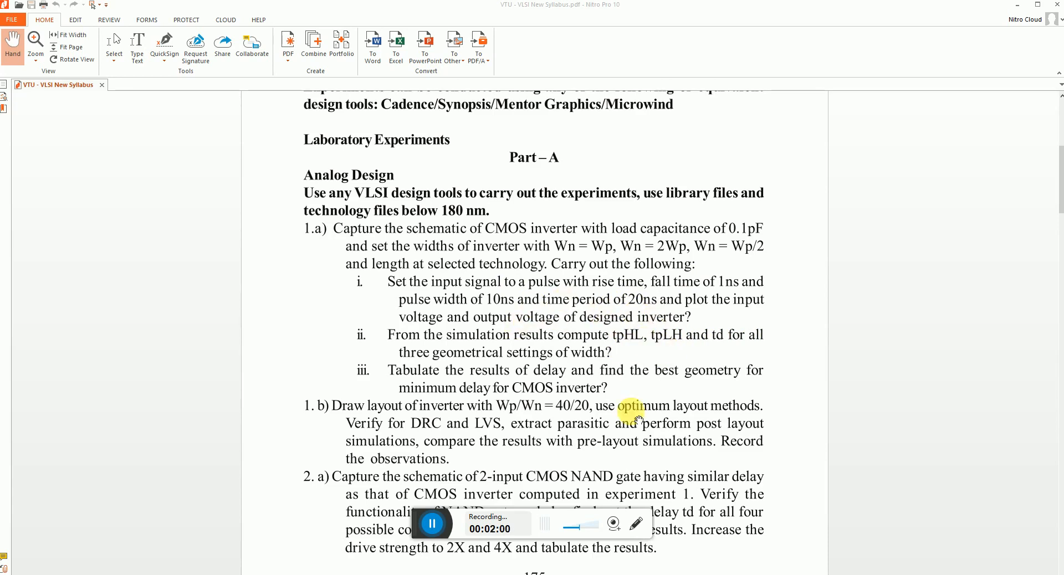
pyautogui.moveTo(715, 556)
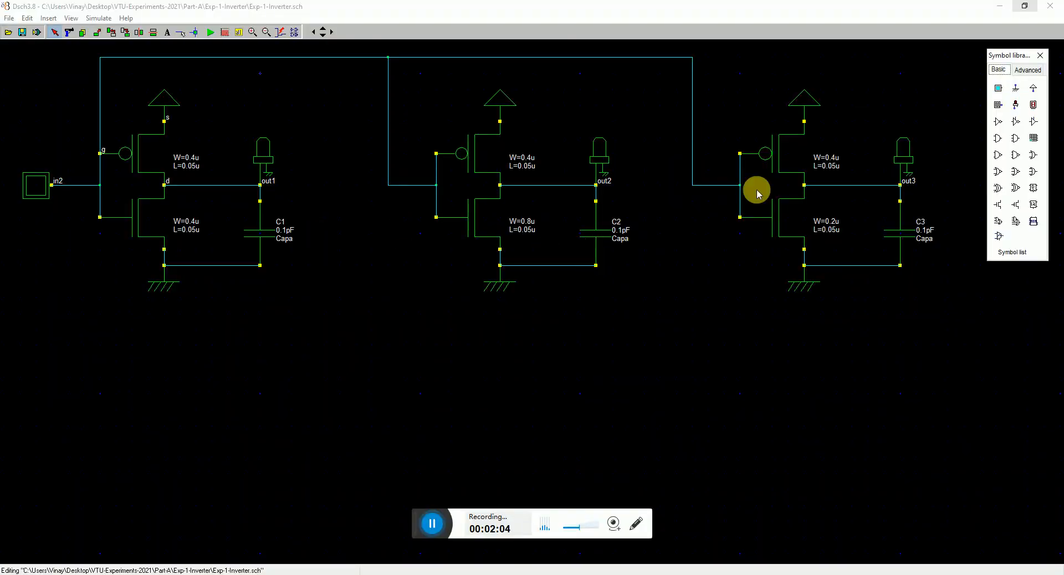
pyautogui.moveTo(585, 186)
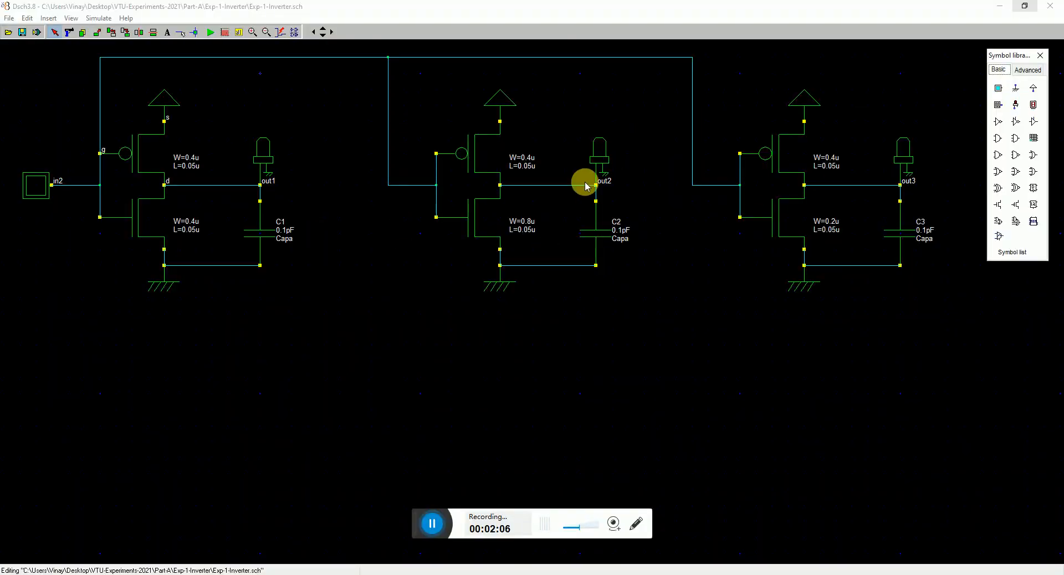
pyautogui.moveTo(591, 227)
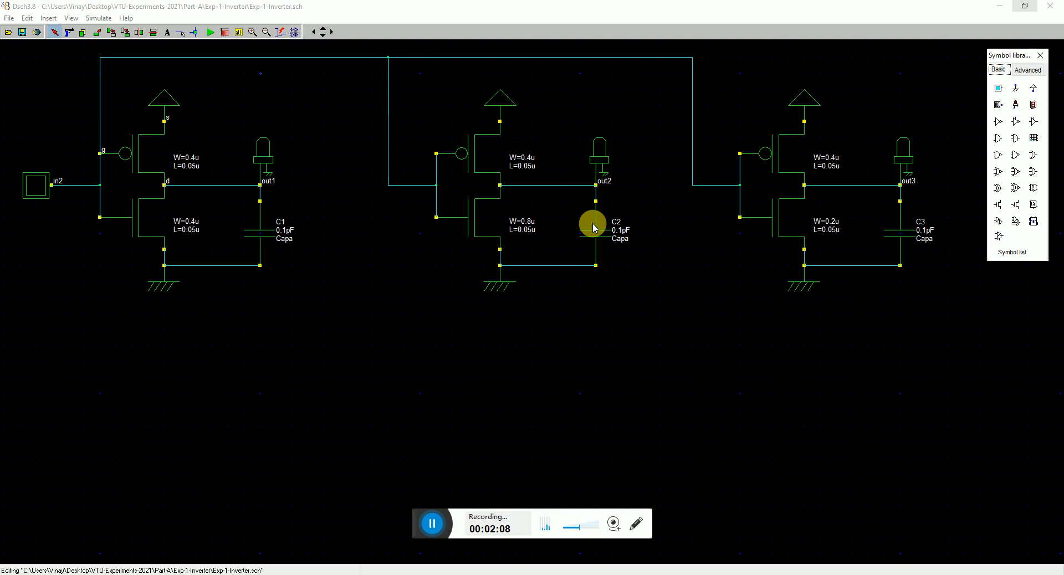
pyautogui.moveTo(531, 277)
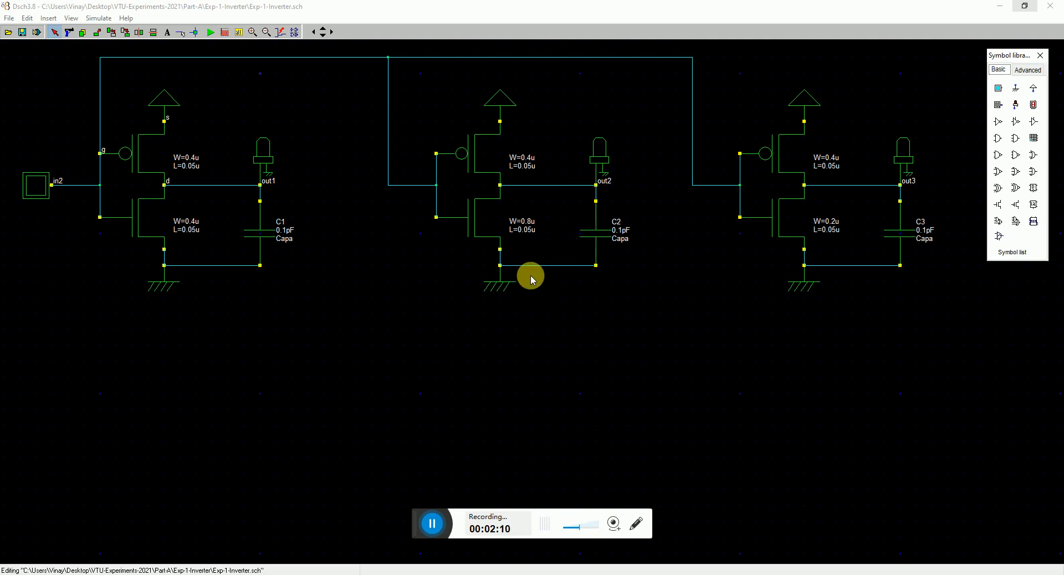
pyautogui.moveTo(182, 185)
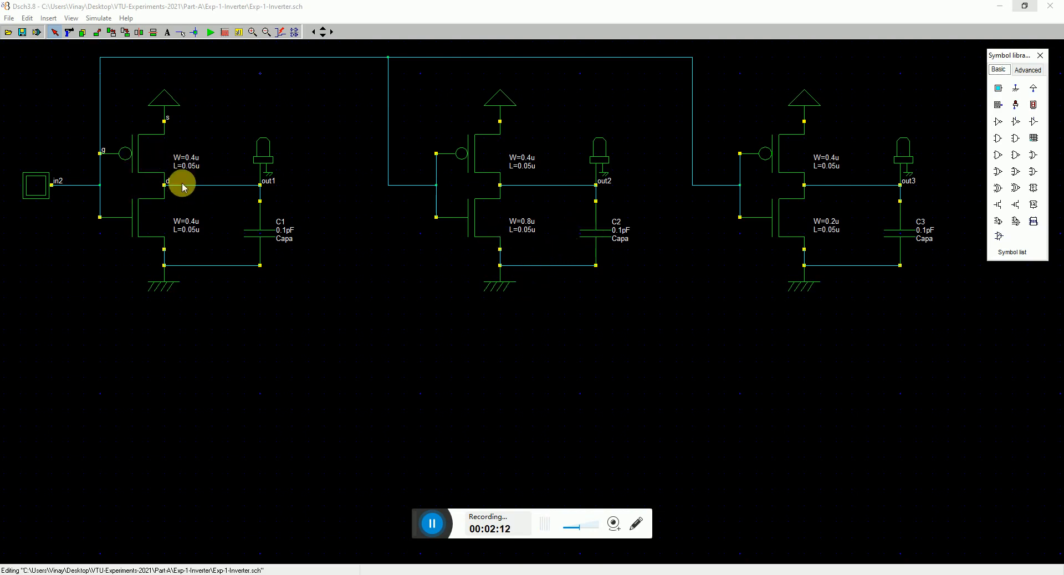
pyautogui.moveTo(181, 160)
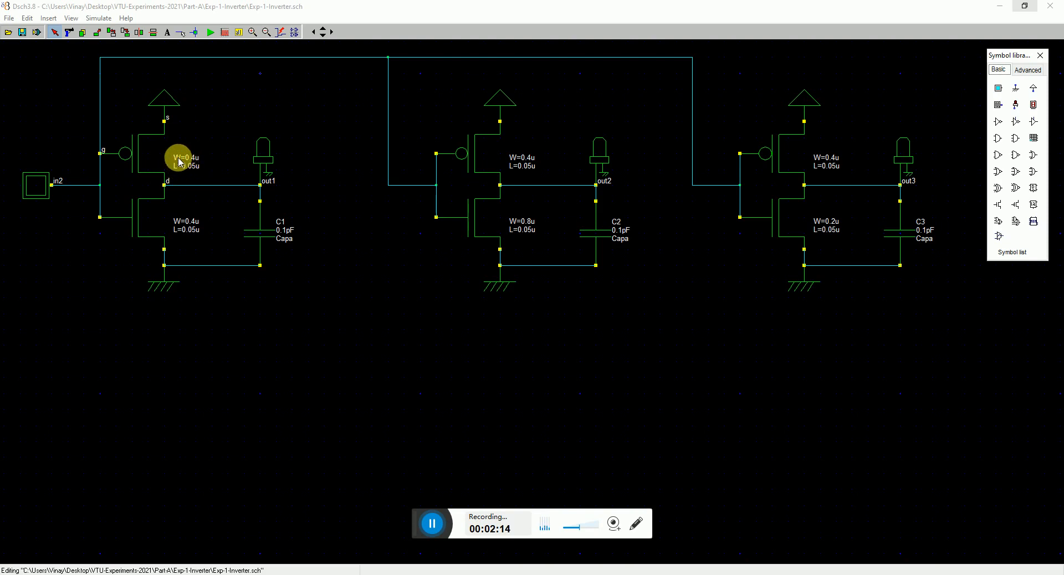
pyautogui.moveTo(198, 159)
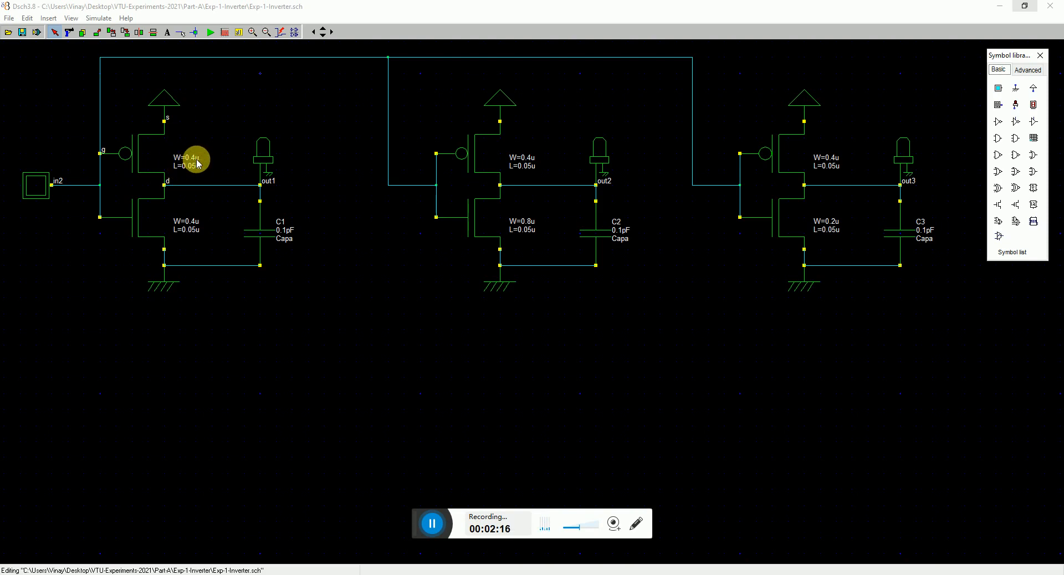
pyautogui.moveTo(182, 224)
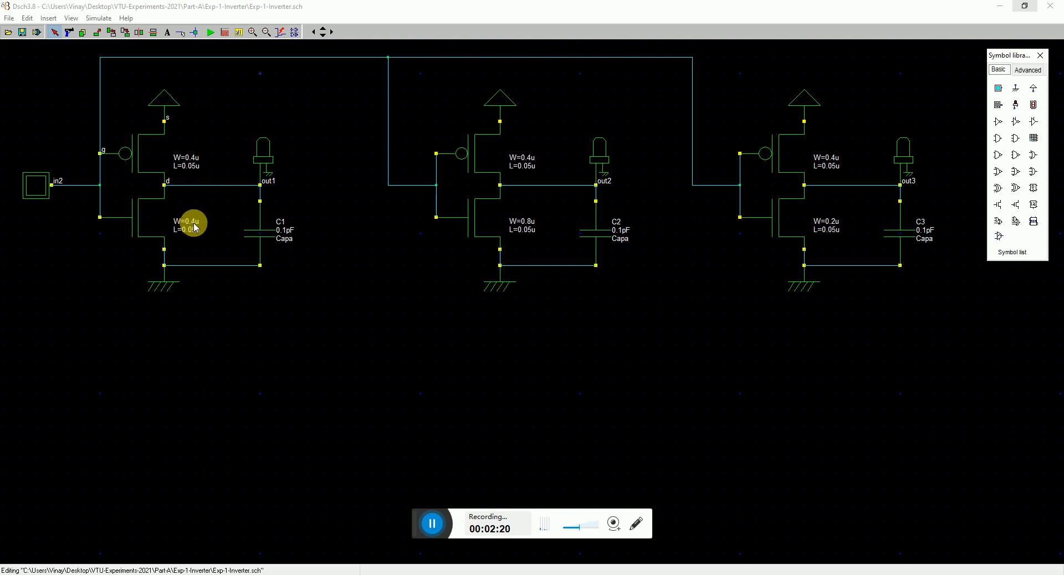
pyautogui.moveTo(180, 221)
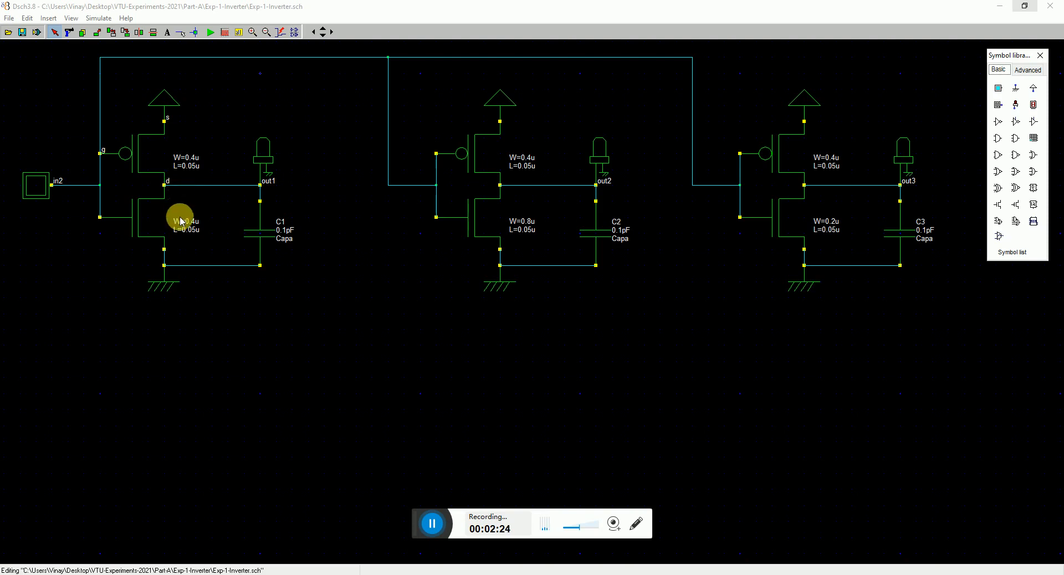
pyautogui.moveTo(522, 161)
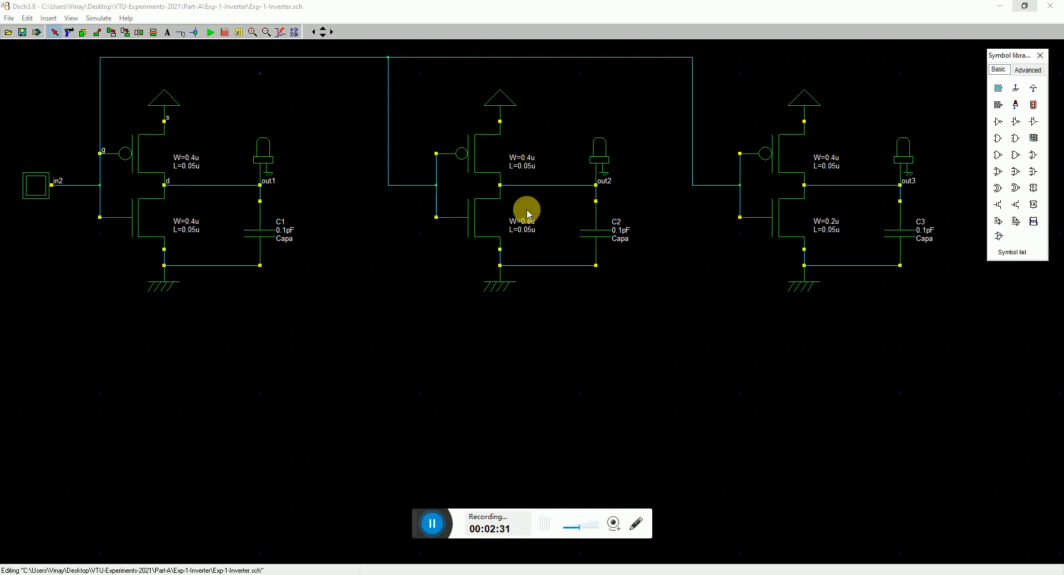
pyautogui.moveTo(528, 226)
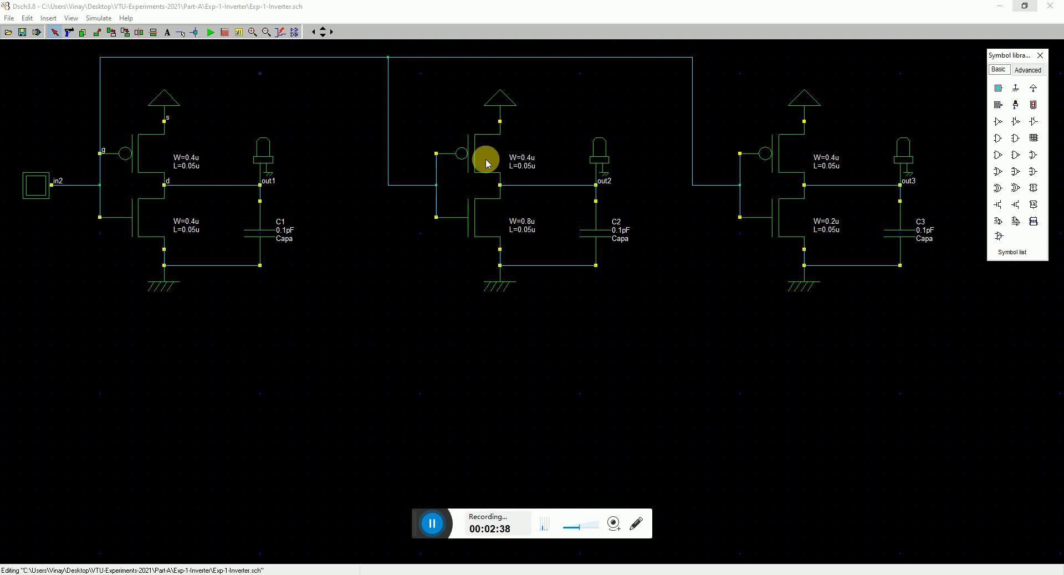
pyautogui.moveTo(467, 224)
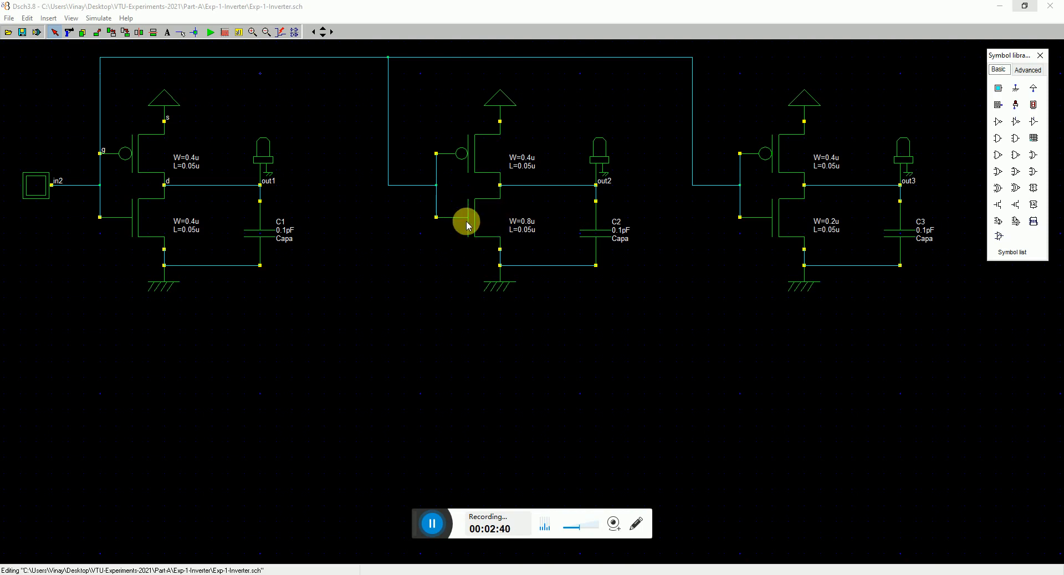
pyautogui.moveTo(492, 217)
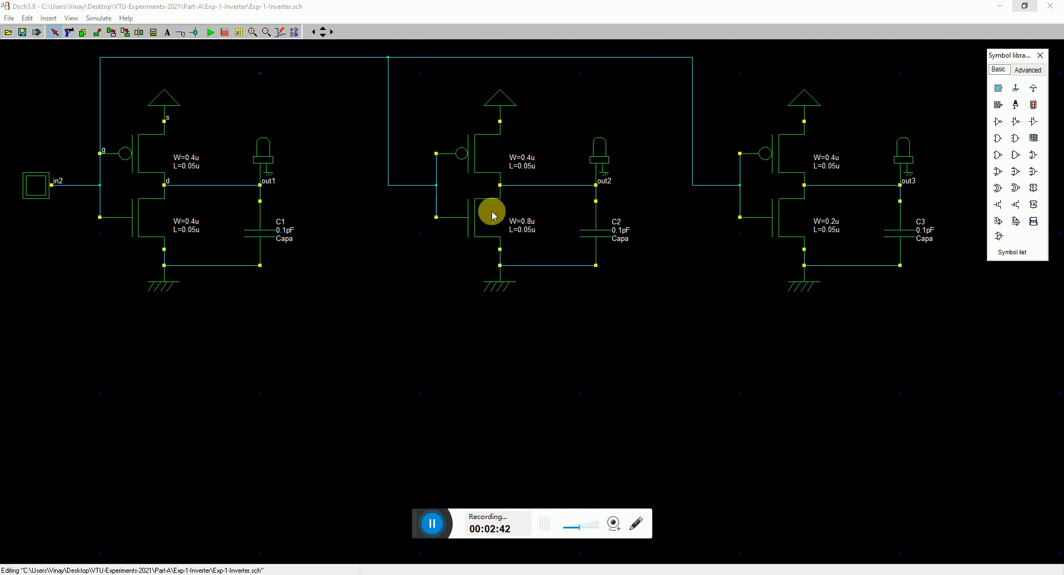
pyautogui.moveTo(799, 216)
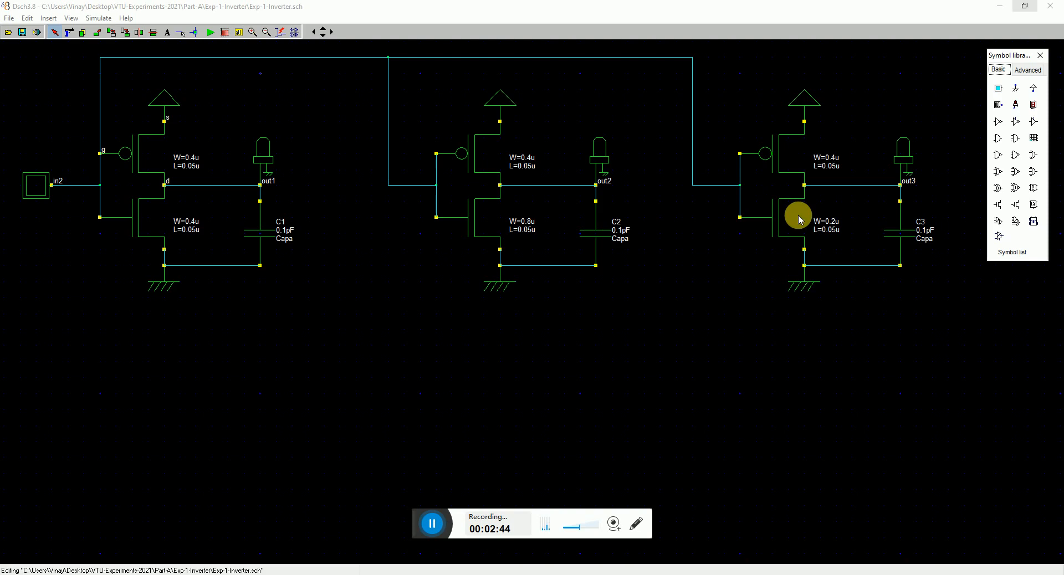
pyautogui.moveTo(820, 239)
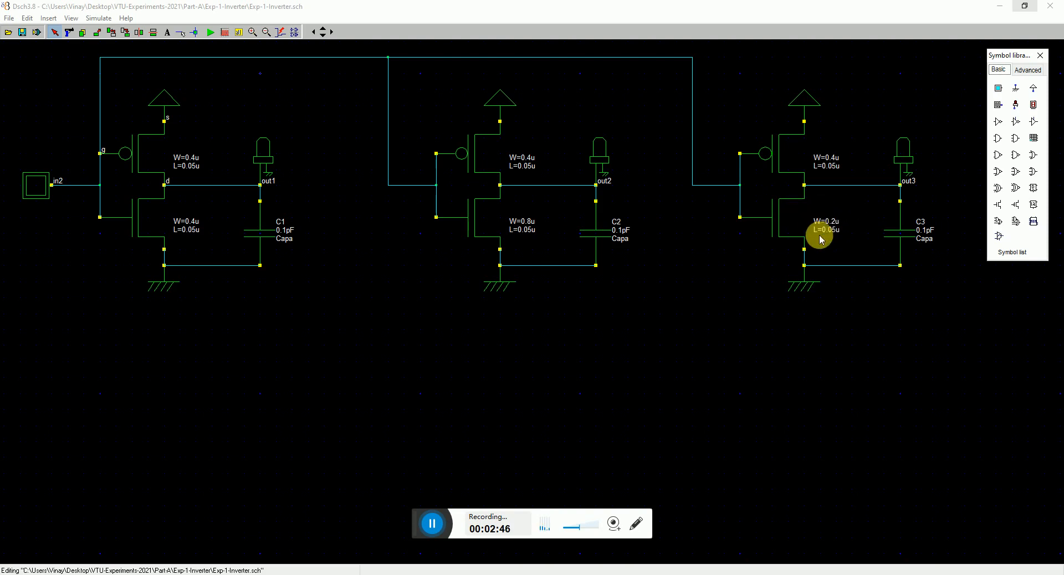
pyautogui.moveTo(821, 235)
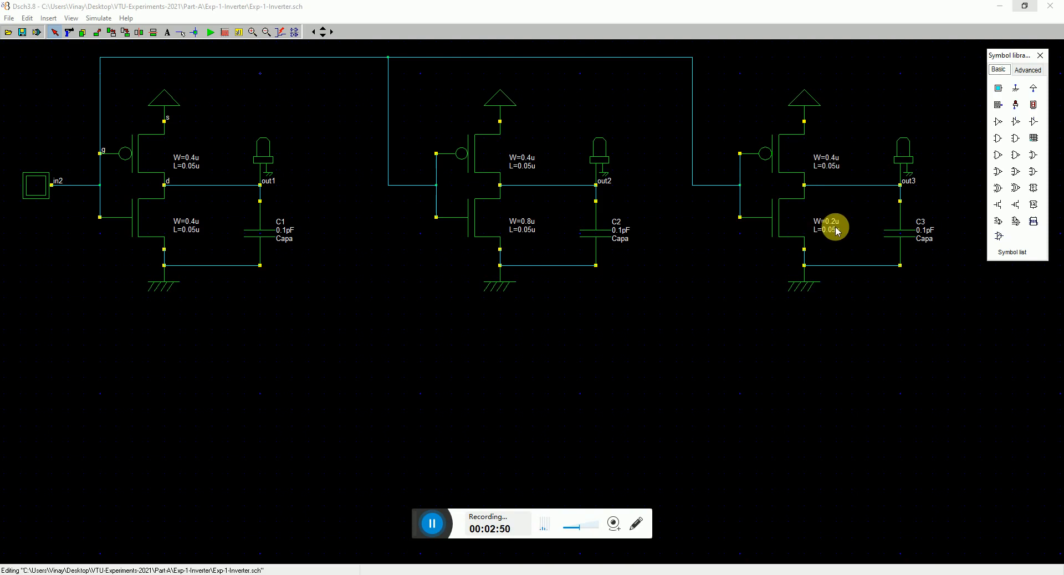
pyautogui.moveTo(821, 218)
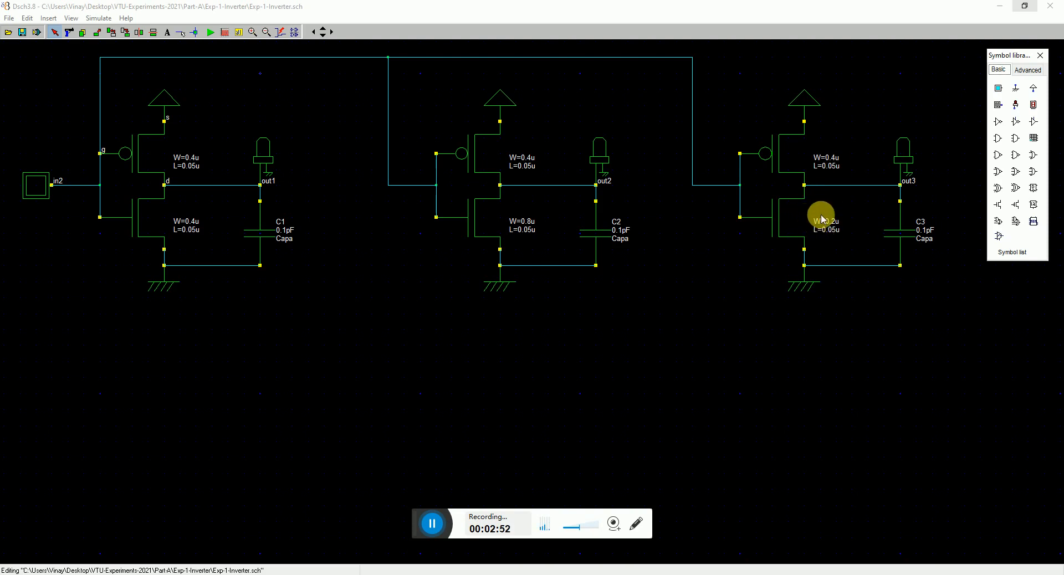
pyautogui.moveTo(799, 162)
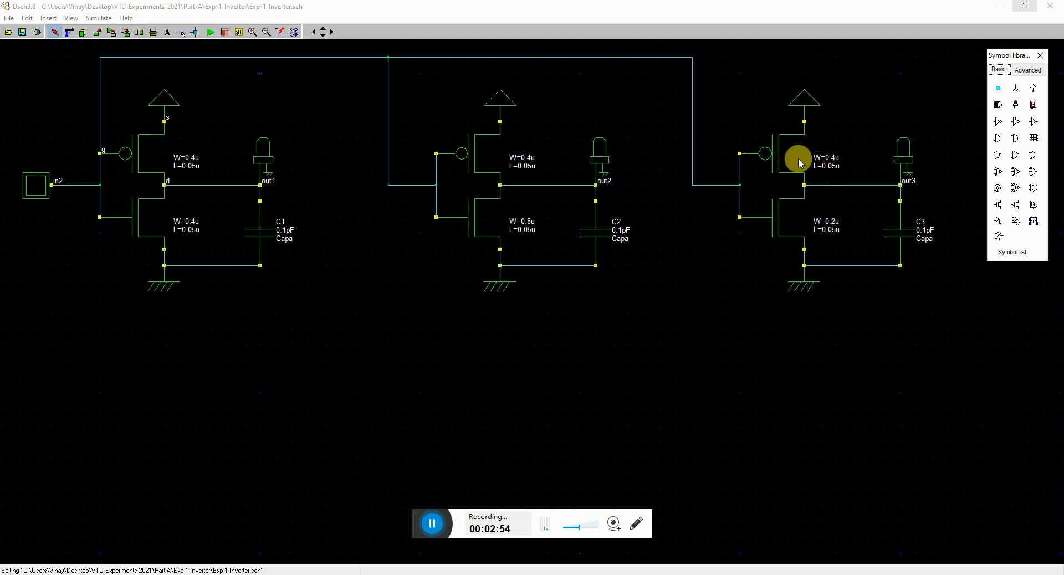
pyautogui.moveTo(784, 179)
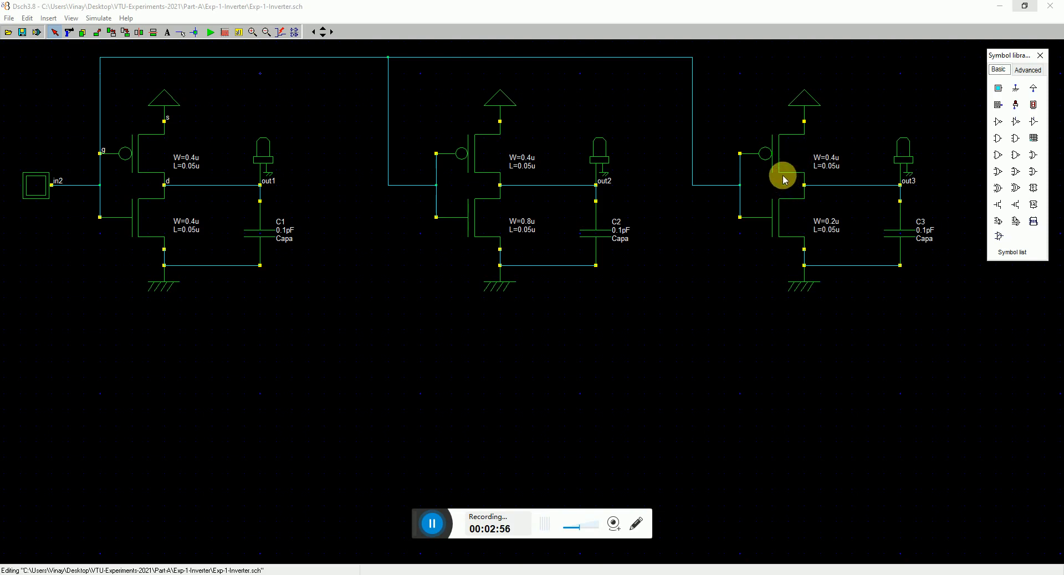
pyautogui.moveTo(926, 227)
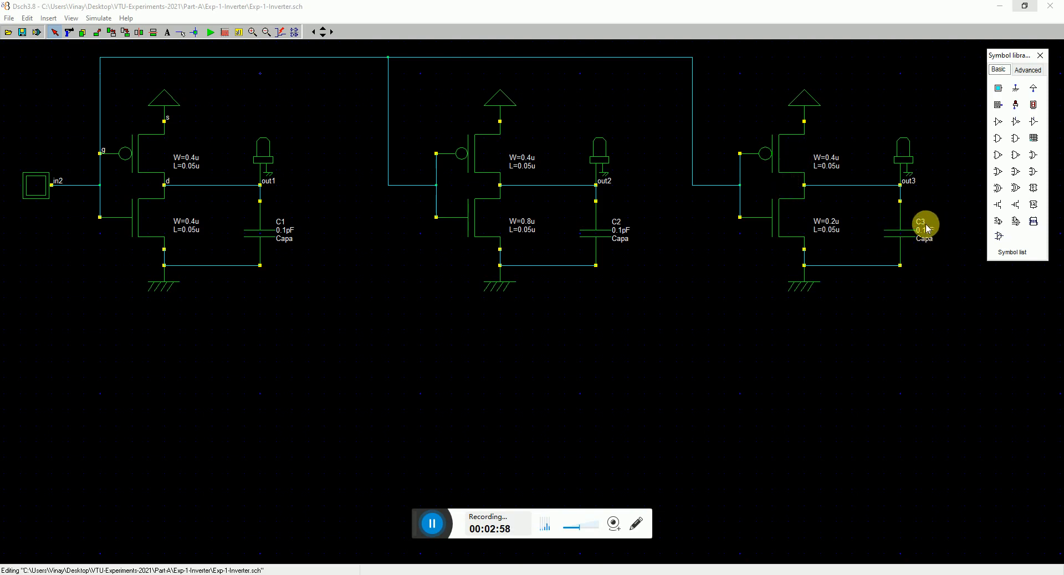
pyautogui.moveTo(920, 233)
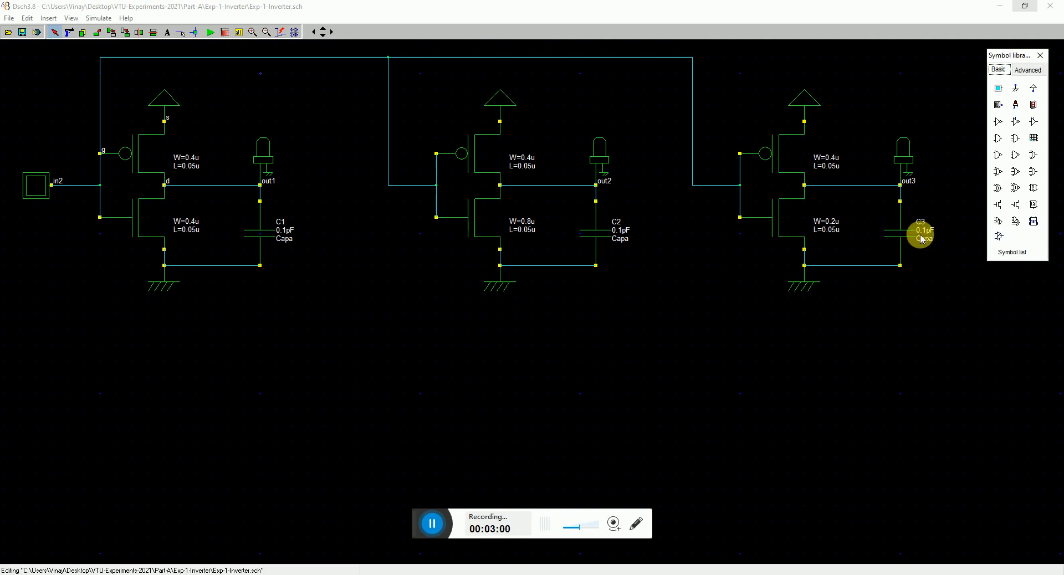
pyautogui.moveTo(101, 230)
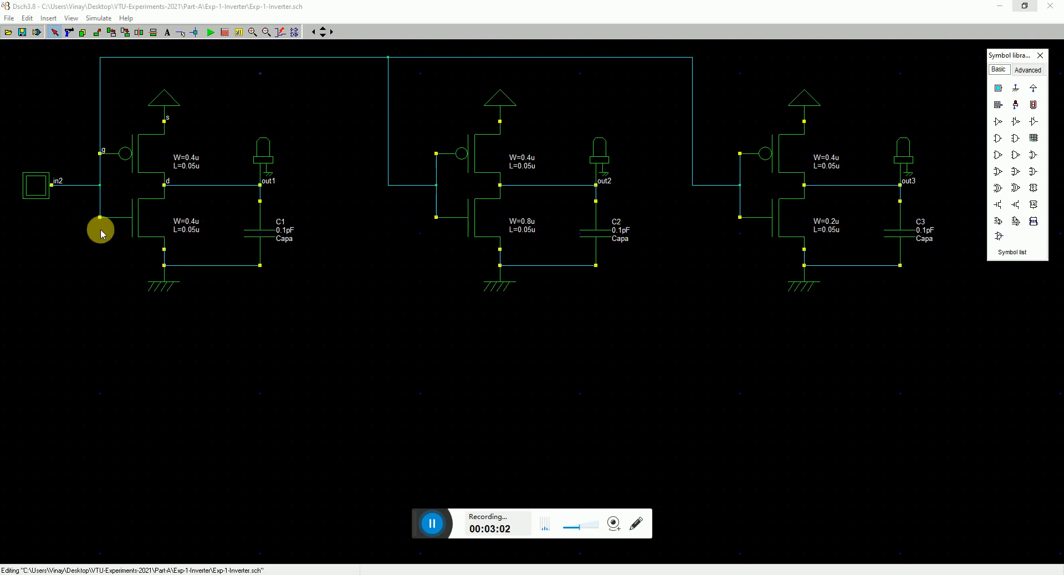
pyautogui.moveTo(32, 198)
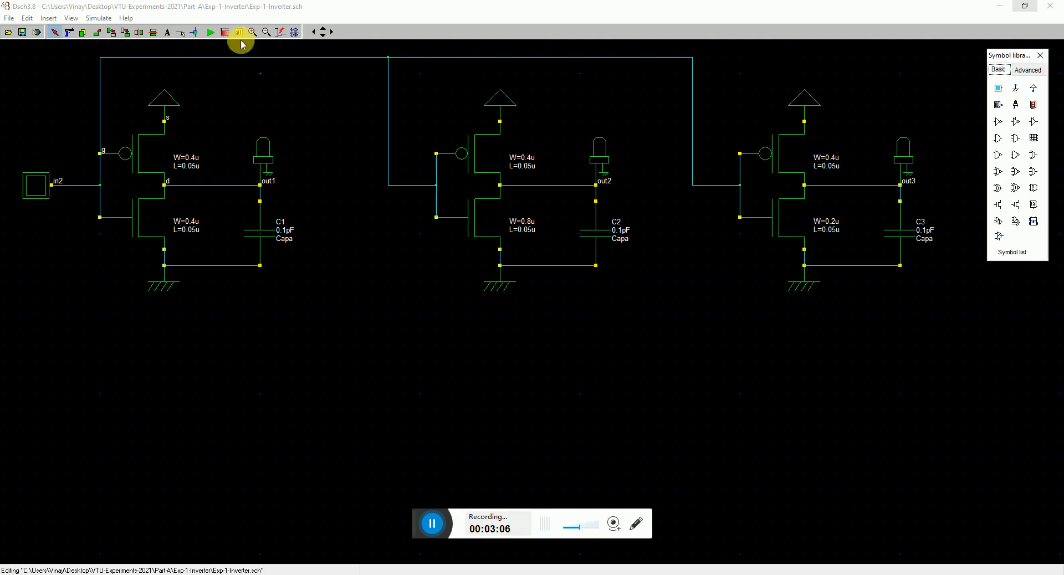
pyautogui.moveTo(276, 19)
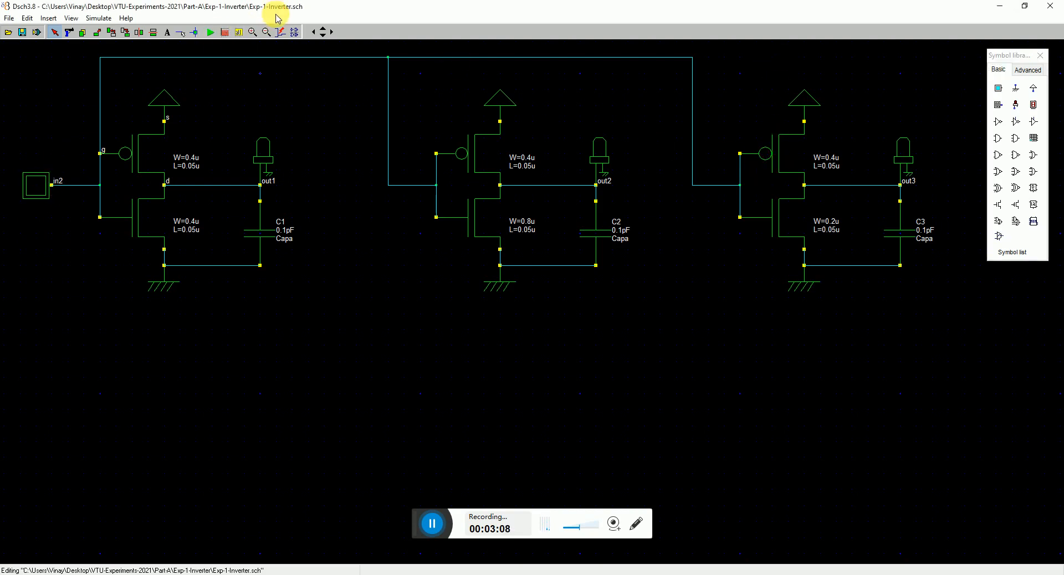
pyautogui.click(210, 32)
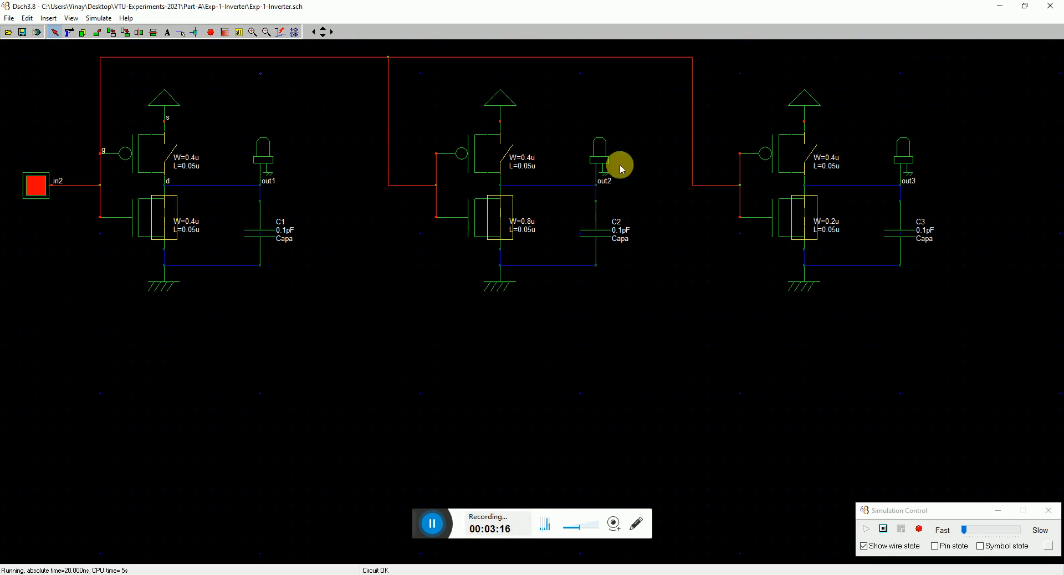
pyautogui.moveTo(35, 179)
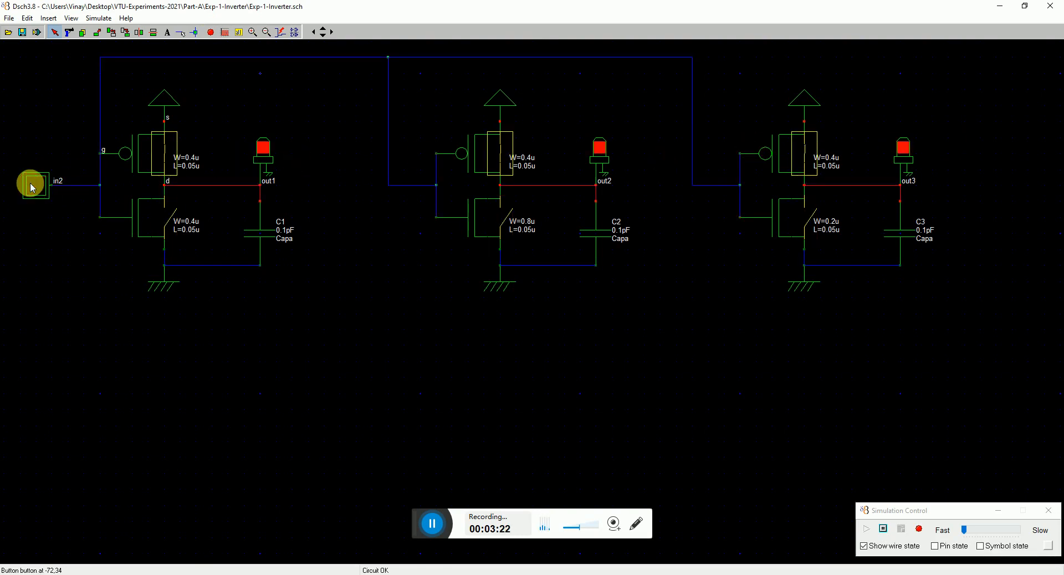
pyautogui.click(31, 186)
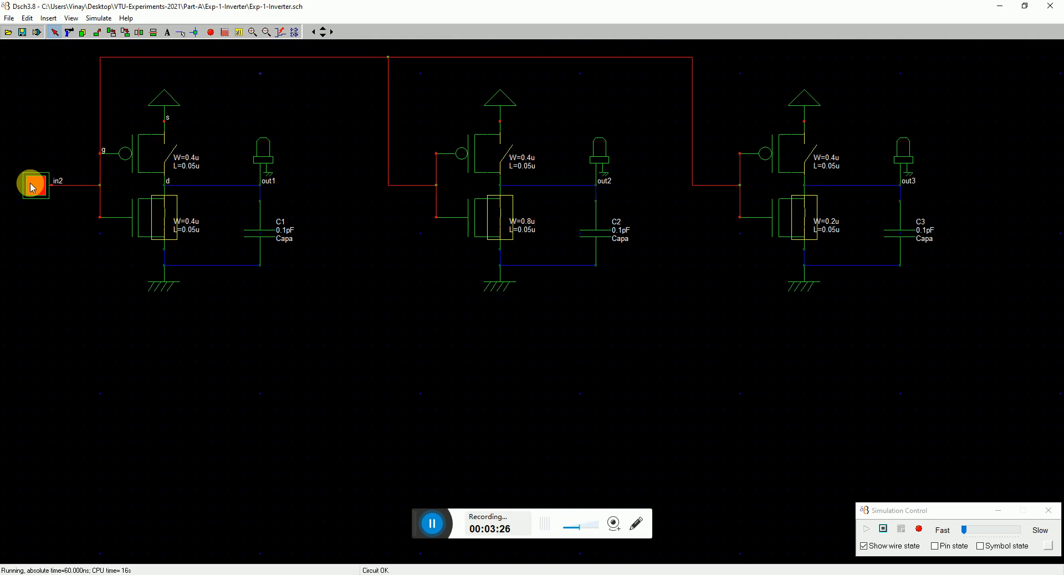
pyautogui.click(210, 32)
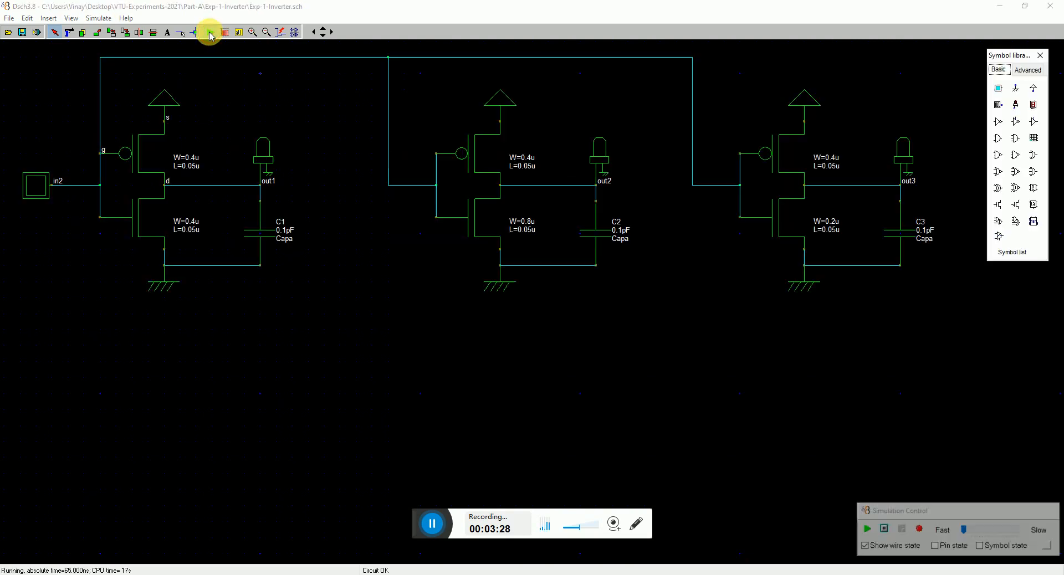
pyautogui.moveTo(211, 32)
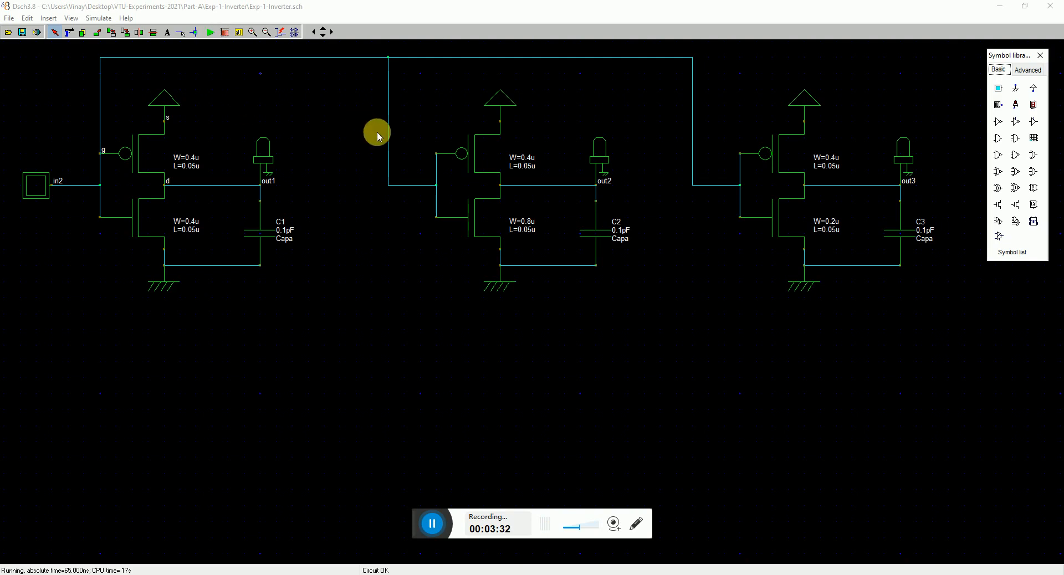
pyautogui.moveTo(467, 178)
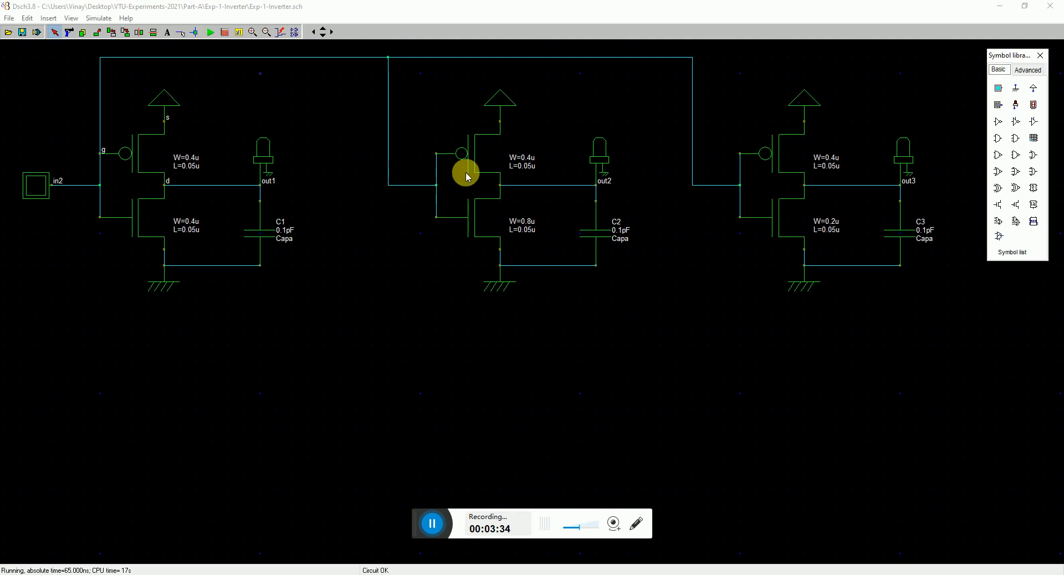
pyautogui.moveTo(468, 231)
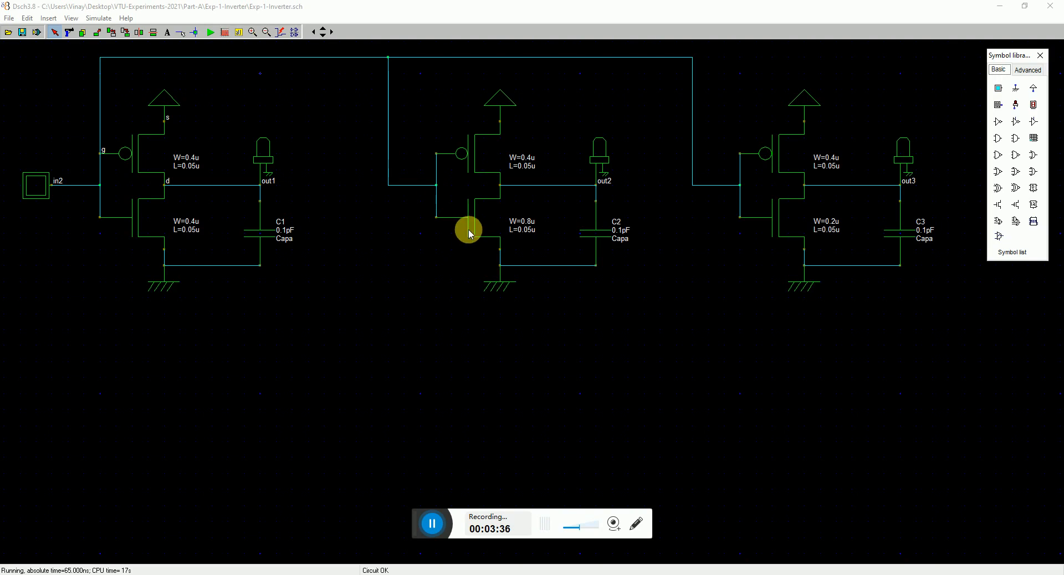
pyautogui.moveTo(448, 234)
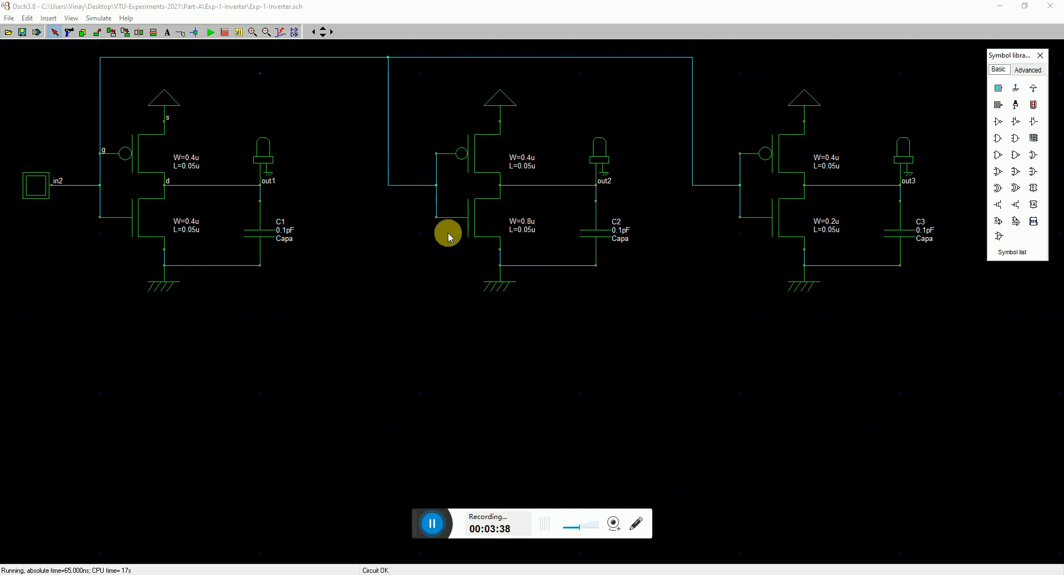
pyautogui.moveTo(9, 18)
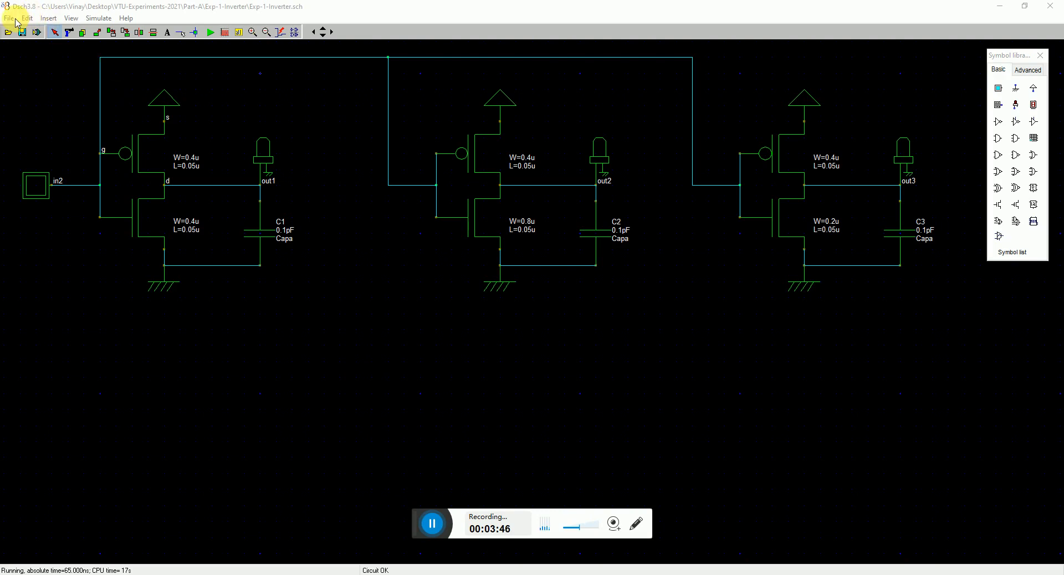
# Generate the SPICE netlist of the inverter chain and review the listing.
pyautogui.click(8, 18)
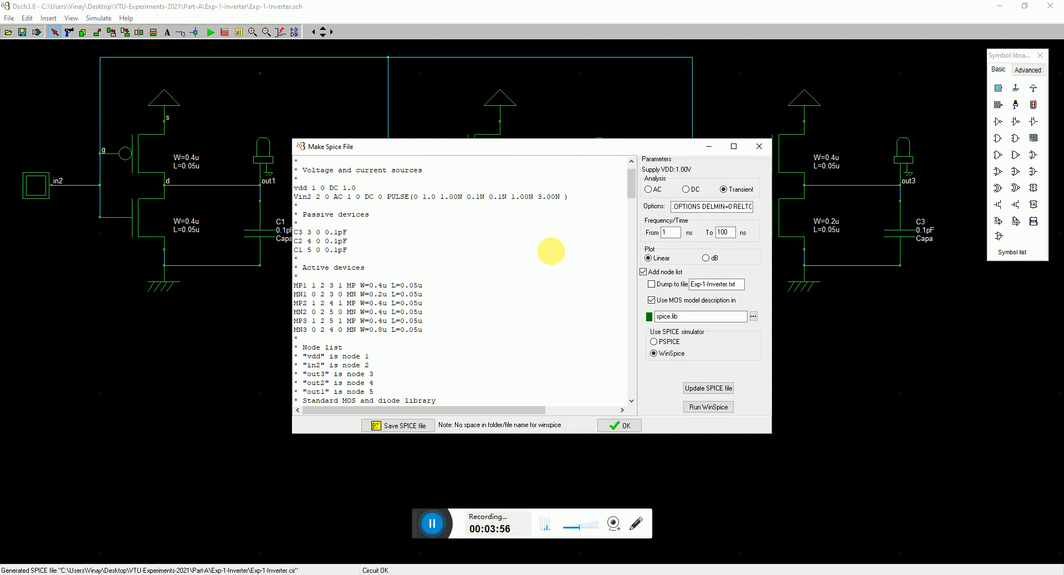
pyautogui.scroll(-3)
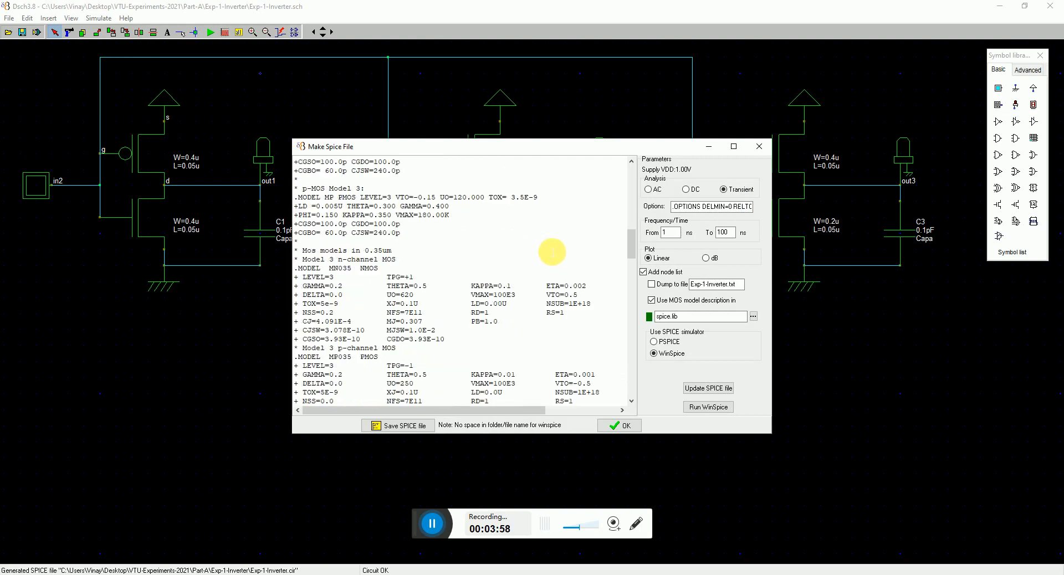
pyautogui.scroll(-3)
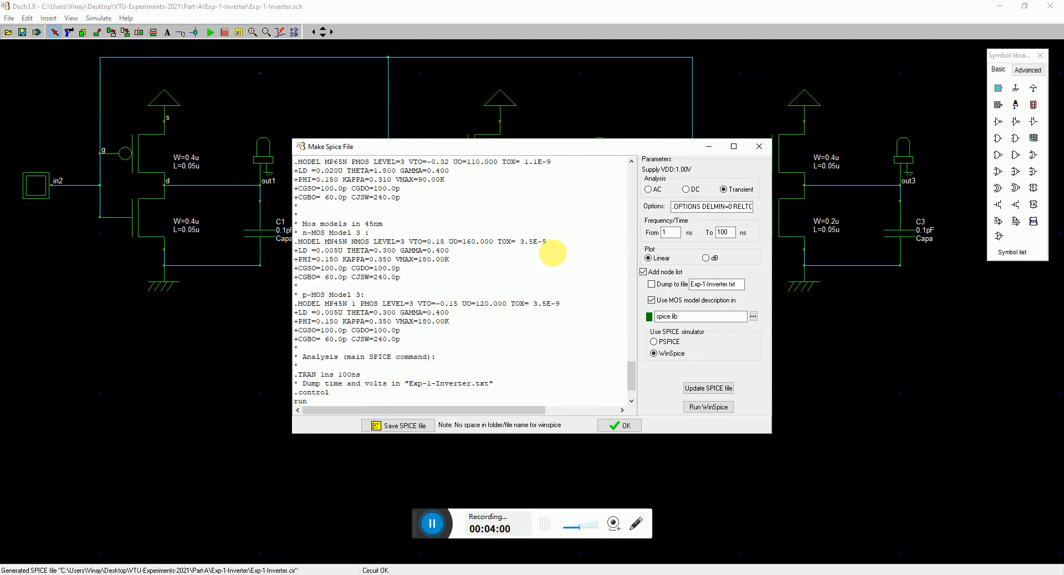
pyautogui.scroll(-3)
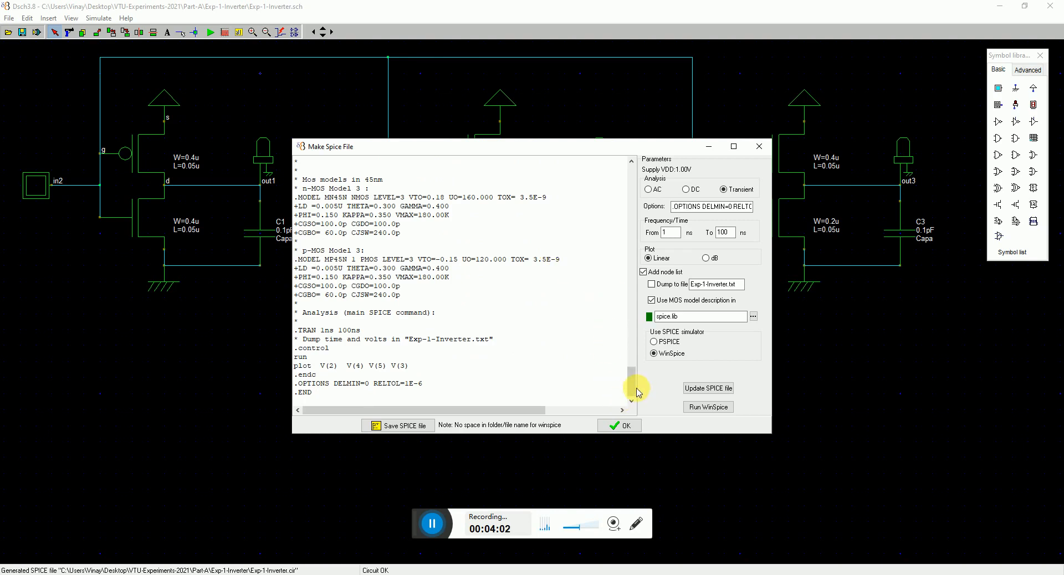
pyautogui.scroll(3)
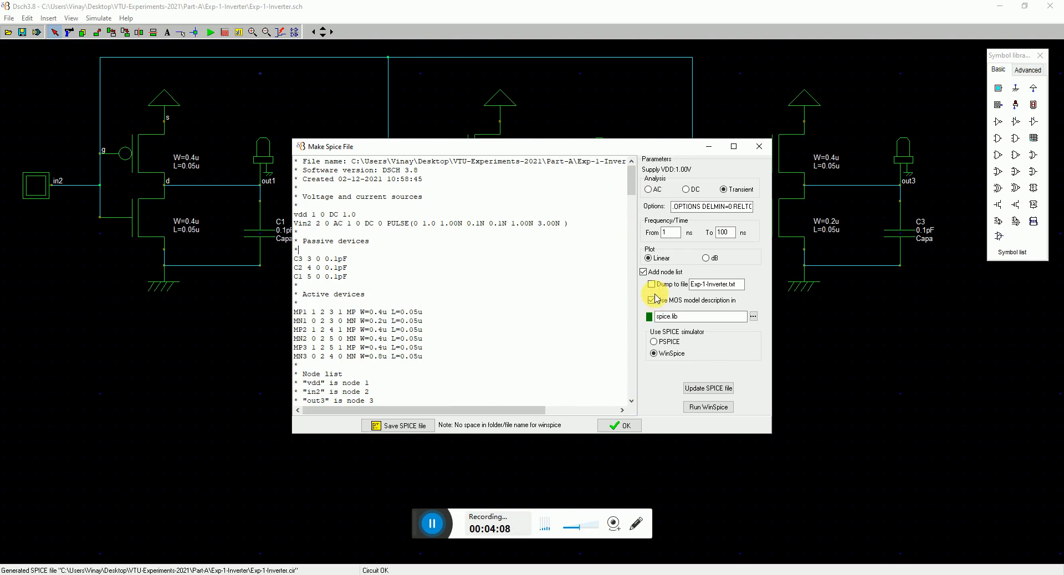
pyautogui.click(652, 284)
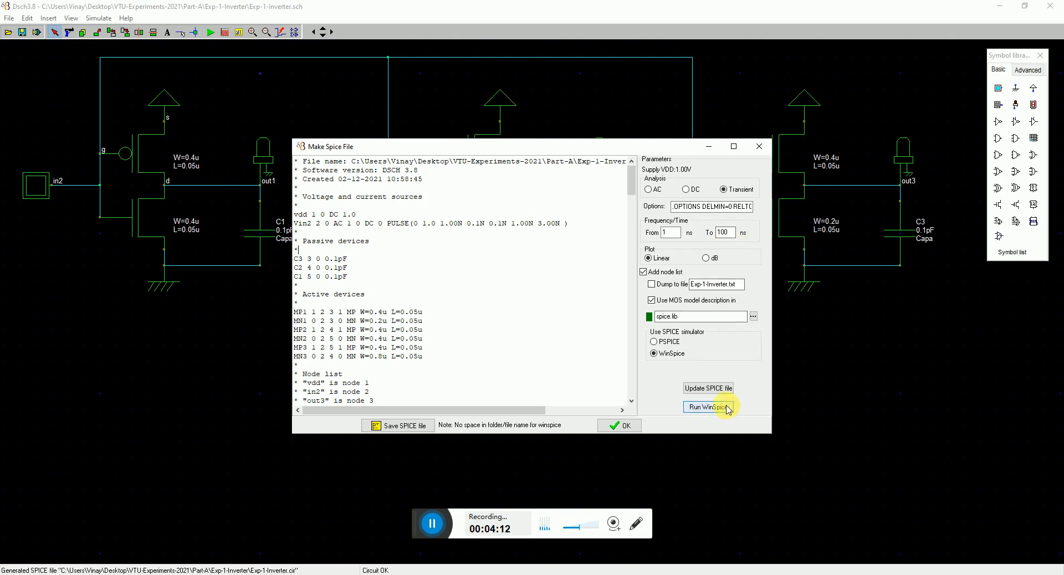
pyautogui.moveTo(692, 410)
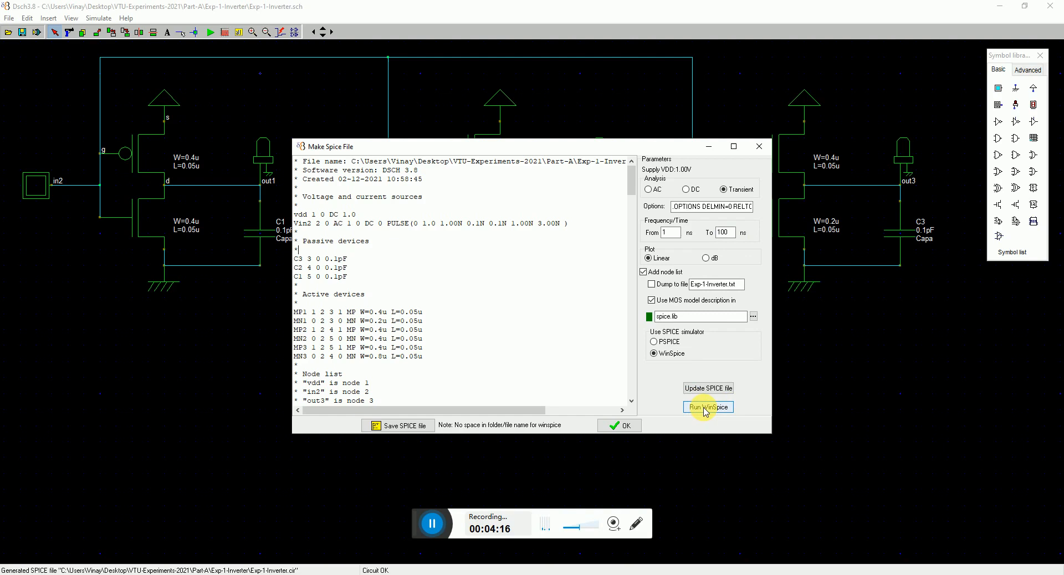
# Run the netlist in WinSpice to get the 100 ns transient plot of nodes 2–5.
pyautogui.click(707, 407)
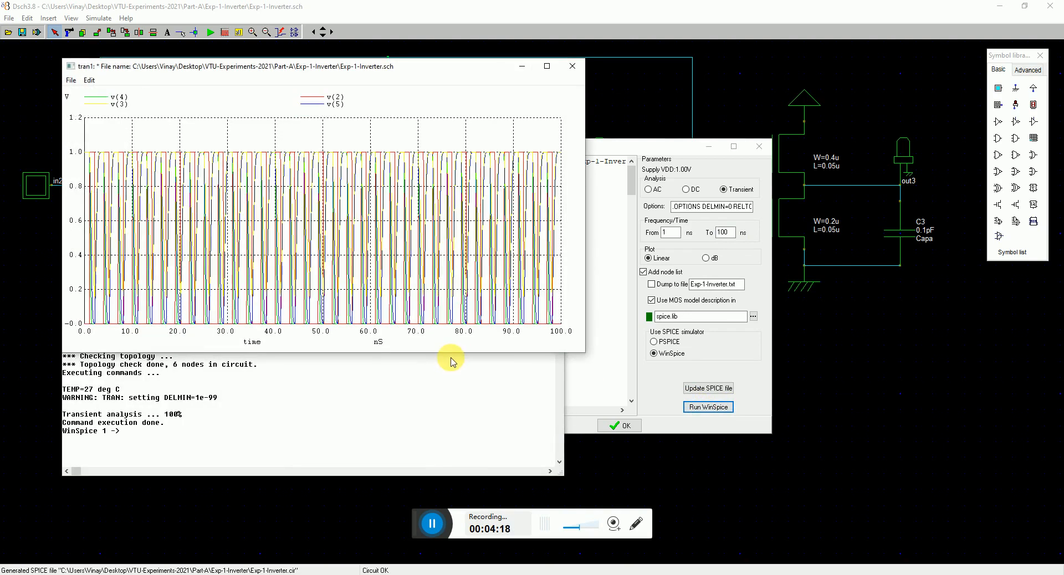
pyautogui.moveTo(314, 143)
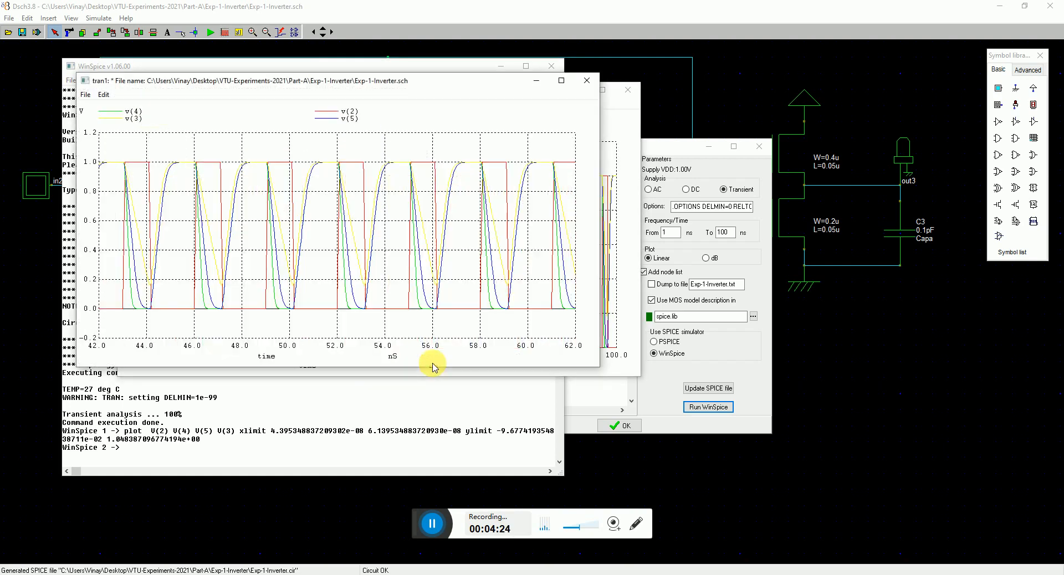
# Zoom the transient plot to about 49.5–57 ns and maximize it for delay measurement.
pyautogui.moveTo(227, 146); pyautogui.dragTo(475, 323)
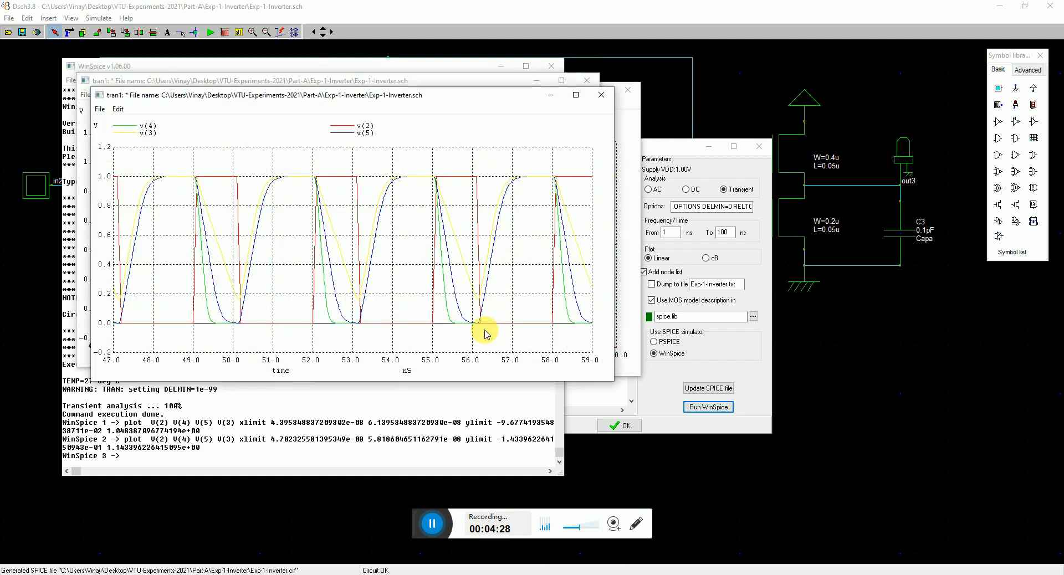
pyautogui.moveTo(339, 209)
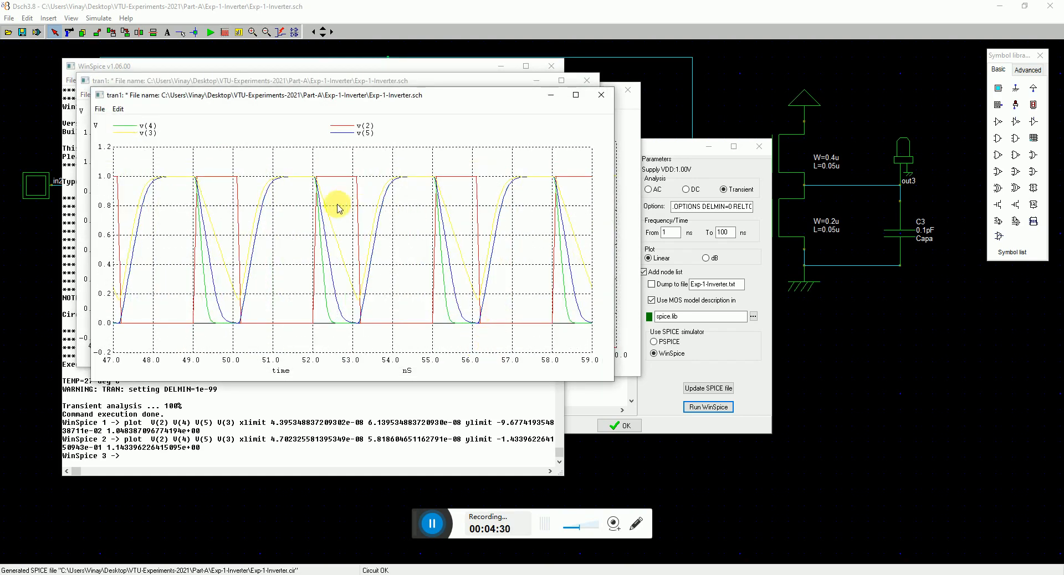
pyautogui.moveTo(438, 193)
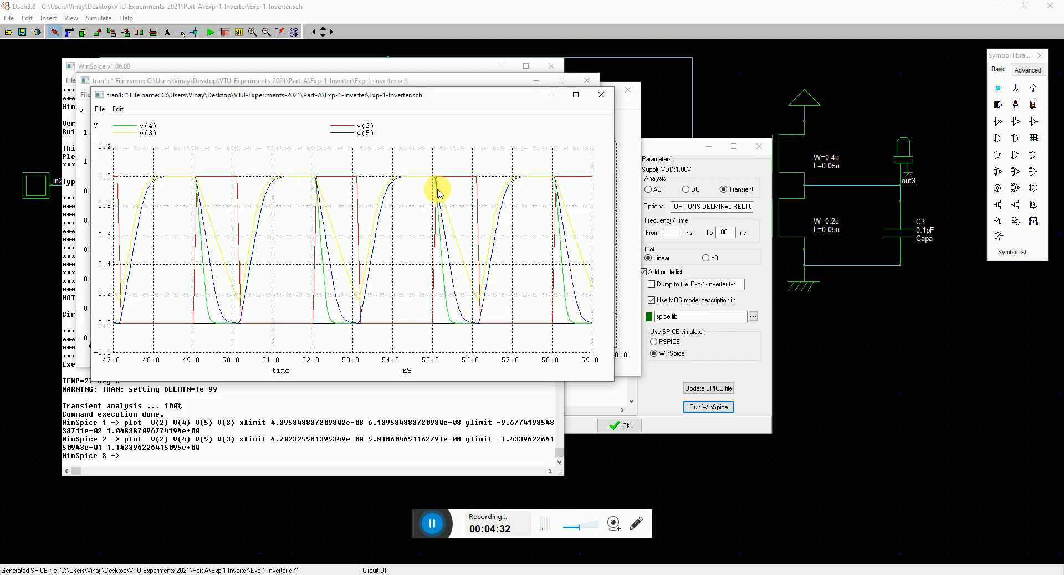
pyautogui.moveTo(499, 347)
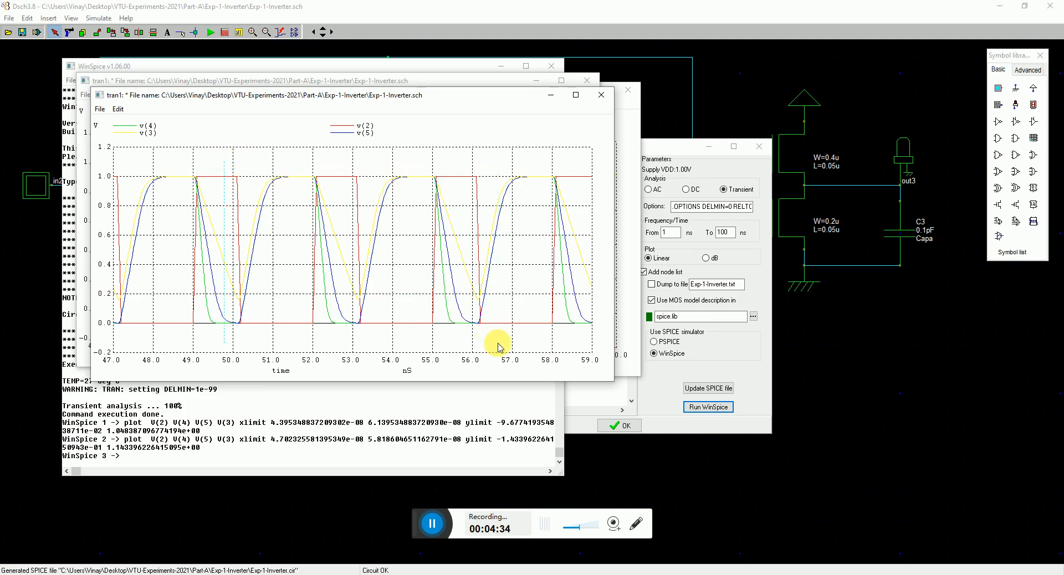
pyautogui.click(575, 95)
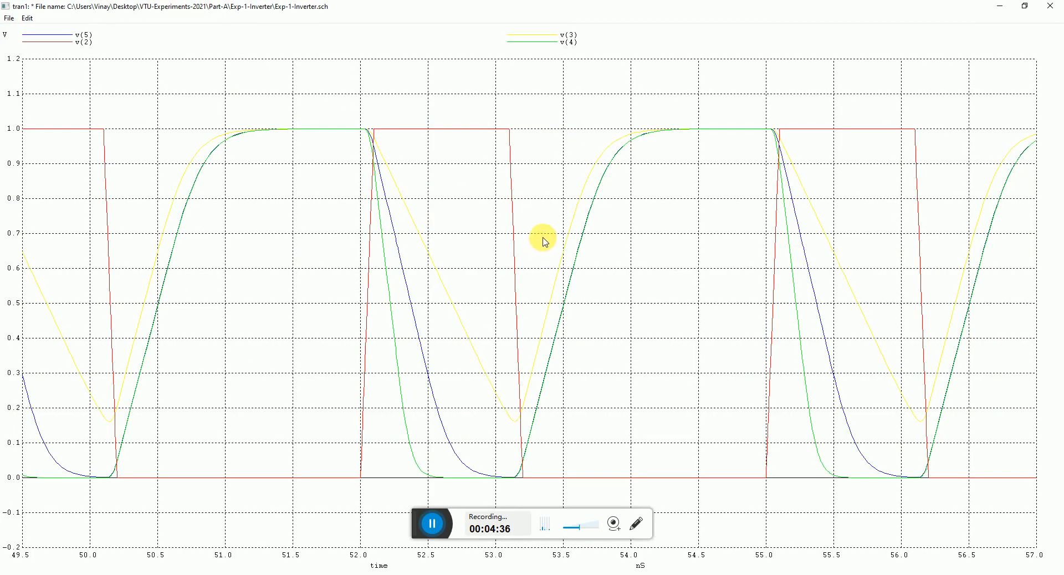
pyautogui.moveTo(362, 454)
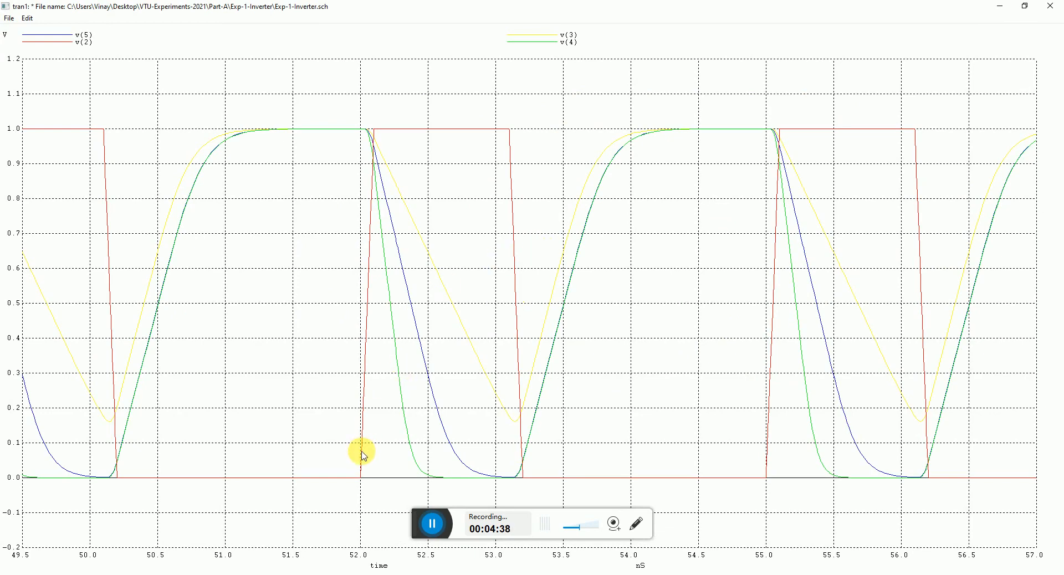
pyautogui.moveTo(480, 134)
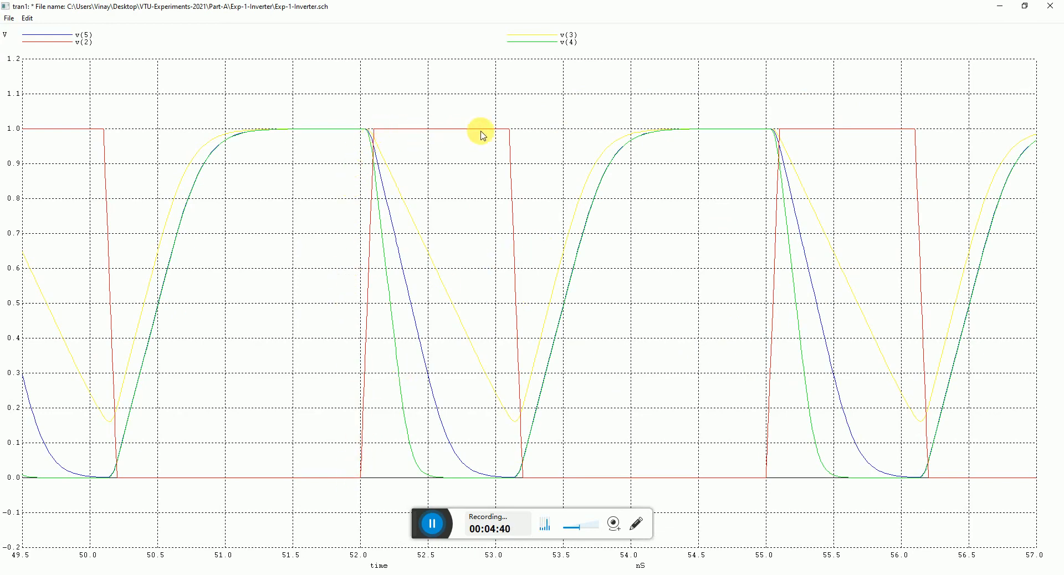
pyautogui.moveTo(426, 345)
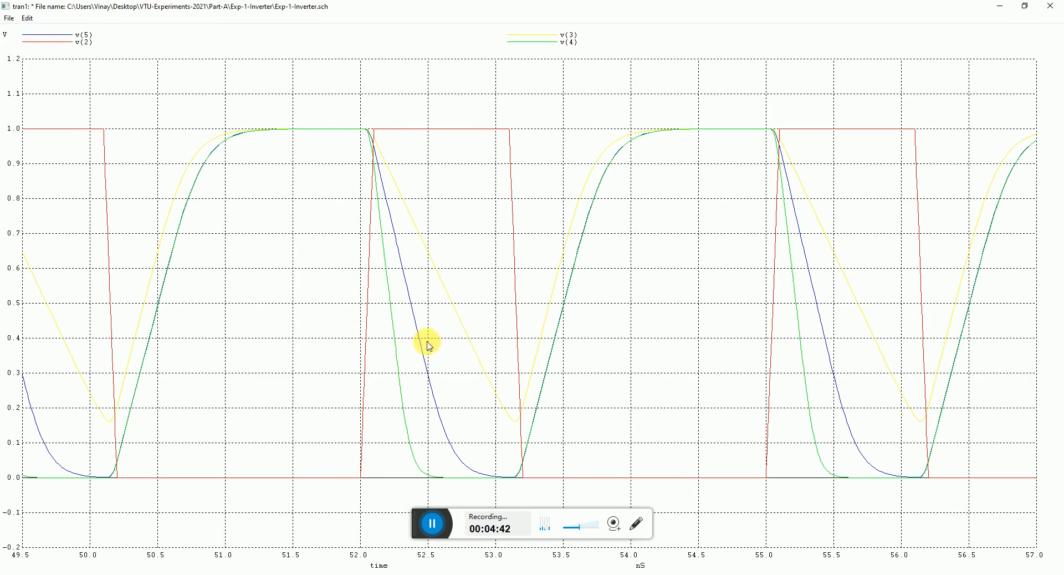
pyautogui.moveTo(554, 35)
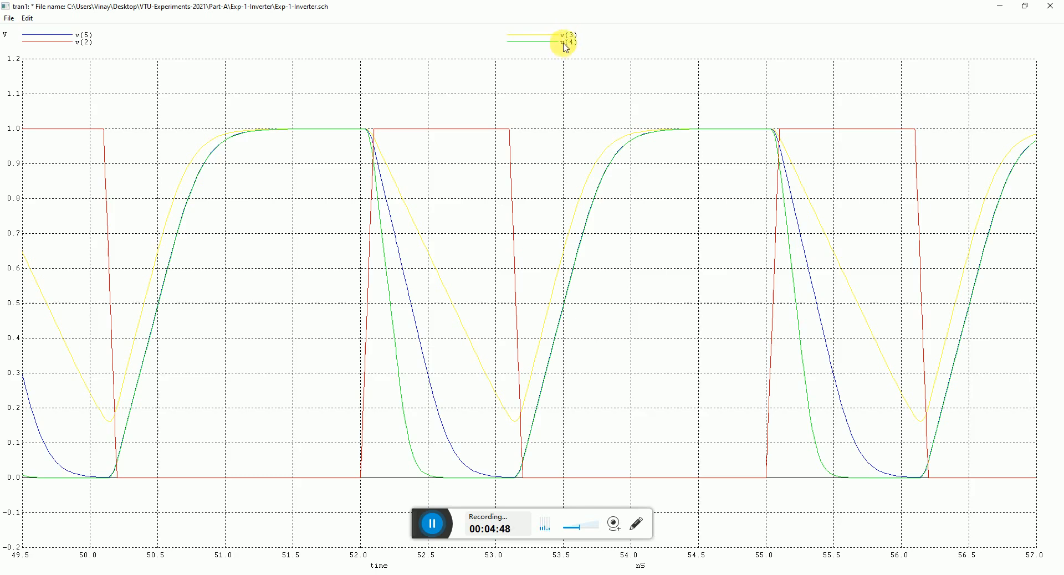
pyautogui.moveTo(80, 41)
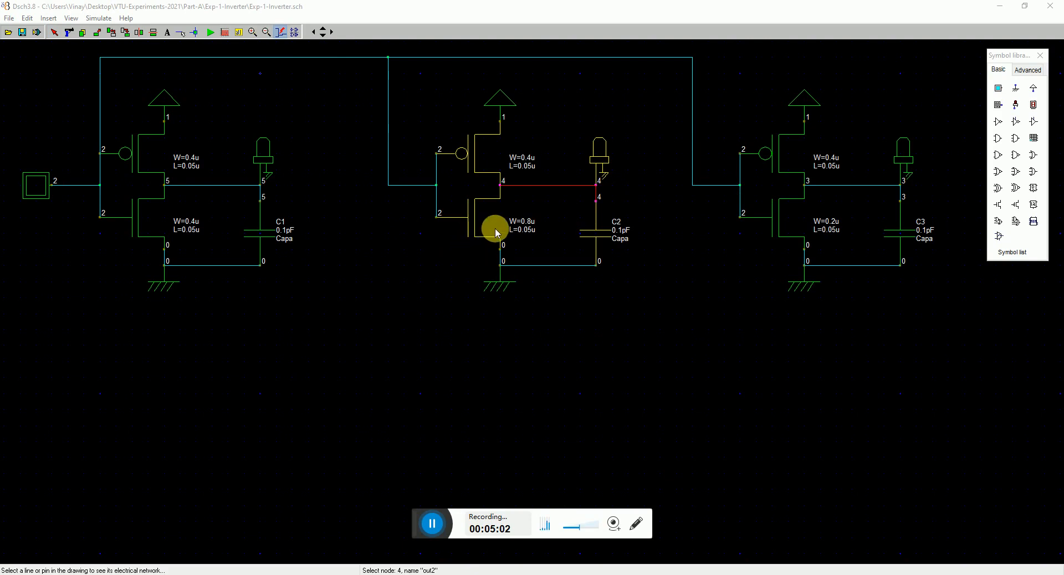
pyautogui.moveTo(786, 201)
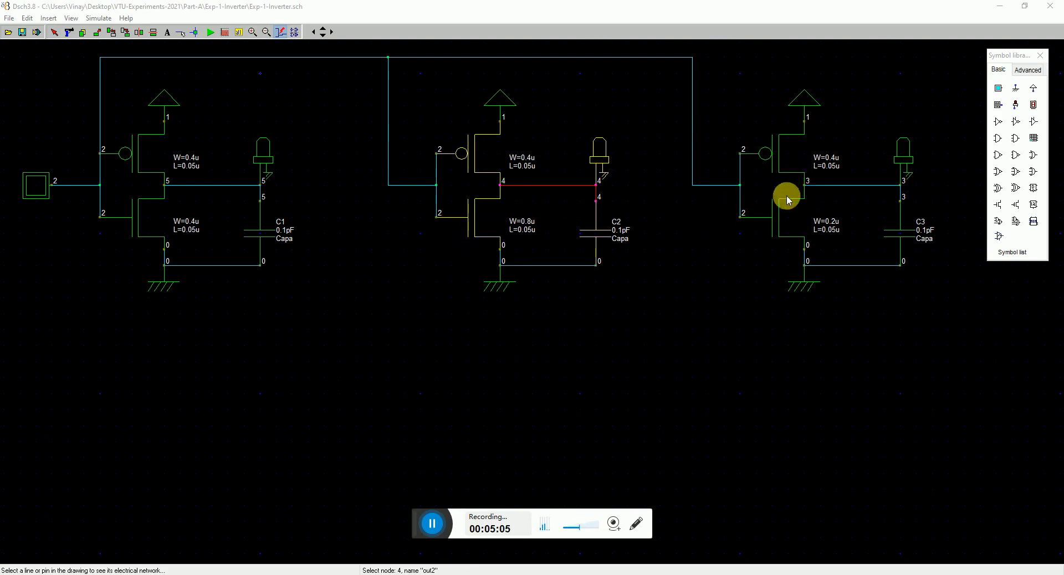
pyautogui.moveTo(265, 190)
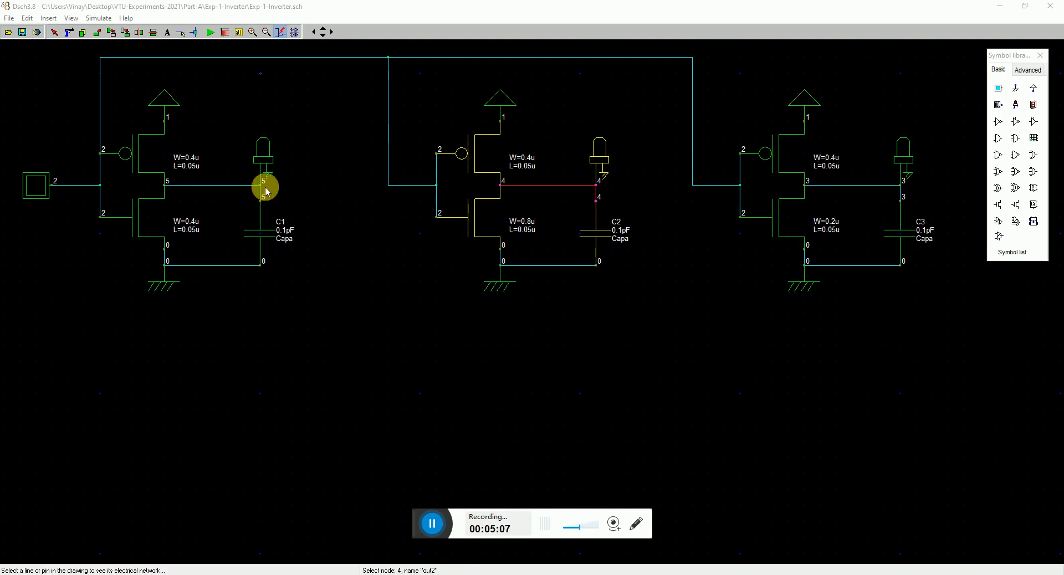
pyautogui.moveTo(809, 184)
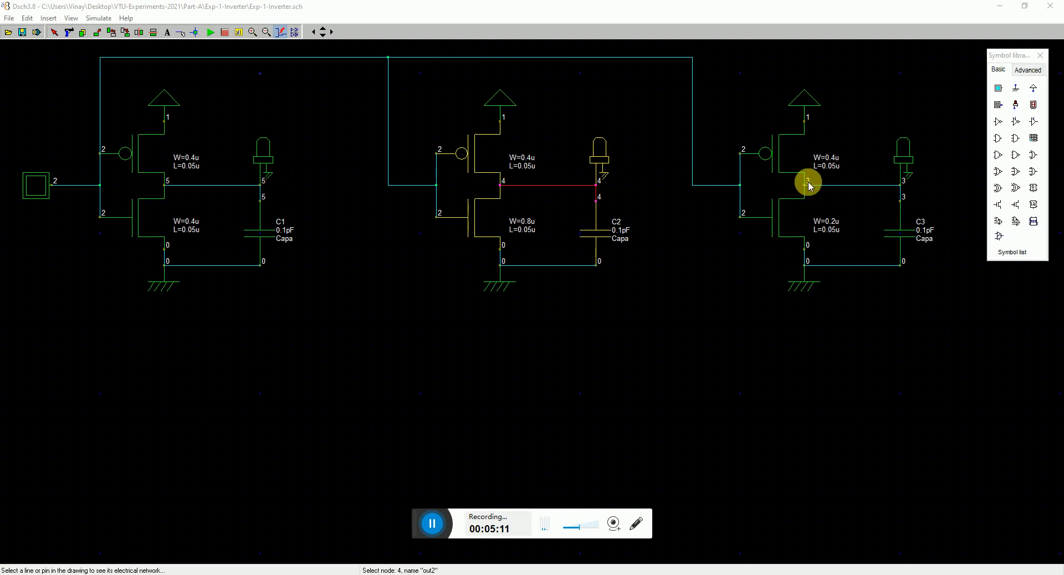
pyautogui.moveTo(264, 188)
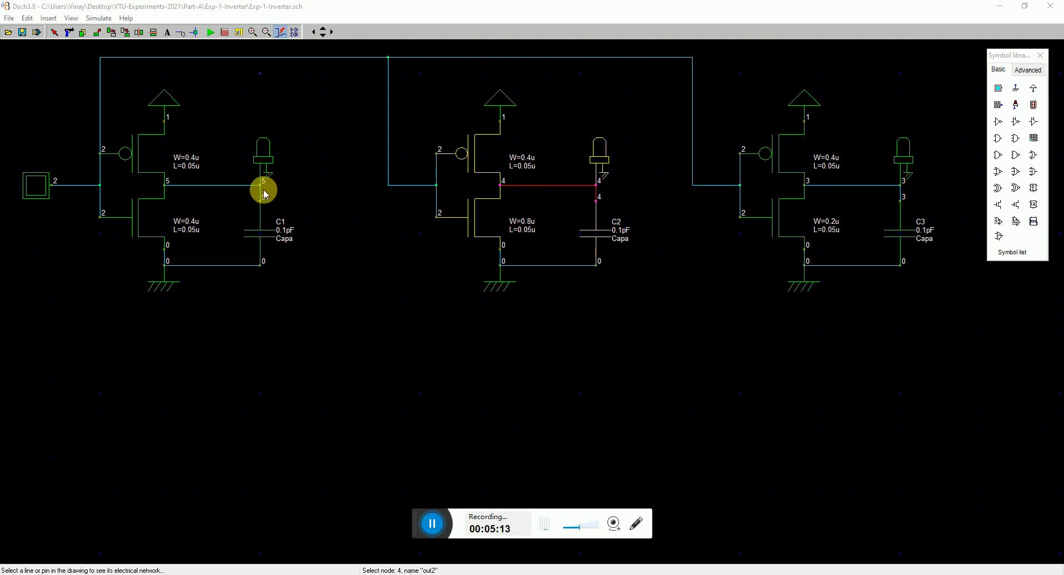
pyautogui.moveTo(503, 186)
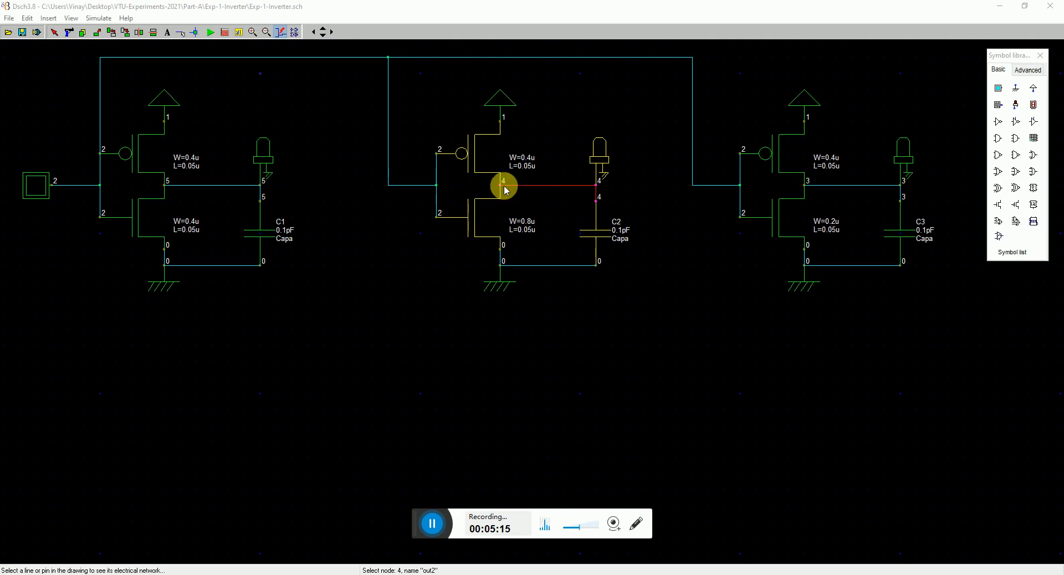
pyautogui.moveTo(619, 434)
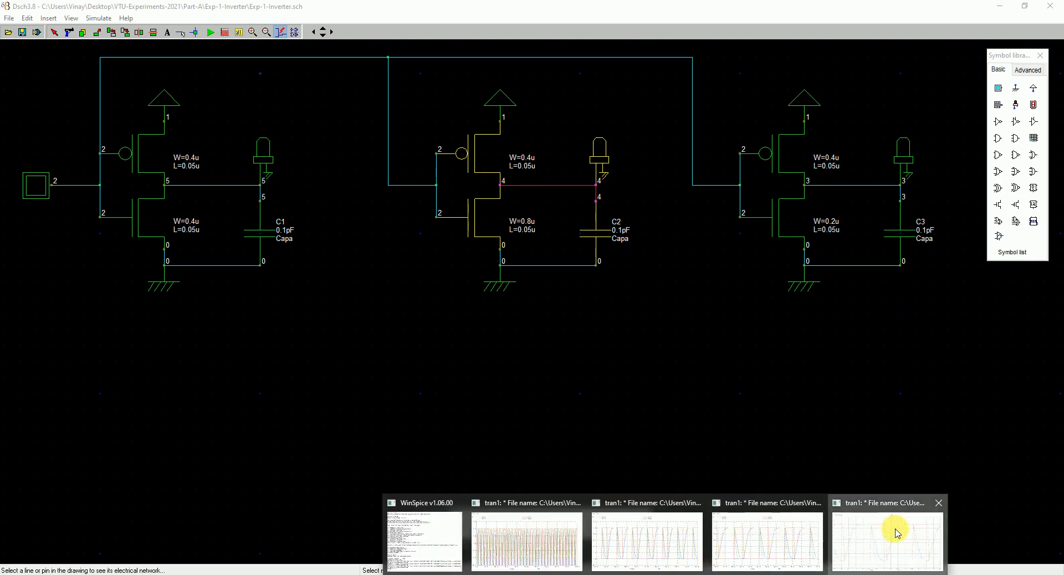
pyautogui.click(886, 540)
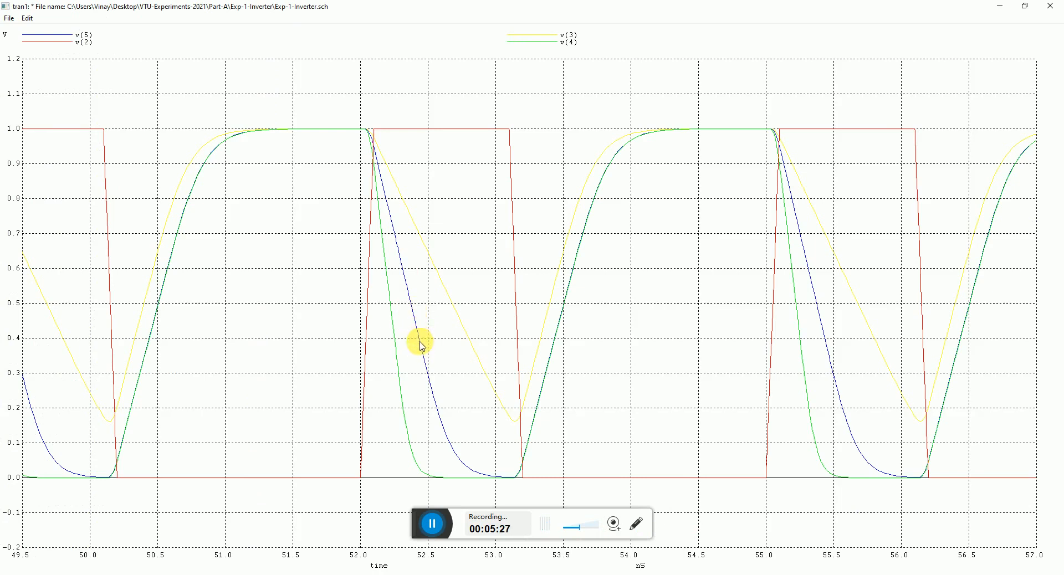
pyautogui.moveTo(397, 349)
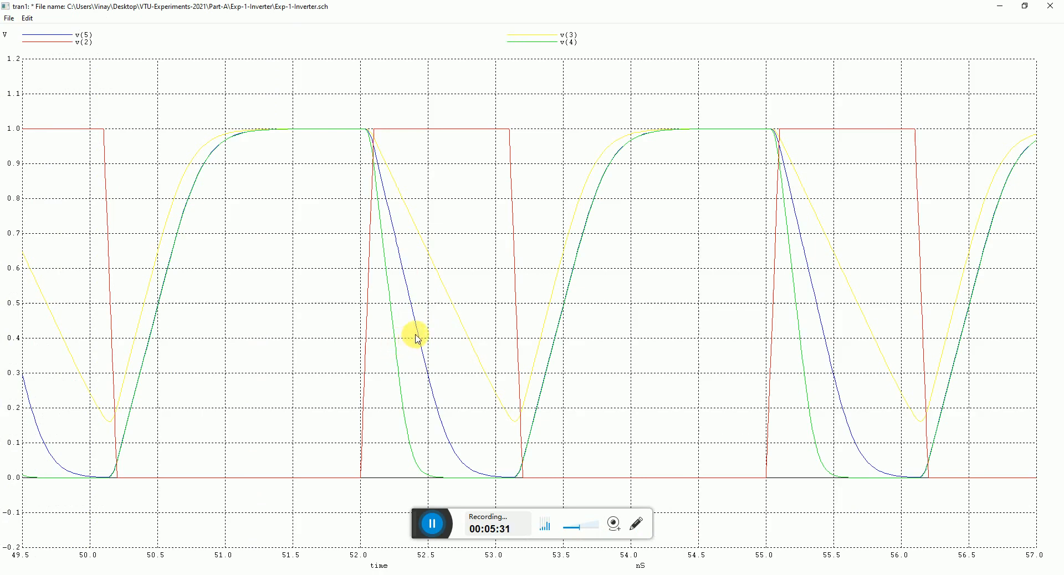
pyautogui.moveTo(380, 334)
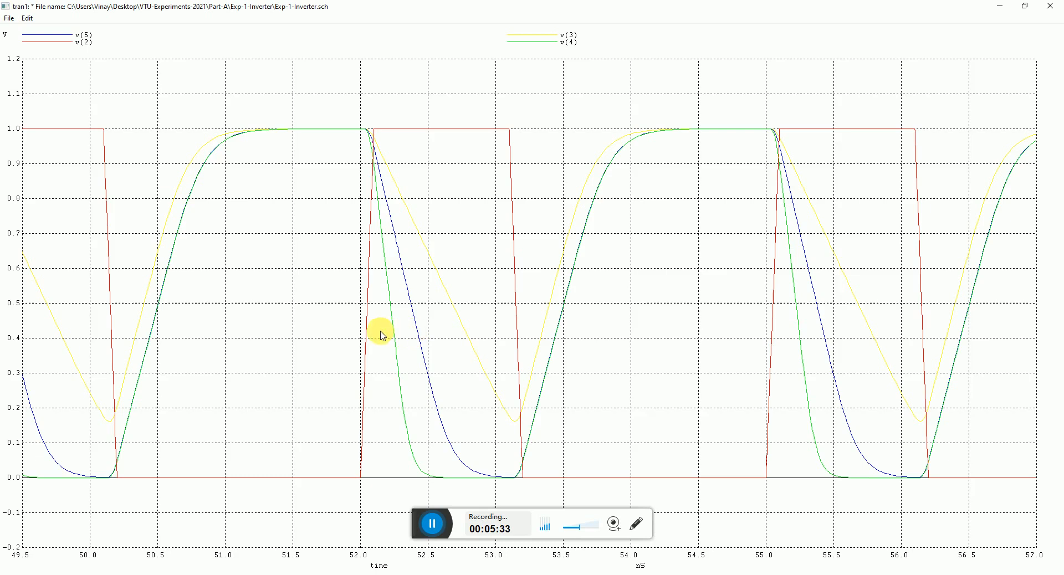
pyautogui.moveTo(395, 344)
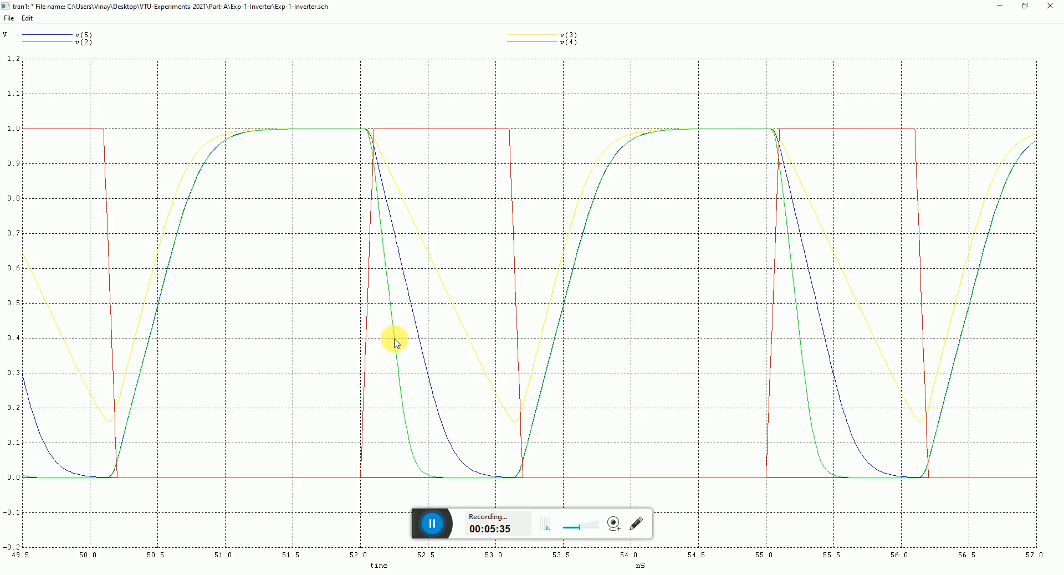
pyautogui.moveTo(418, 339)
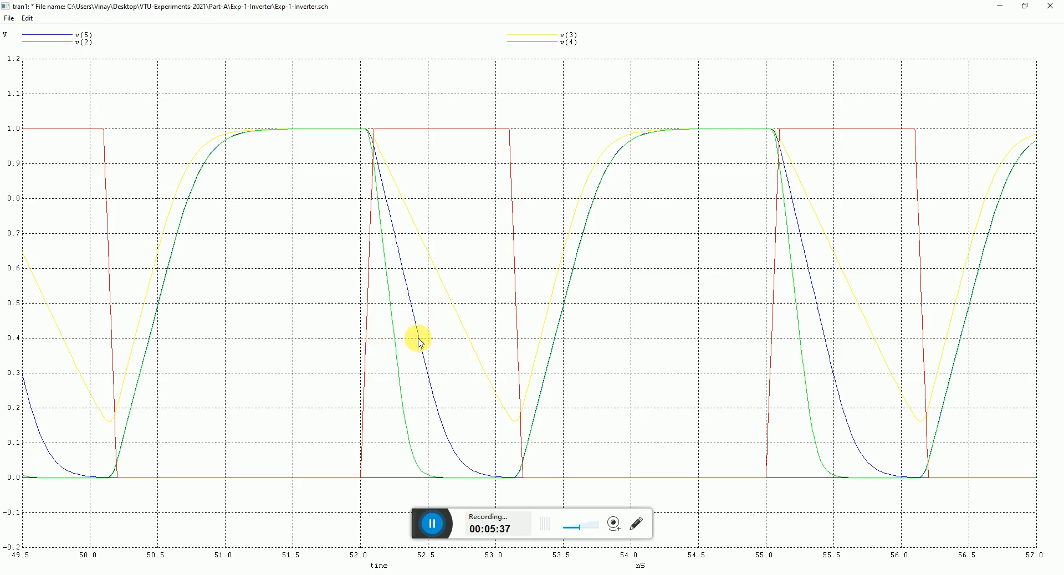
pyautogui.moveTo(453, 308)
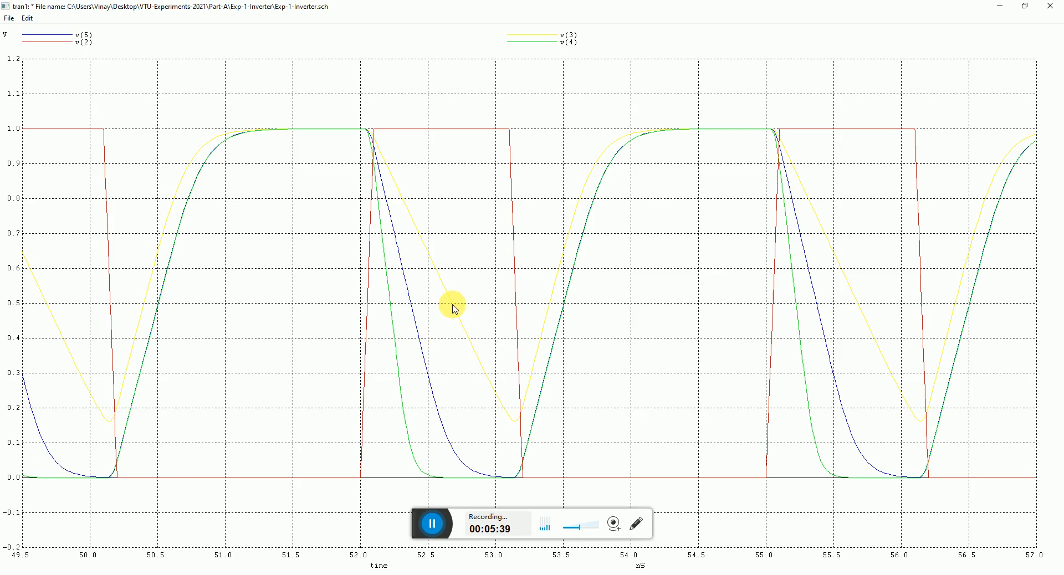
pyautogui.moveTo(452, 313)
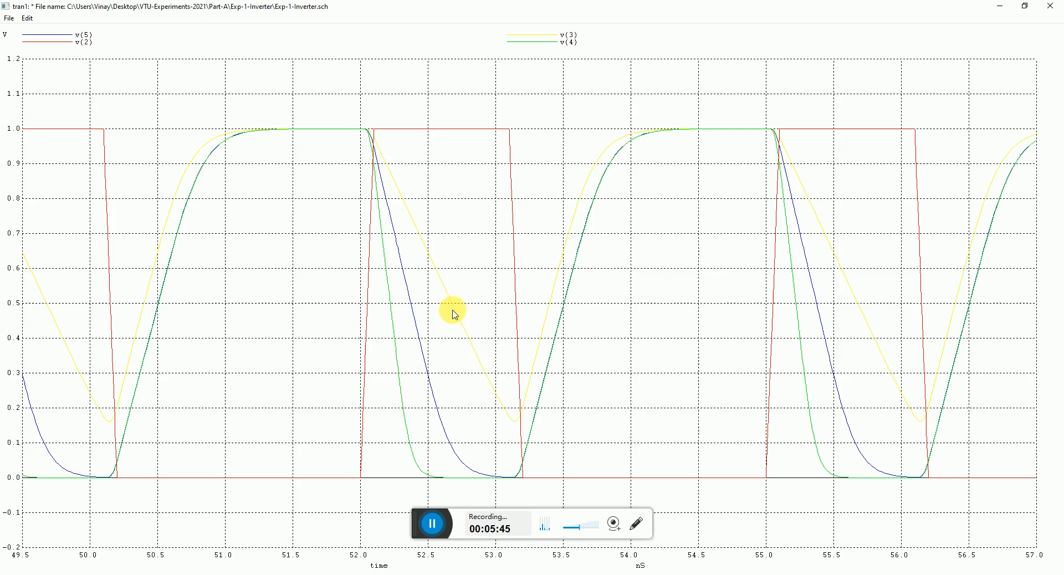
pyautogui.moveTo(461, 319)
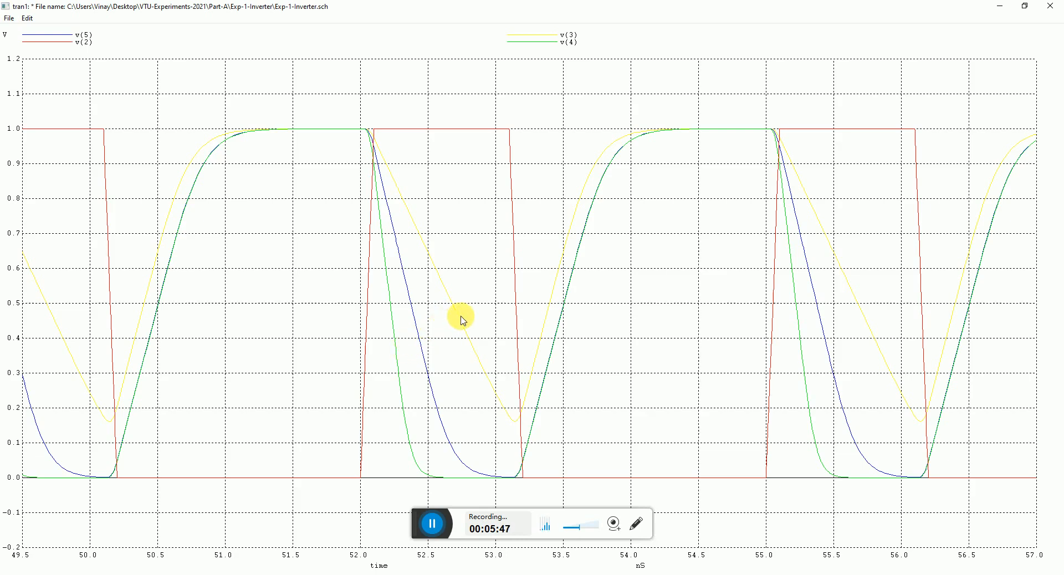
pyautogui.moveTo(1056, 31)
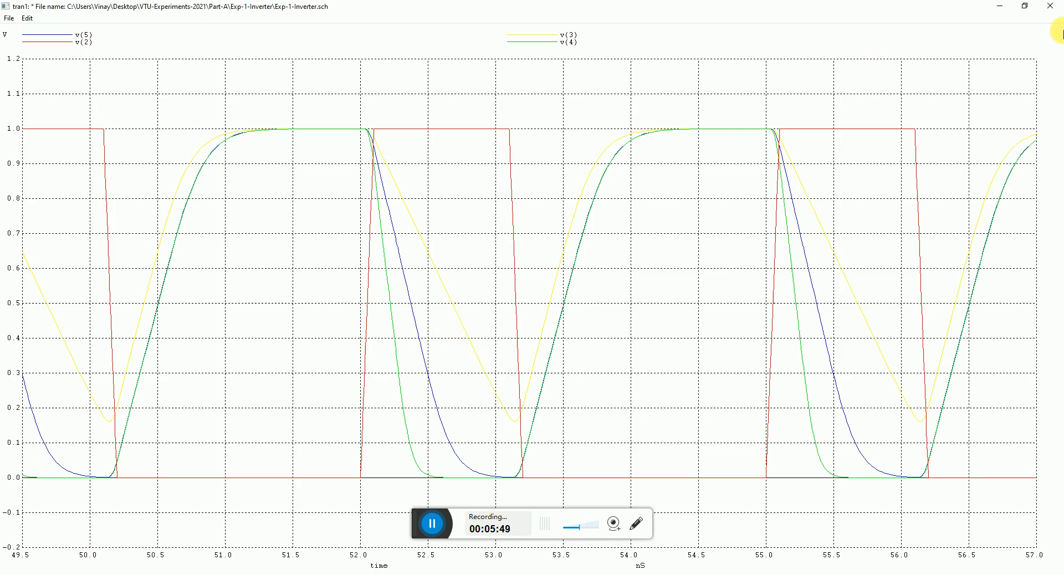
pyautogui.moveTo(305, 132)
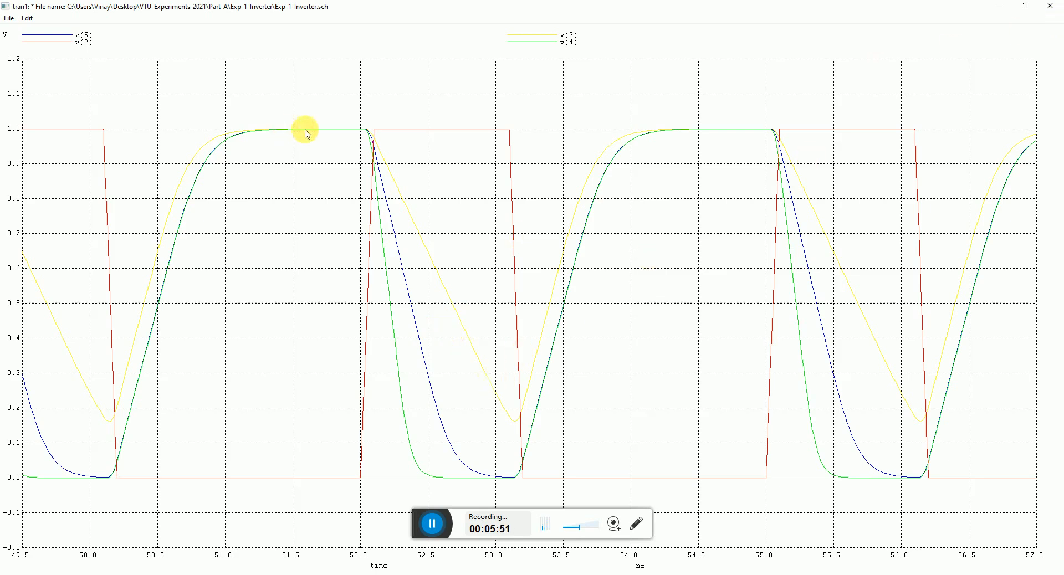
pyautogui.moveTo(1056, 7)
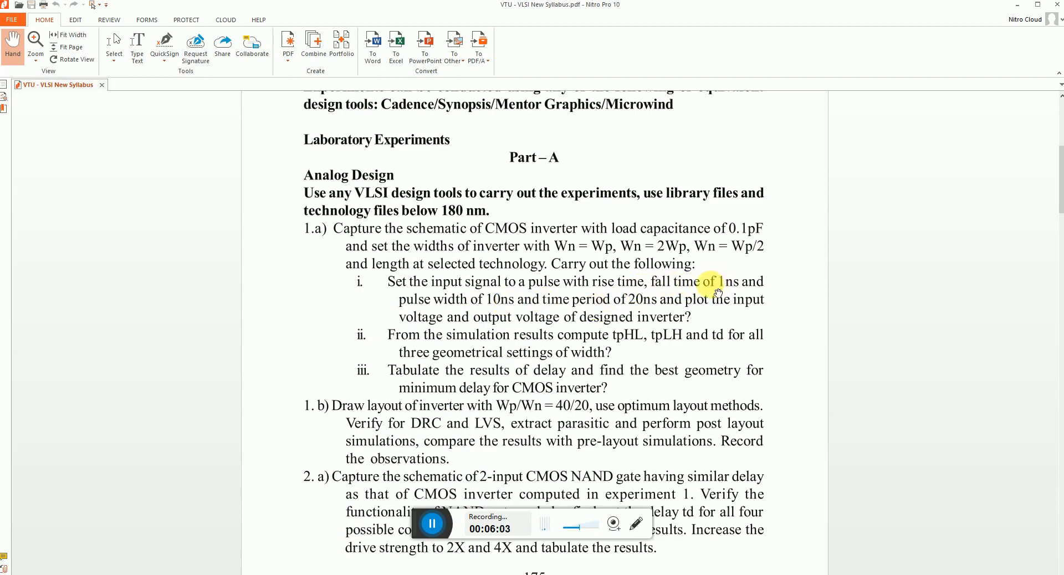
pyautogui.moveTo(599, 303)
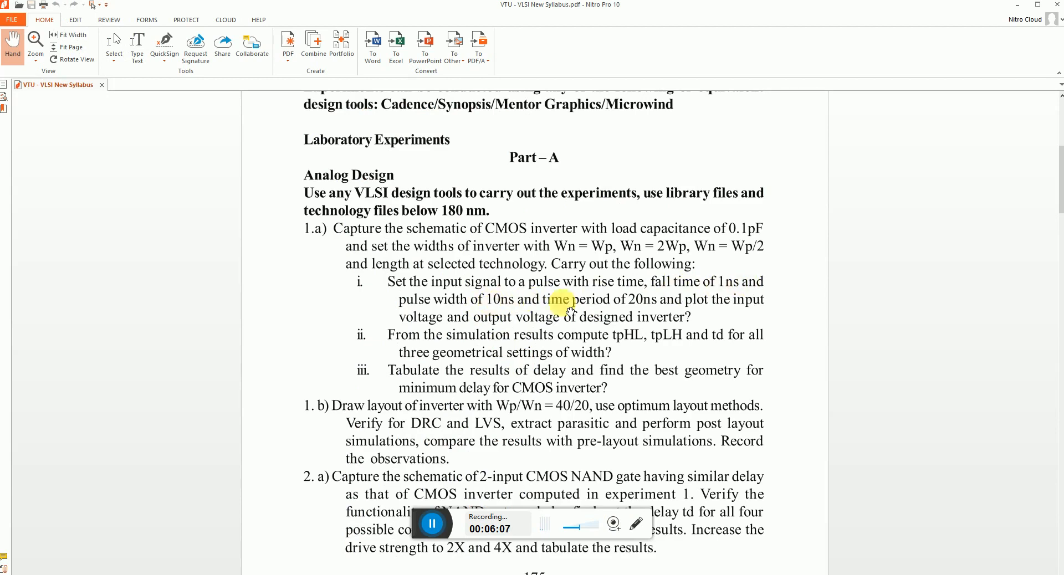
pyautogui.moveTo(662, 246)
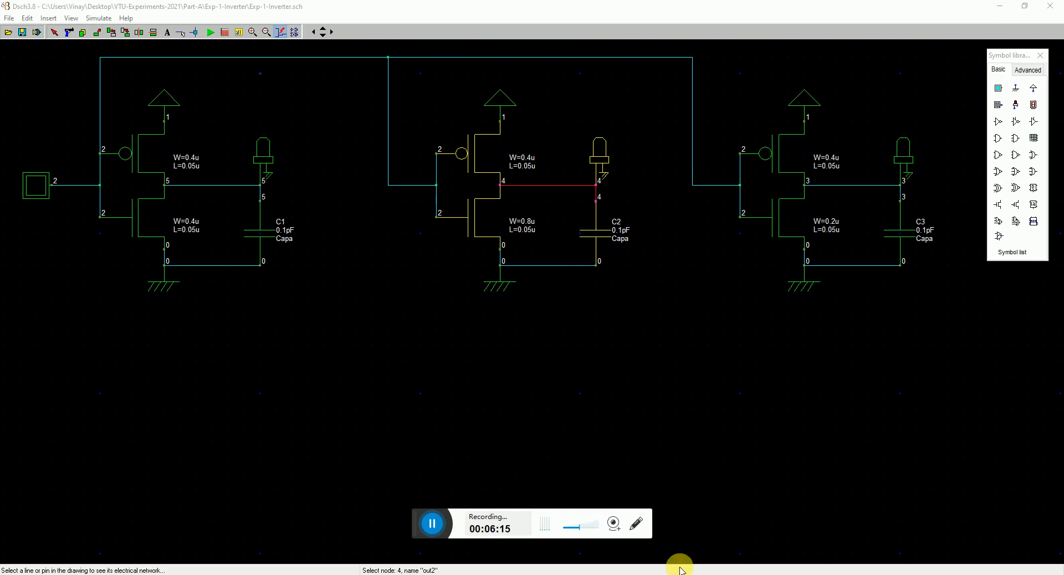
pyautogui.moveTo(442, 291)
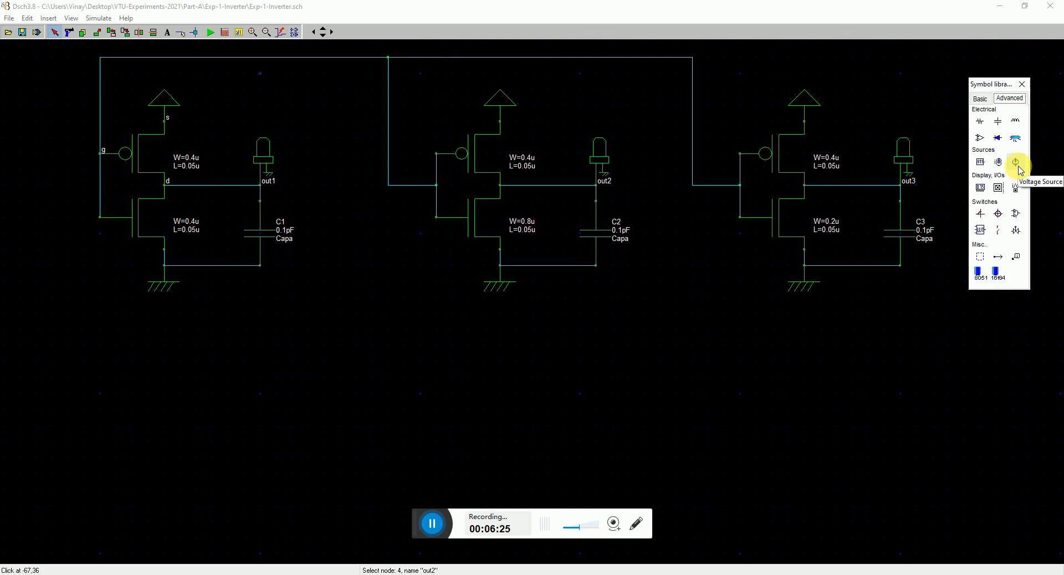
# Place a Voltage Source at the first inverter input with a ground below, and bring up its properties.
pyautogui.click(1015, 162)
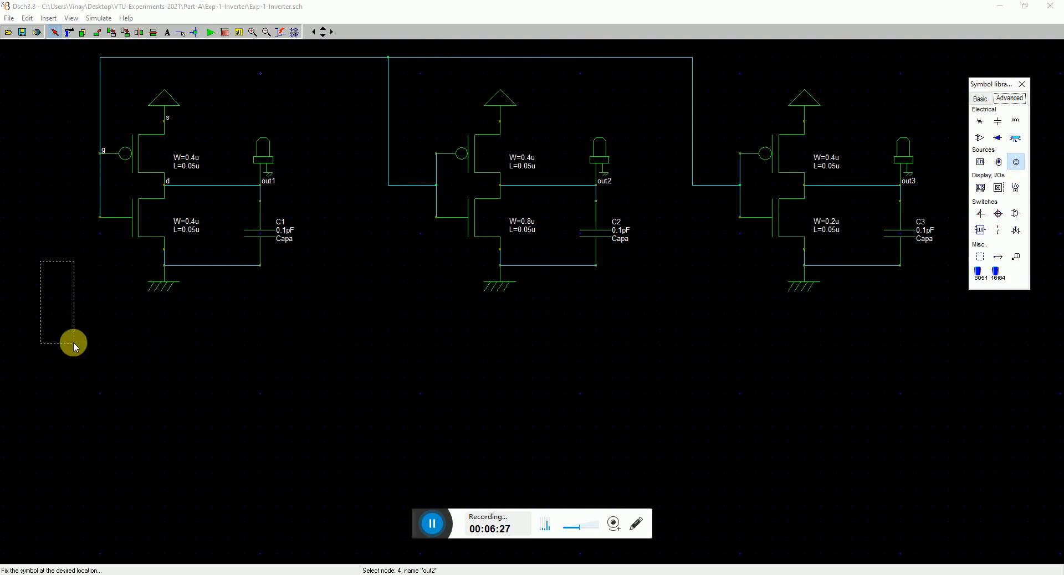
pyautogui.click(53, 265)
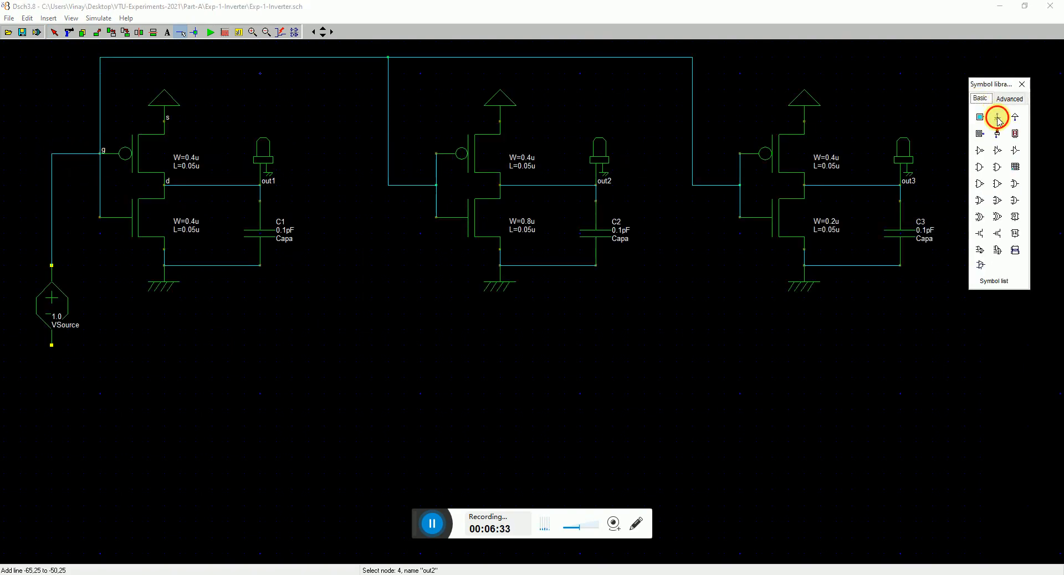
pyautogui.click(996, 117)
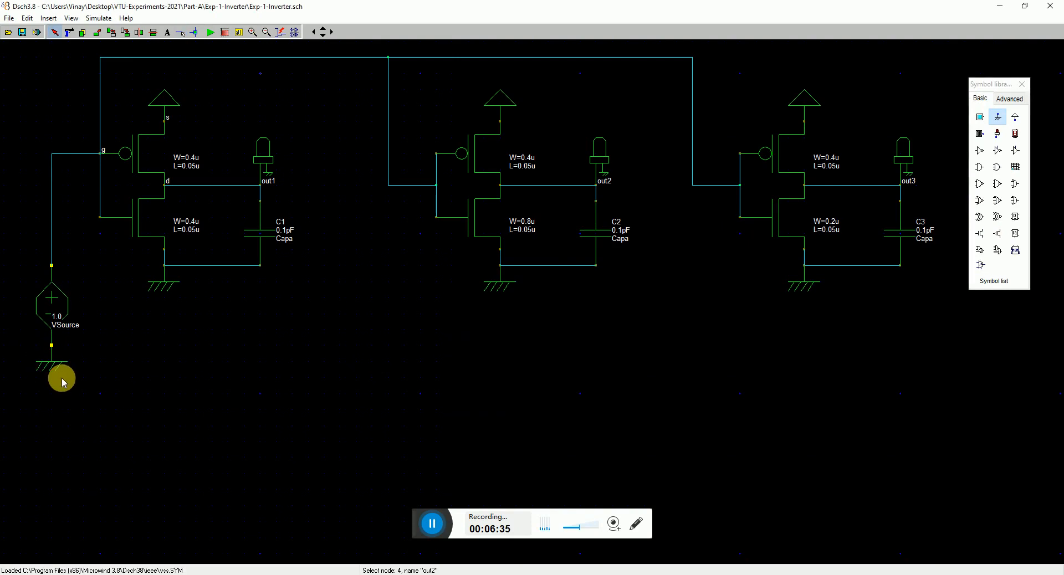
pyautogui.doubleClick(53, 298)
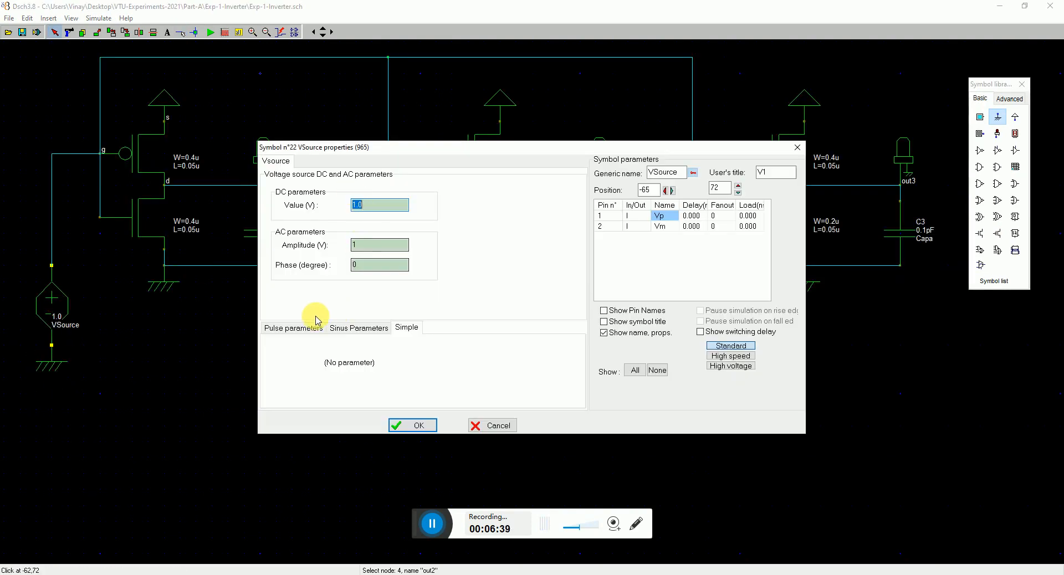
# Set the source to a pulse: TD 1 ns, TR 1 ns, TF 1 ns, PW 10 ns, period 20 ns.
pyautogui.click(292, 327)
pyautogui.write('10')
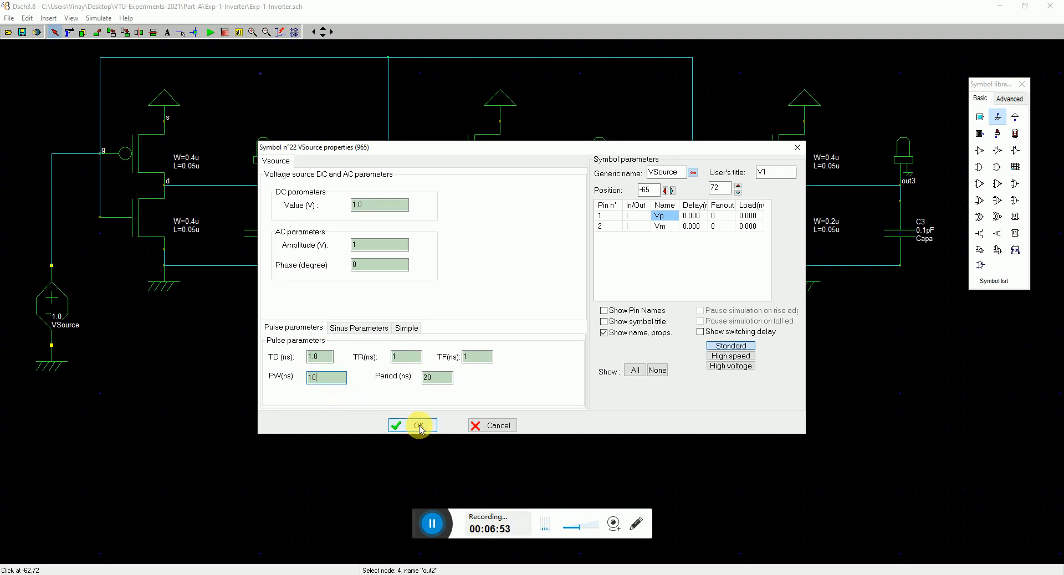
pyautogui.click(411, 426)
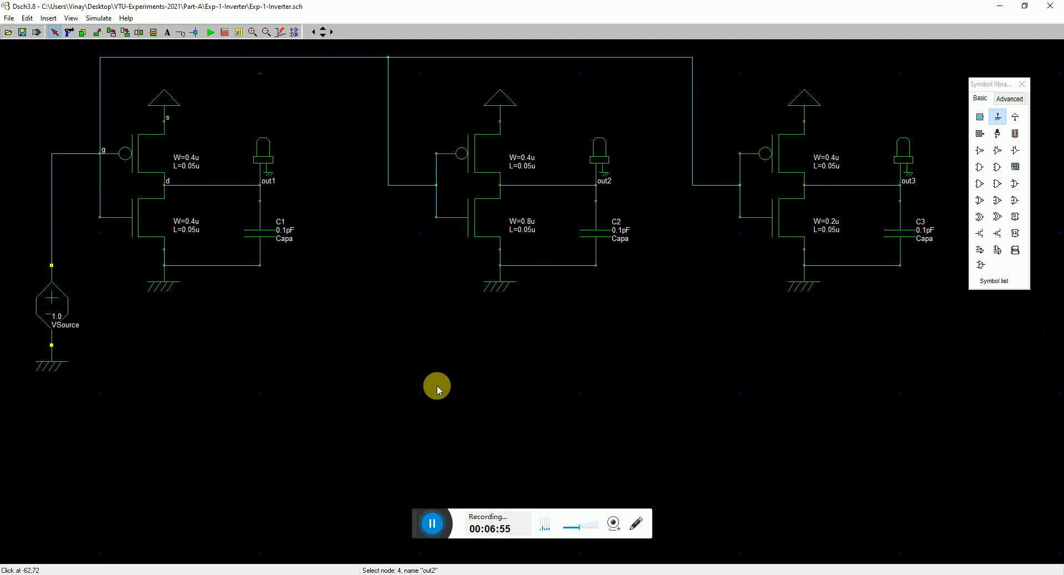
# Regenerate the SPICE netlist for a 1–50 ns transient and run it in WinSpice.
pyautogui.click(9, 18)
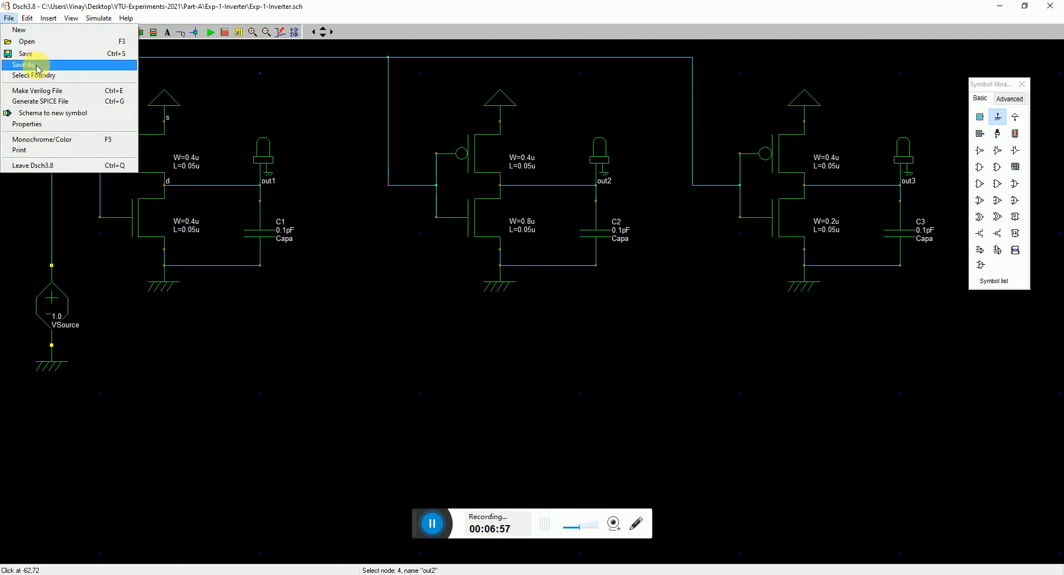
pyautogui.click(40, 100)
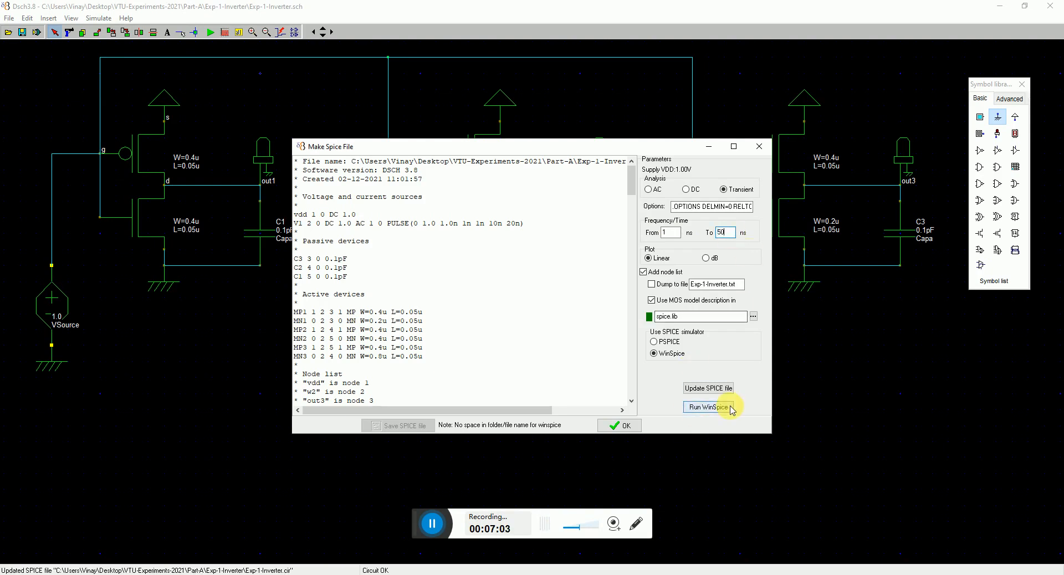
pyautogui.click(708, 406)
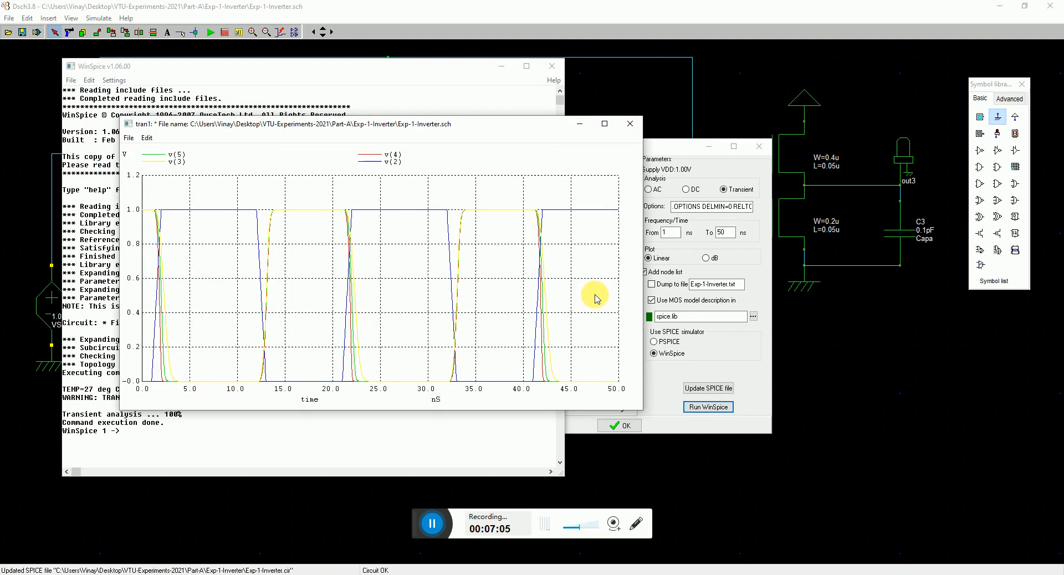
# Maximize the tran1 plot and its one-period close-up (about 9–25 ns), closing the extra close-up window.
pyautogui.click(603, 123)
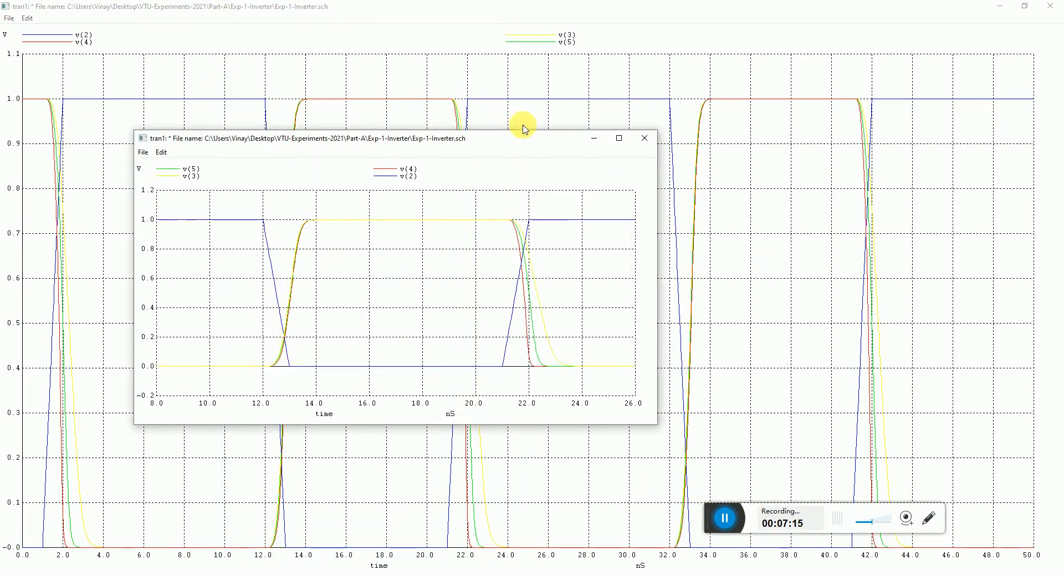
pyautogui.click(618, 137)
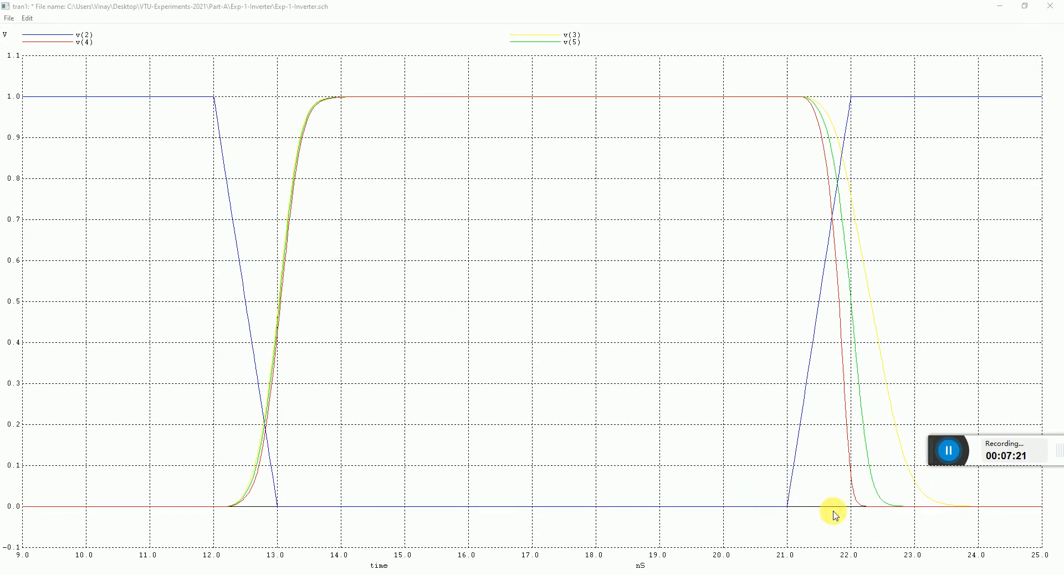
pyautogui.moveTo(856, 511)
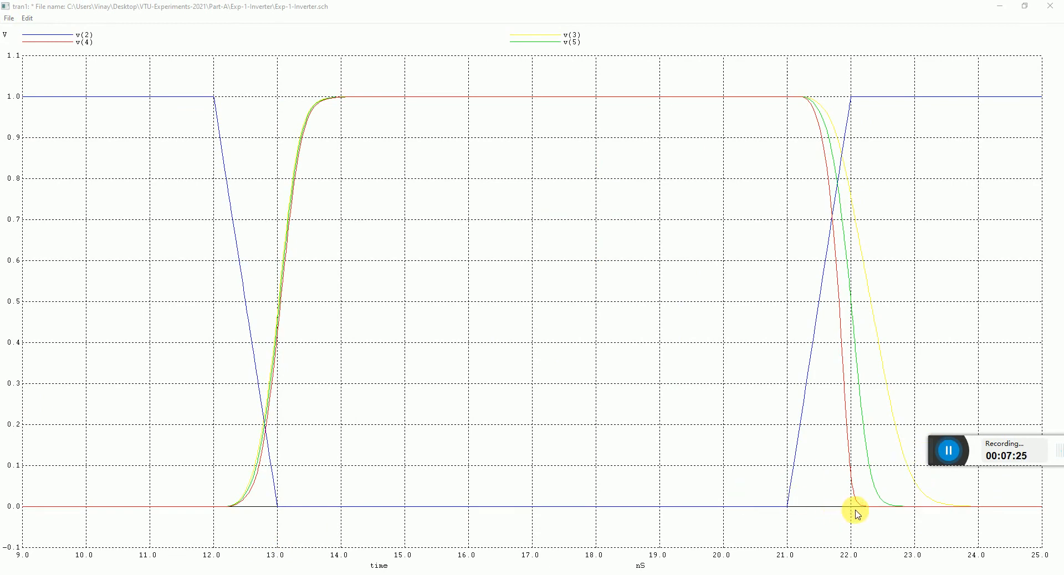
pyautogui.moveTo(852, 502)
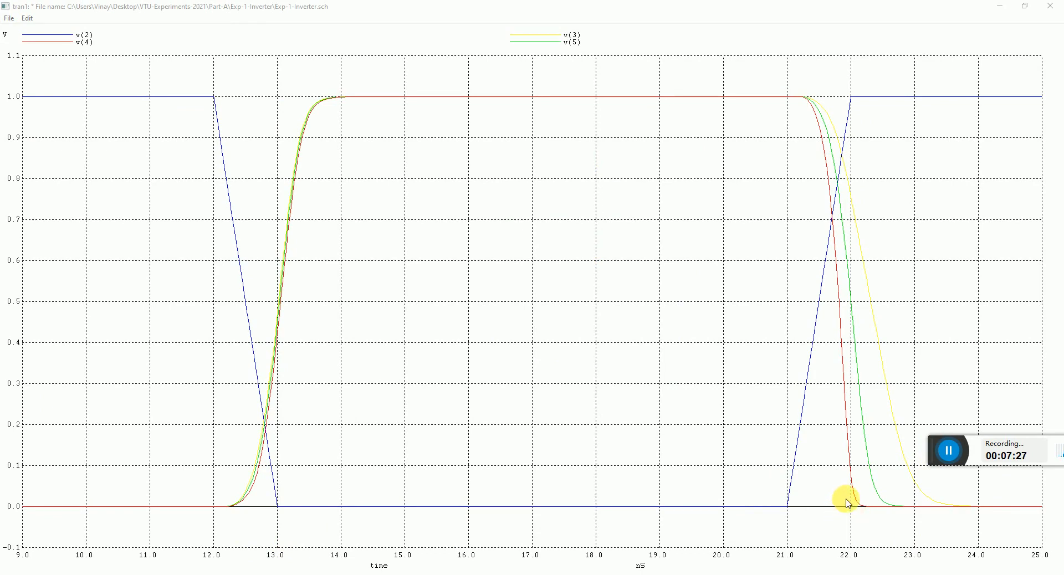
pyautogui.moveTo(884, 422)
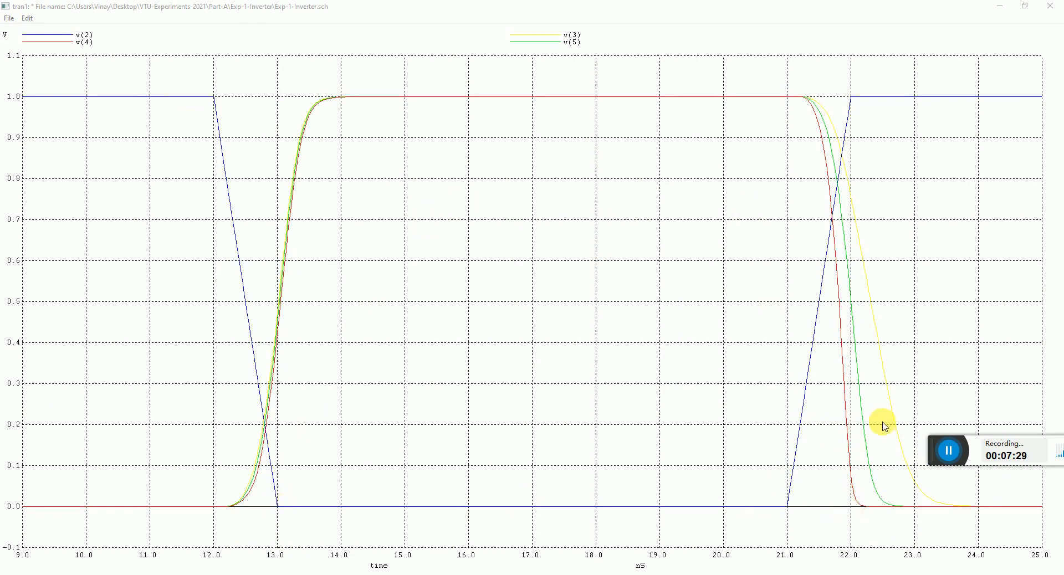
pyautogui.moveTo(347, 482)
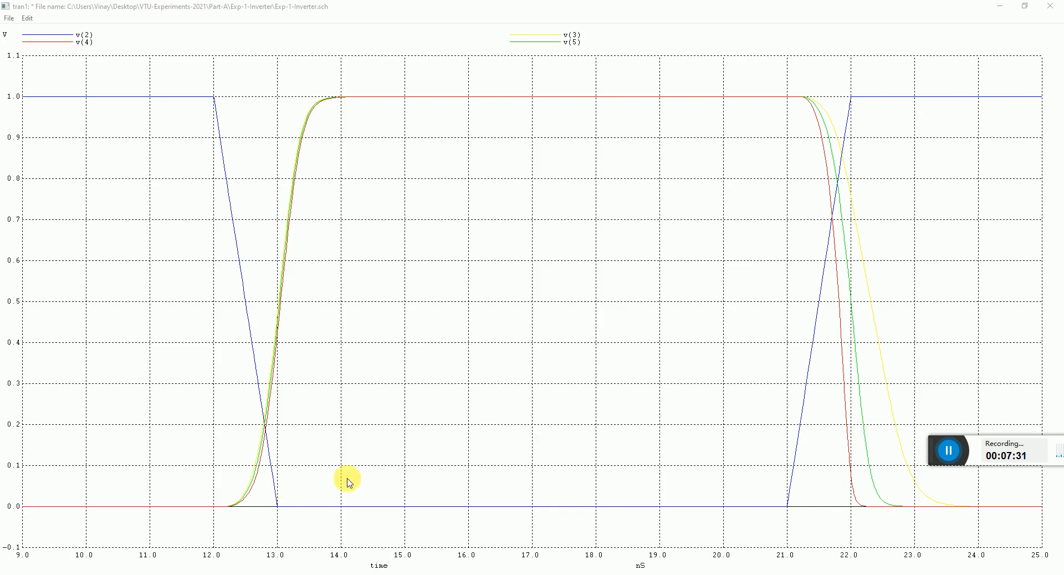
pyautogui.moveTo(305, 122)
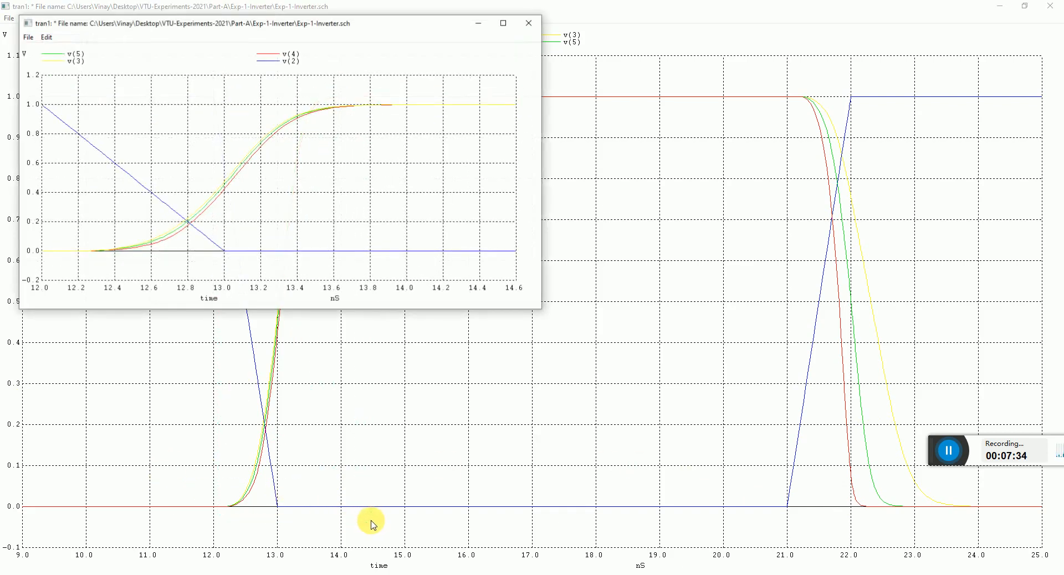
pyautogui.moveTo(178, 227)
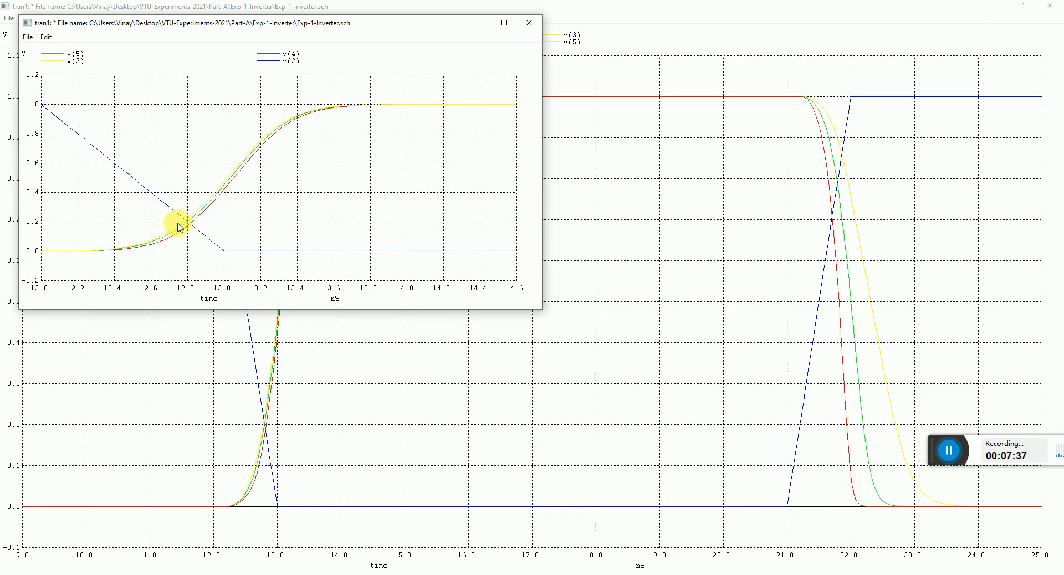
pyautogui.click(529, 22)
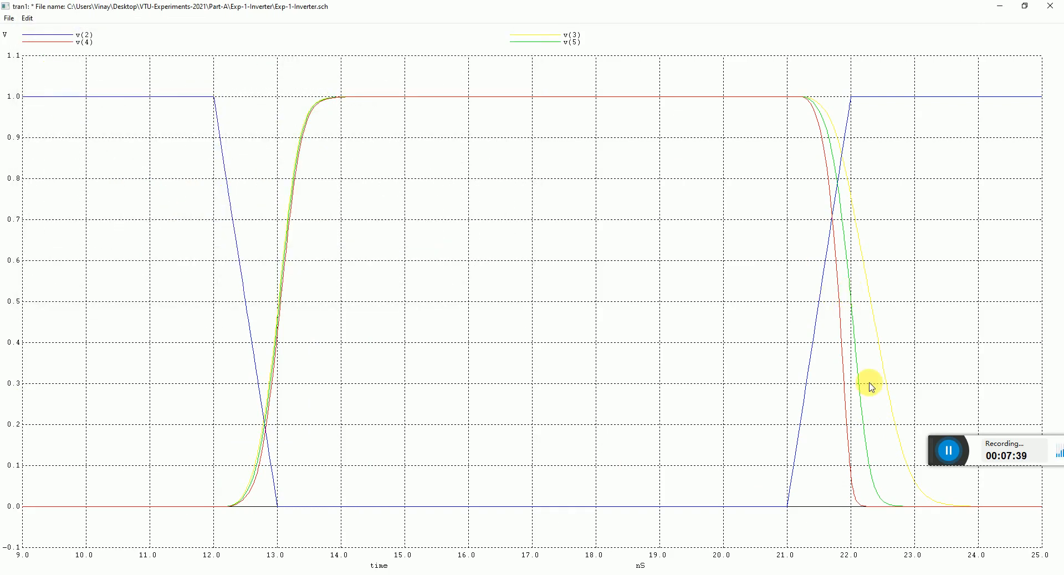
pyautogui.moveTo(865, 269)
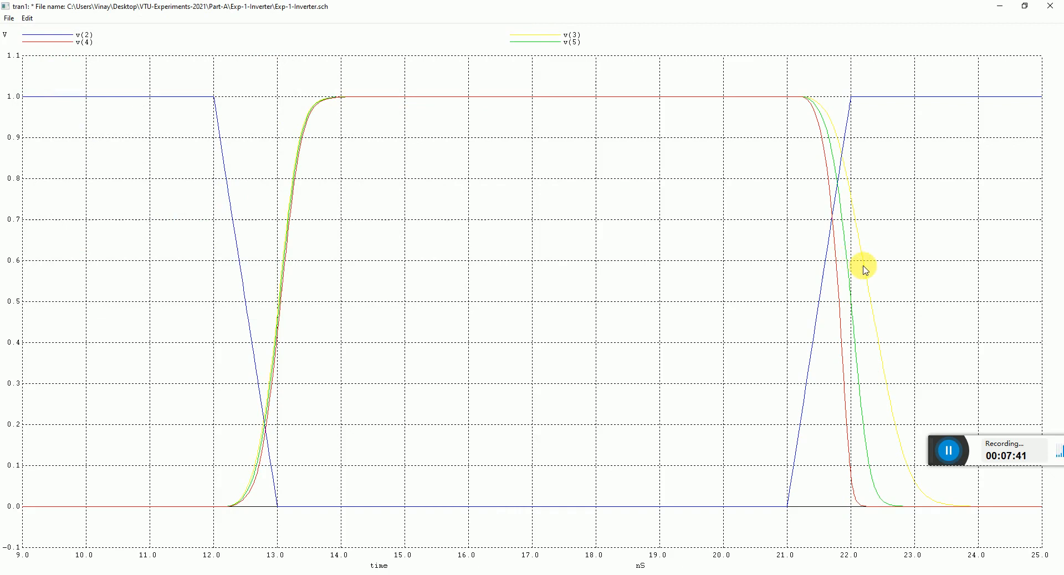
pyautogui.moveTo(871, 274)
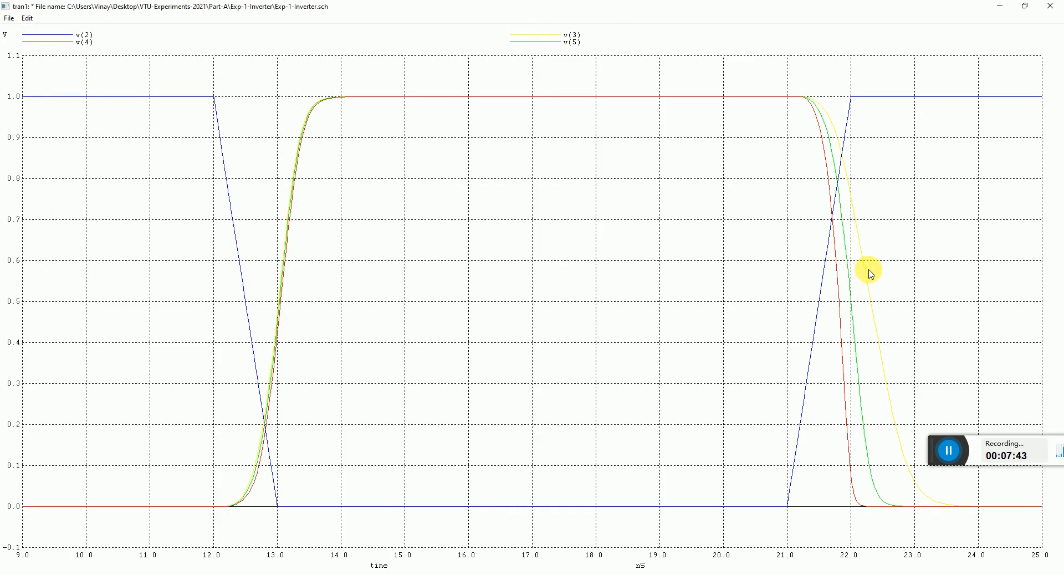
pyautogui.moveTo(806, 292)
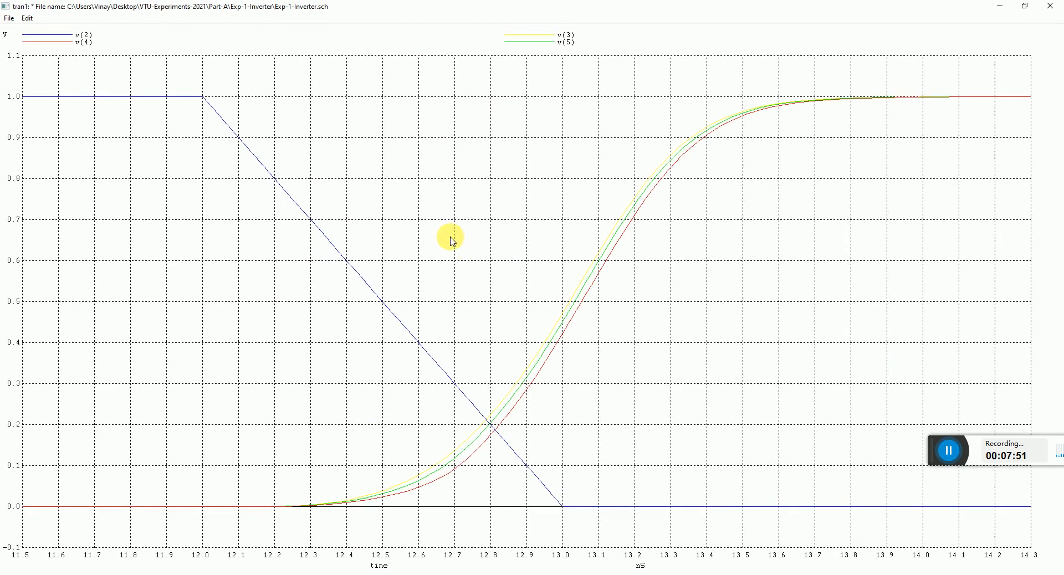
pyautogui.moveTo(383, 305)
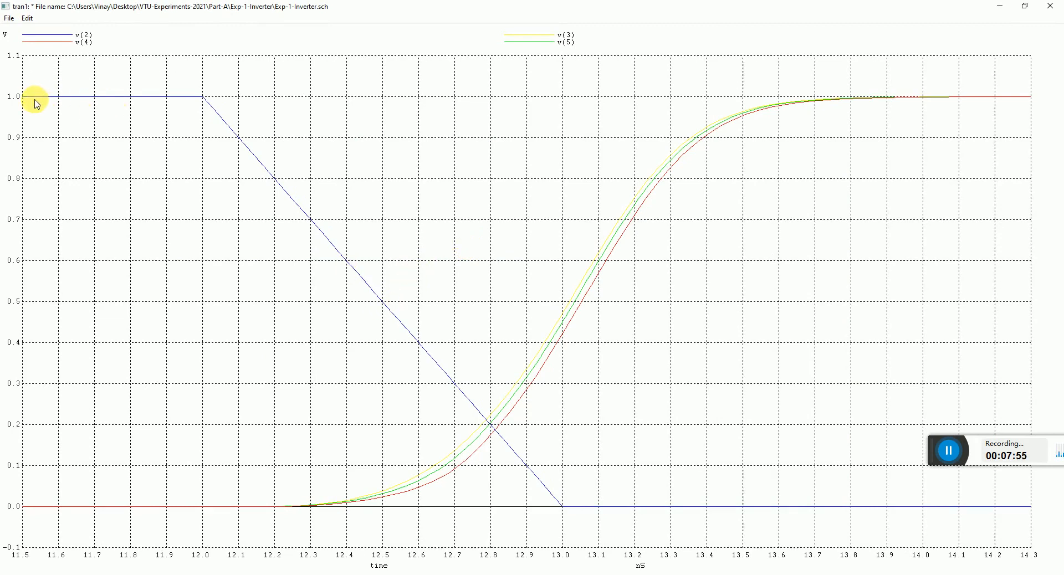
pyautogui.moveTo(385, 304)
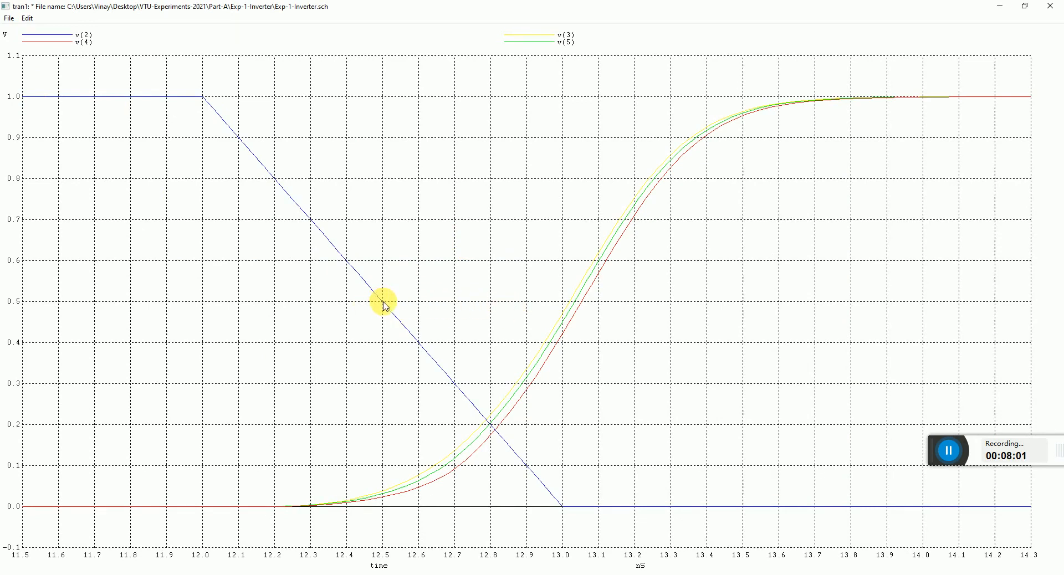
pyautogui.moveTo(384, 454)
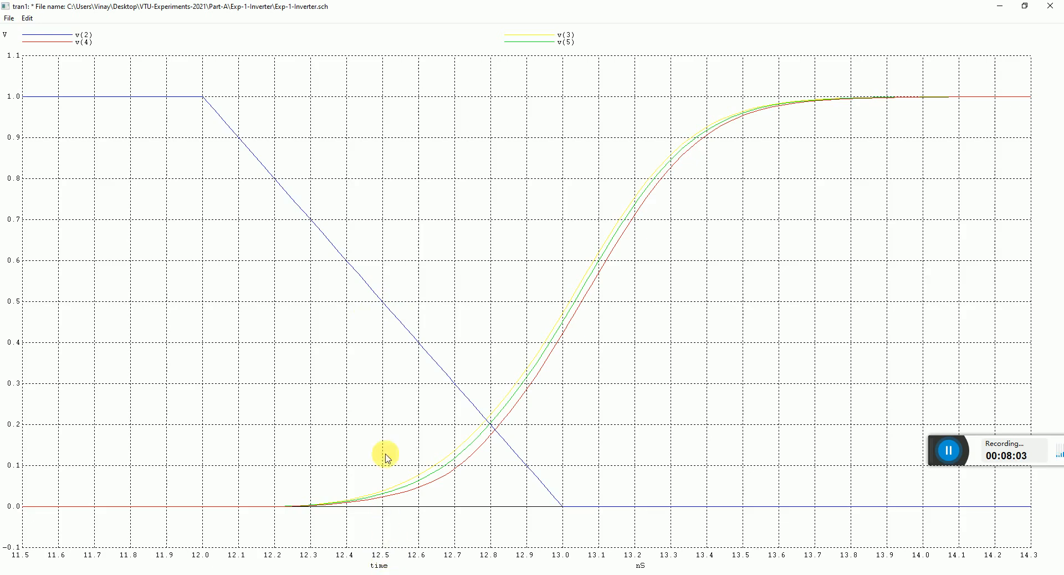
pyautogui.moveTo(575, 301)
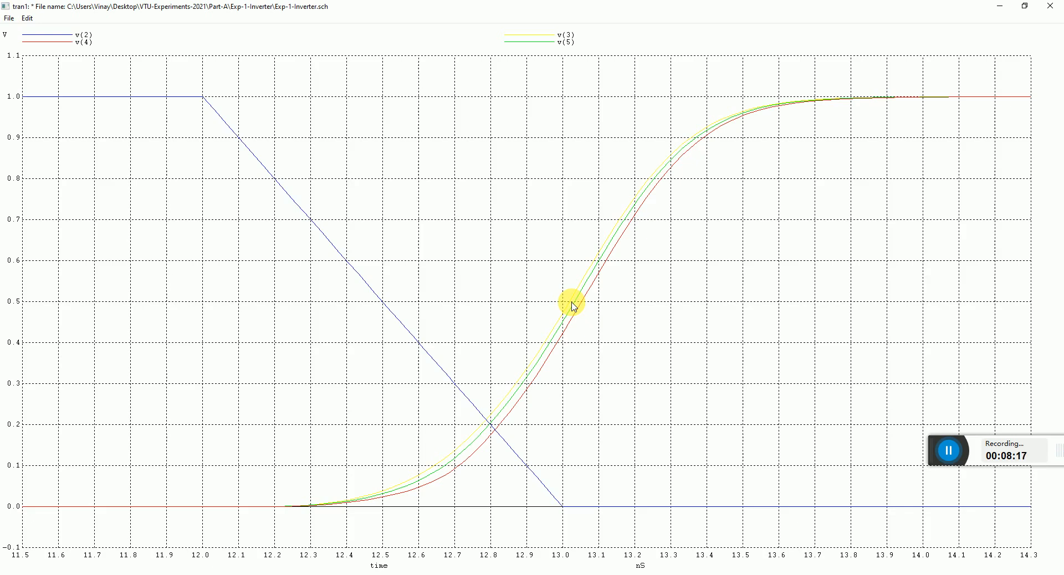
# Zoom onto the output 0.5 V crossings near 13 nS to read the rise delays, then close that close-up.
pyautogui.moveTo(570, 305); pyautogui.dragTo(622, 355)
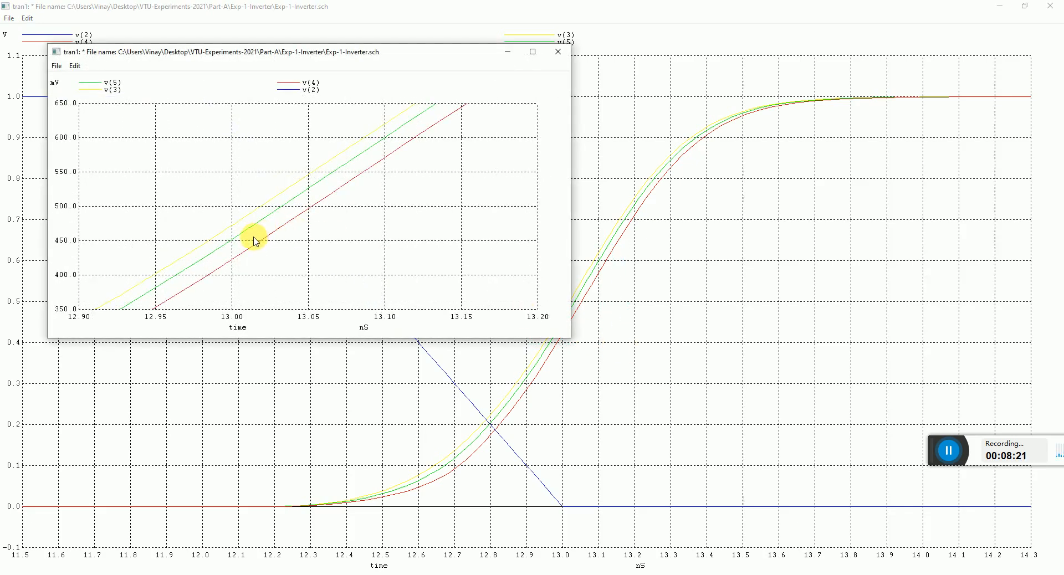
pyautogui.moveTo(267, 208)
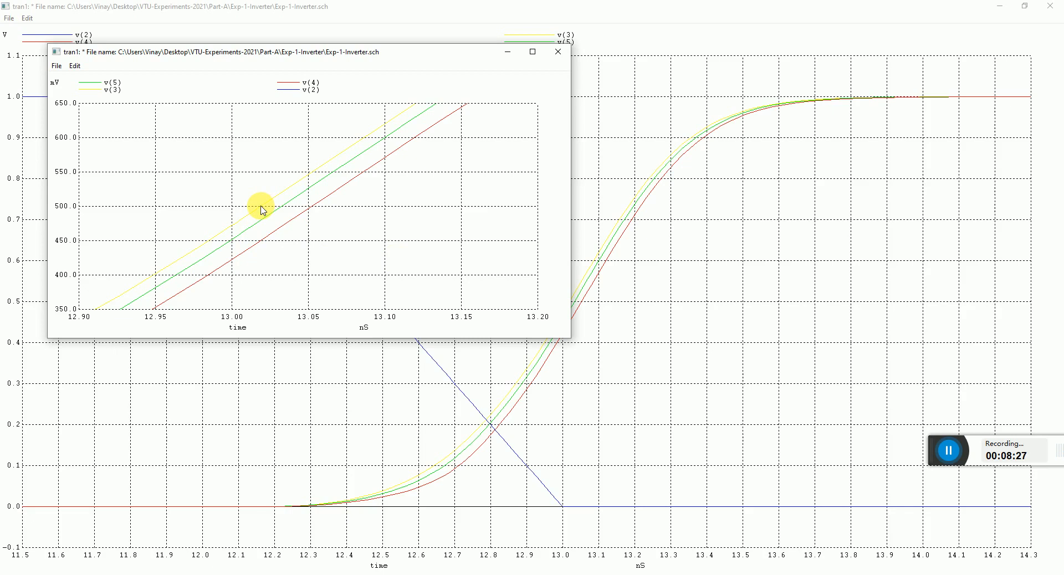
pyautogui.moveTo(309, 213)
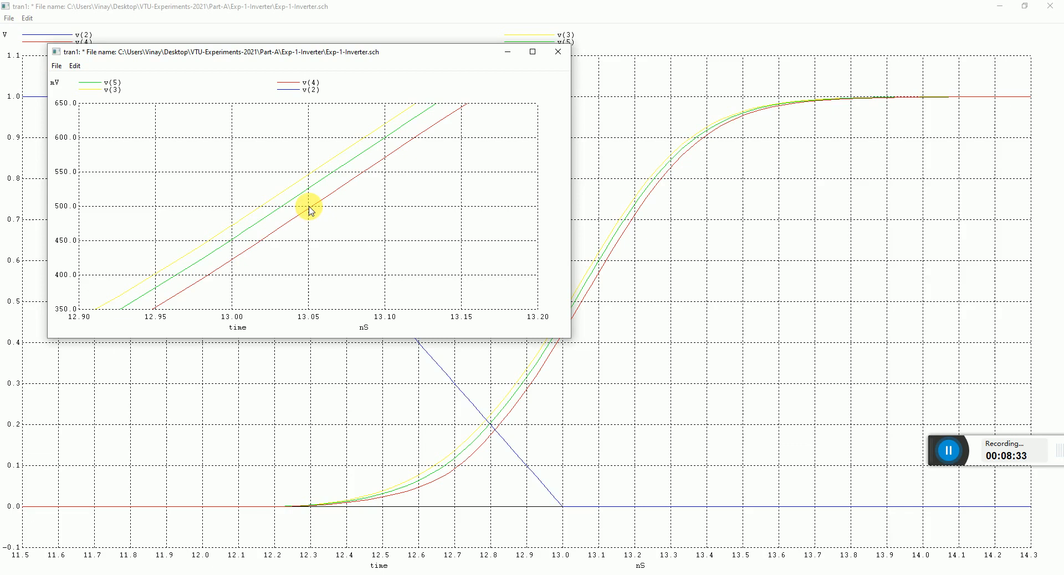
pyautogui.moveTo(558, 52)
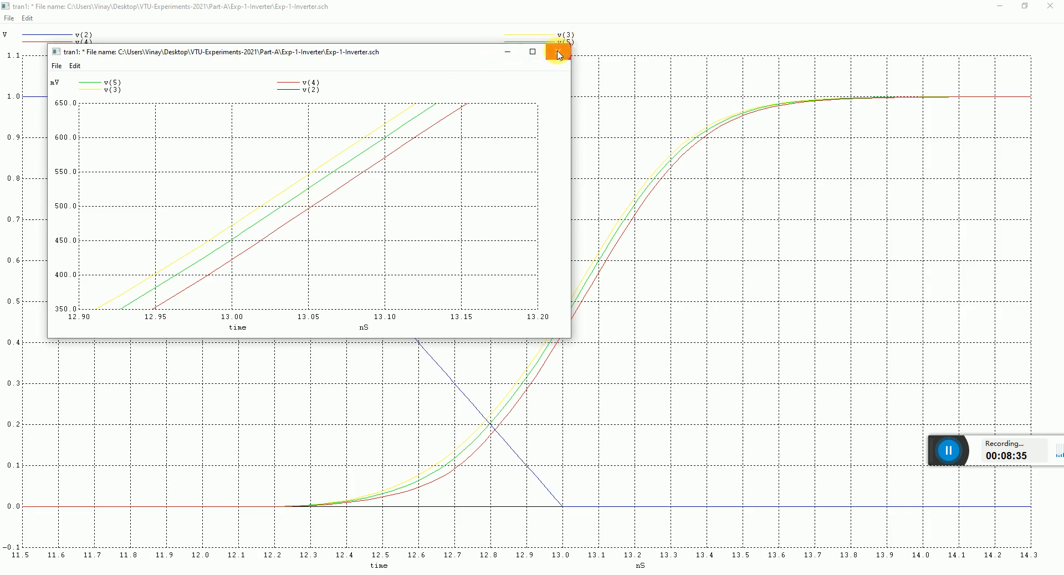
pyautogui.click(556, 52)
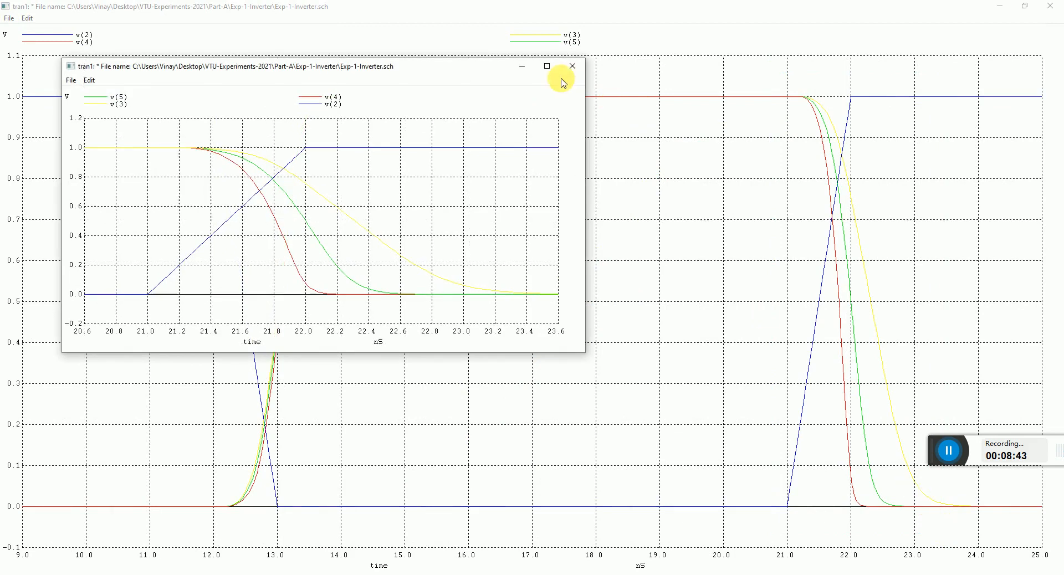
# Maximize the 20.6–23.5 nS falling-edge close-up to read the 50% crossing times.
pyautogui.click(546, 67)
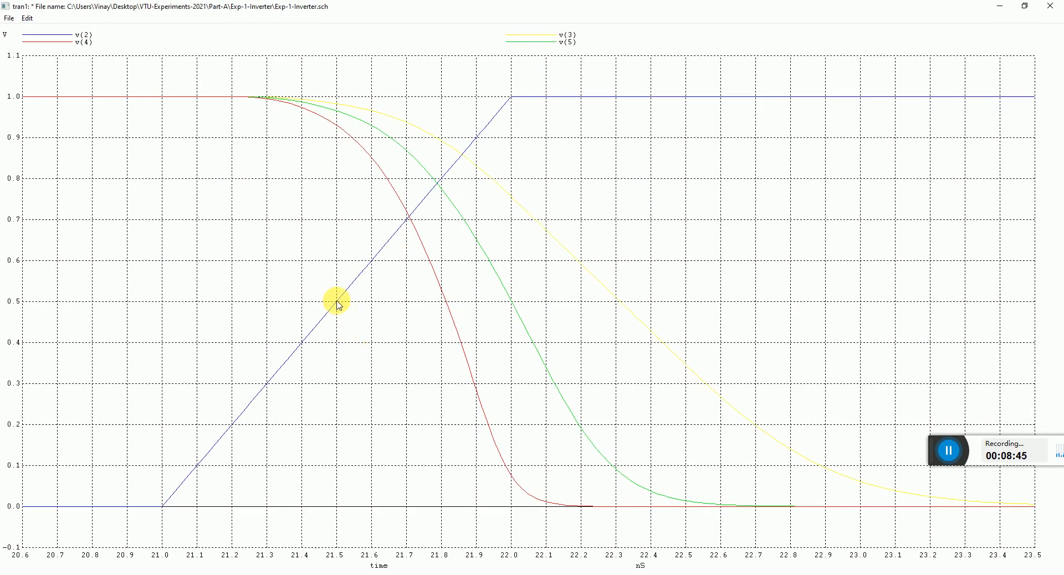
pyautogui.moveTo(639, 304)
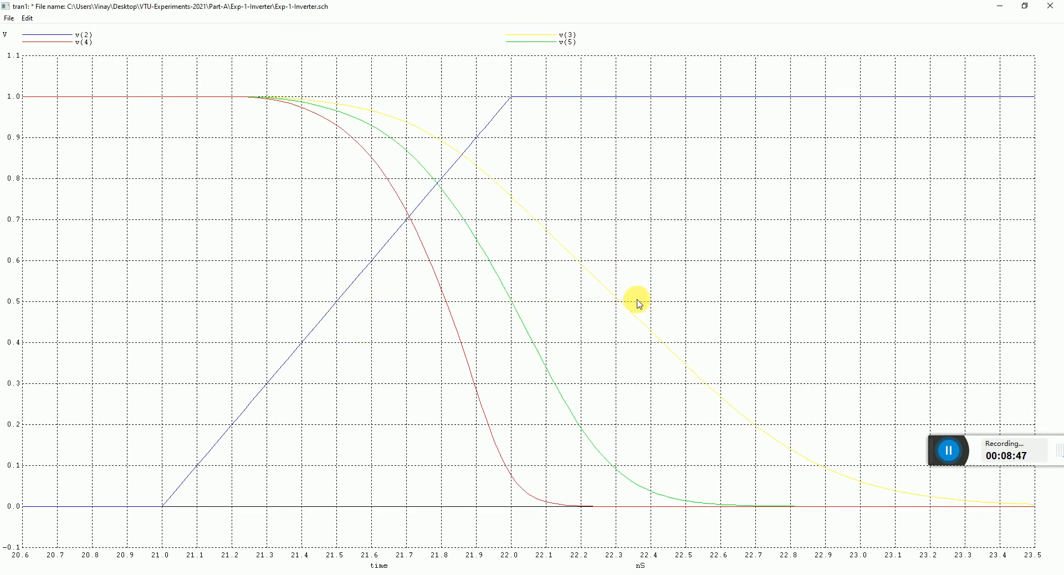
pyautogui.moveTo(337, 301)
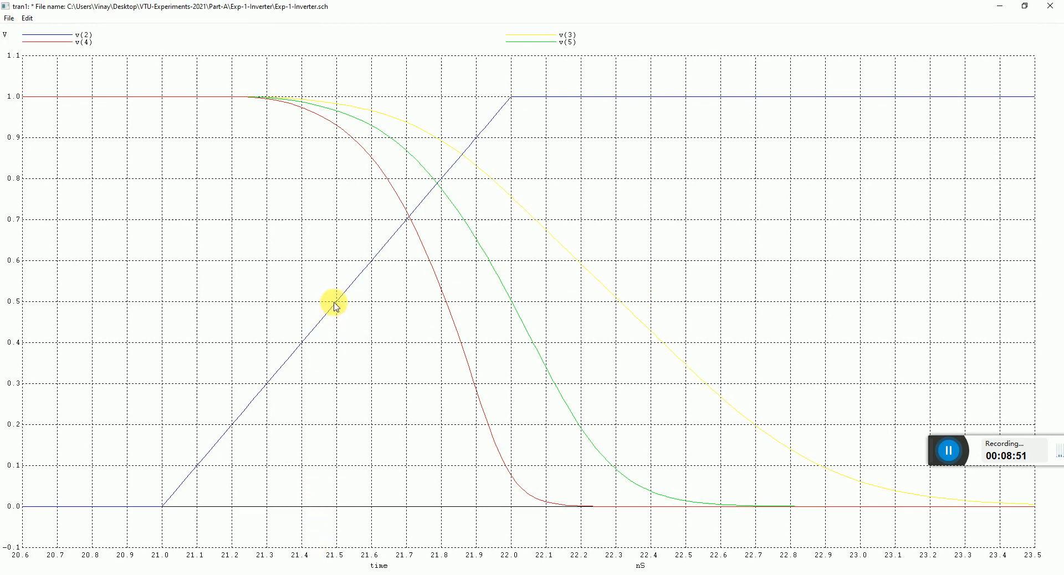
pyautogui.moveTo(444, 304)
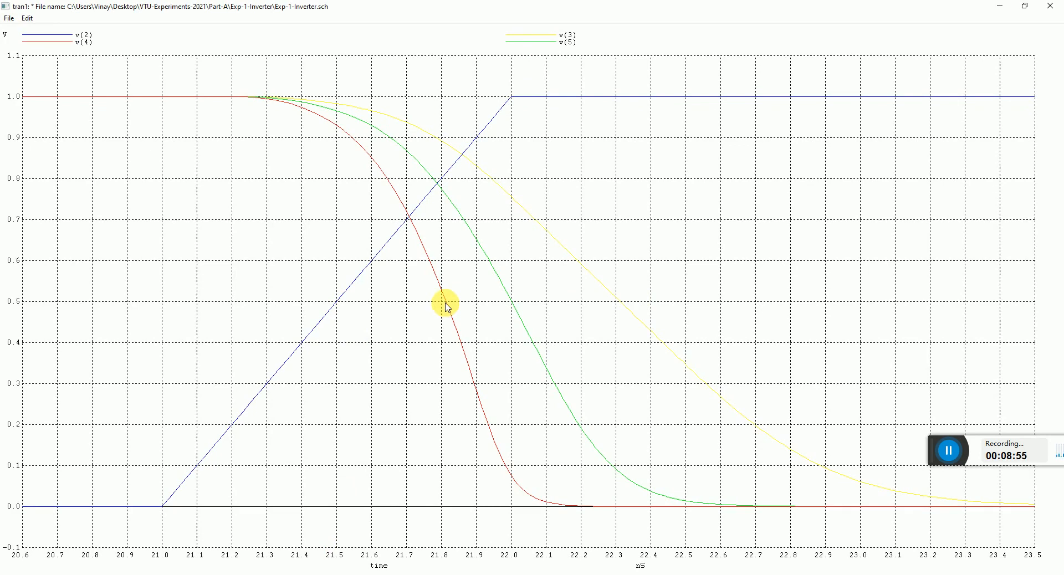
pyautogui.moveTo(492, 304)
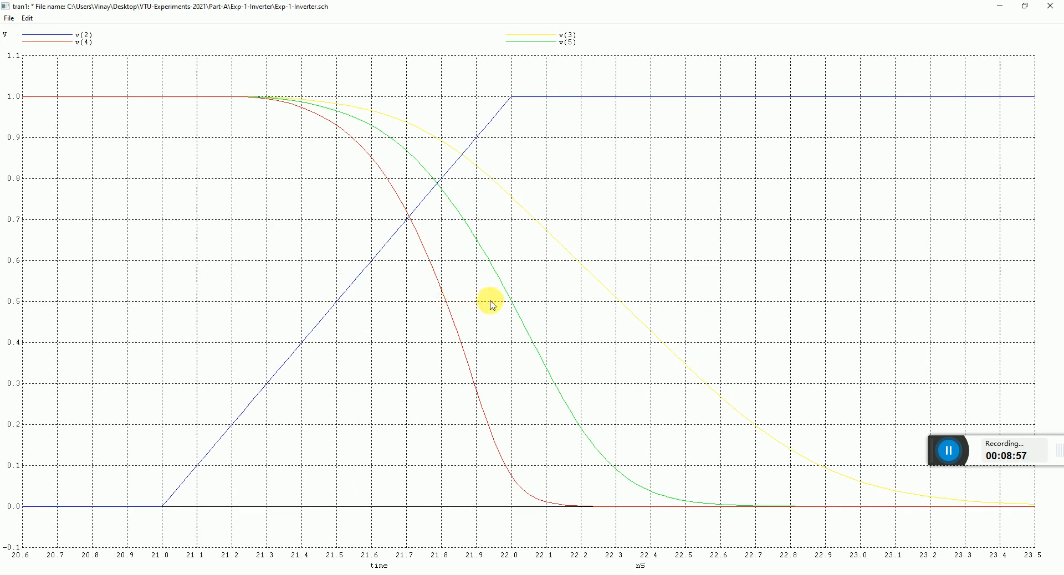
pyautogui.moveTo(513, 301)
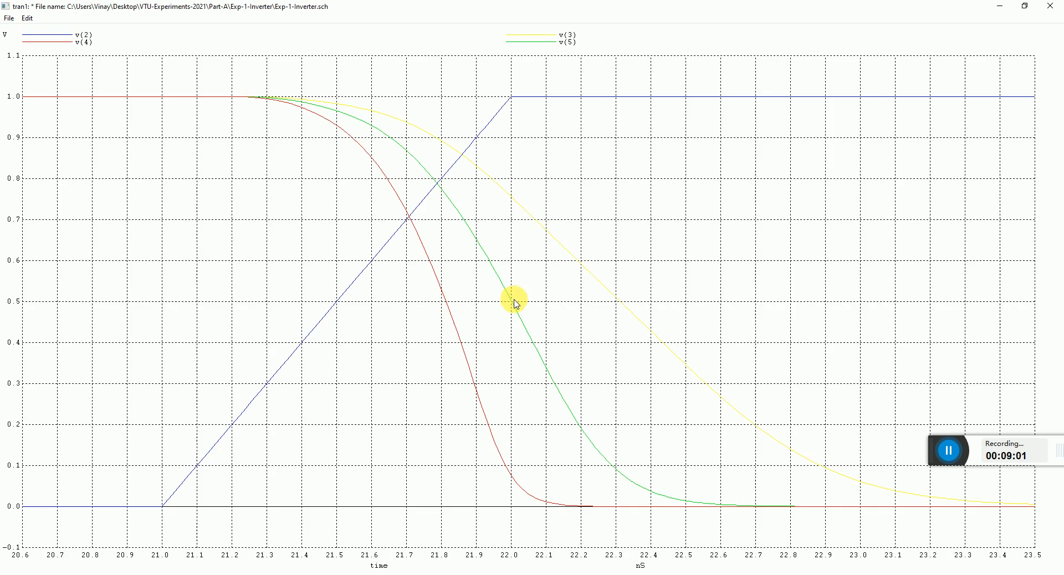
pyautogui.moveTo(536, 303)
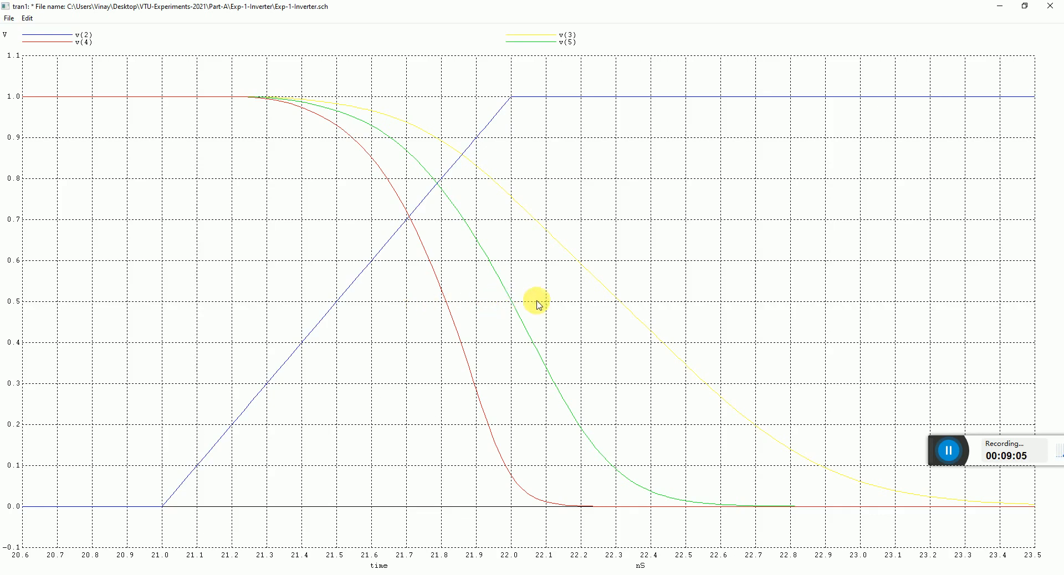
pyautogui.moveTo(625, 307)
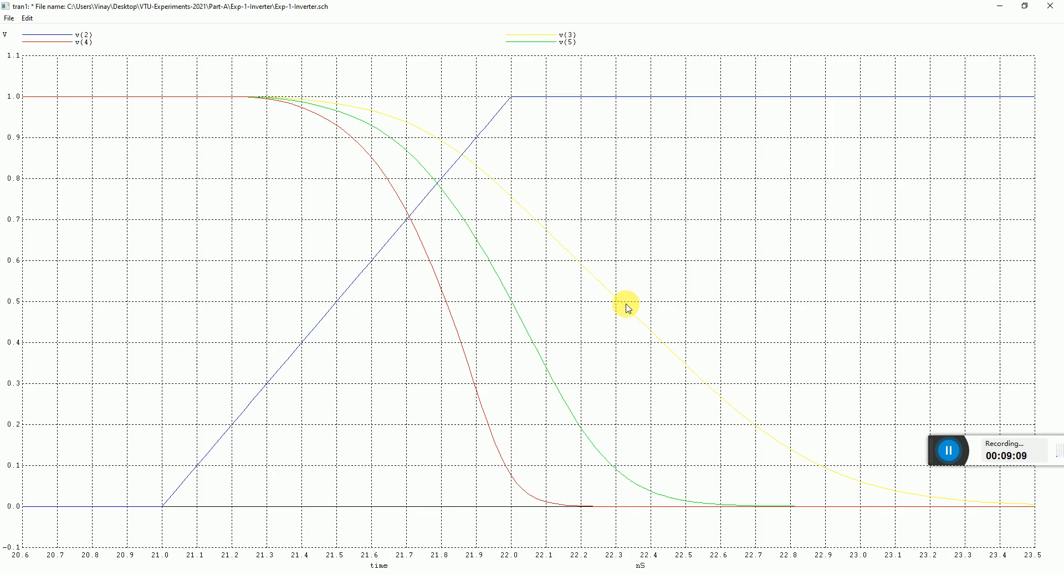
pyautogui.moveTo(598, 207)
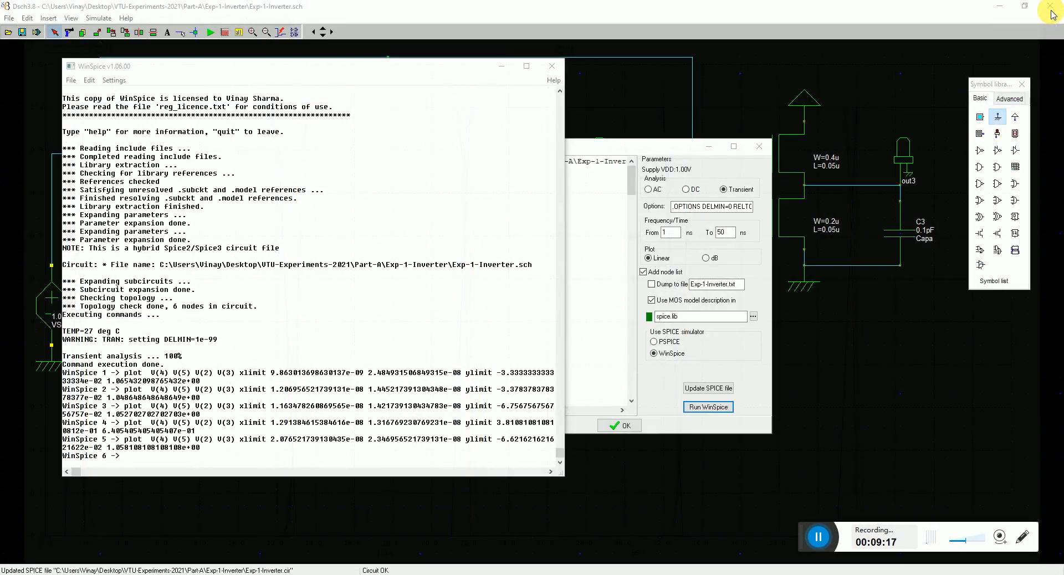
# Rerun the WinSpice transient simulation with the node list dumped to Exp-1-Inverter.txt, then close the console.
pyautogui.click(550, 65)
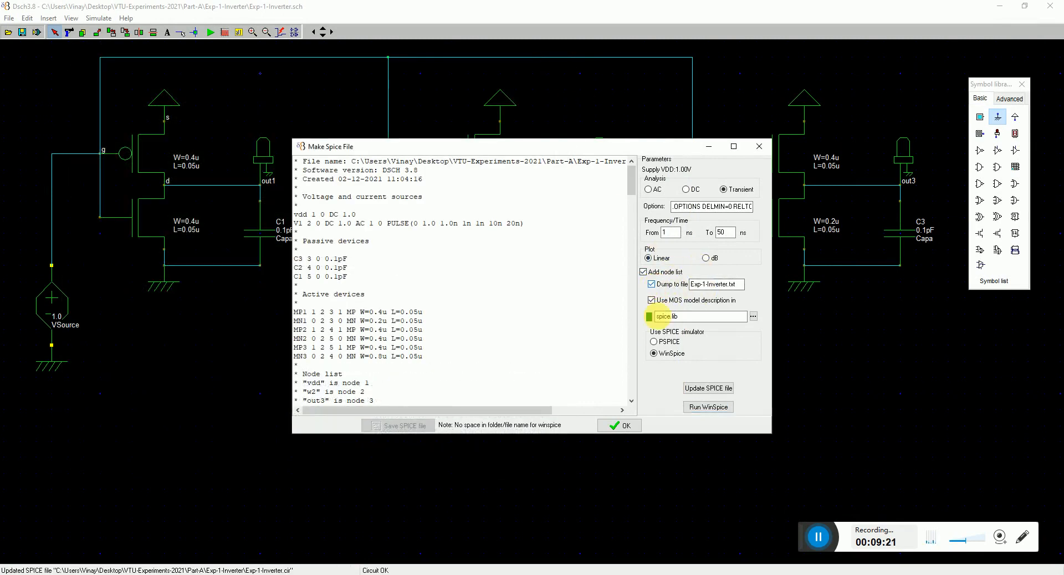
pyautogui.moveTo(708, 406)
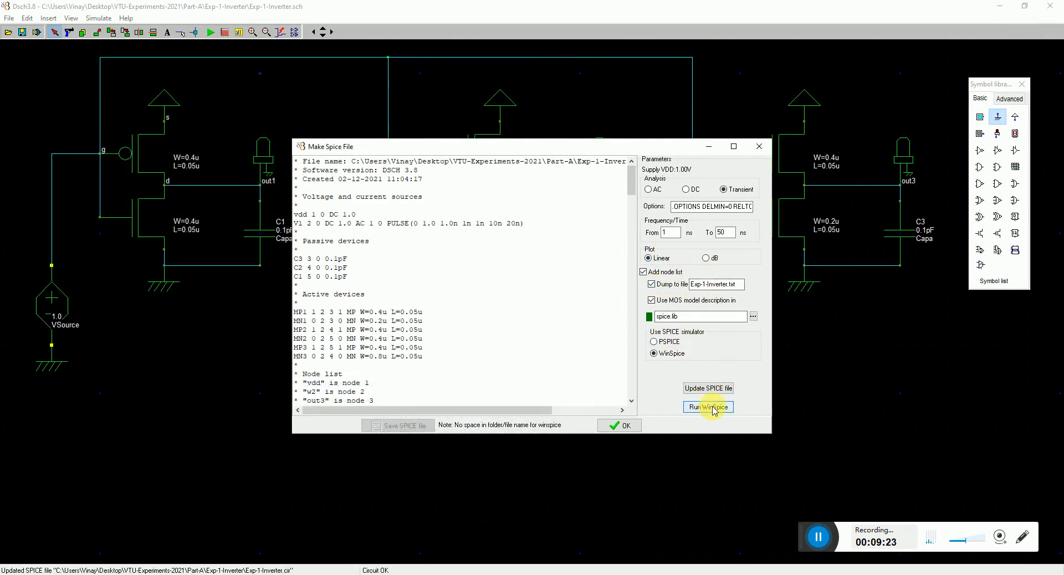
pyautogui.click(708, 406)
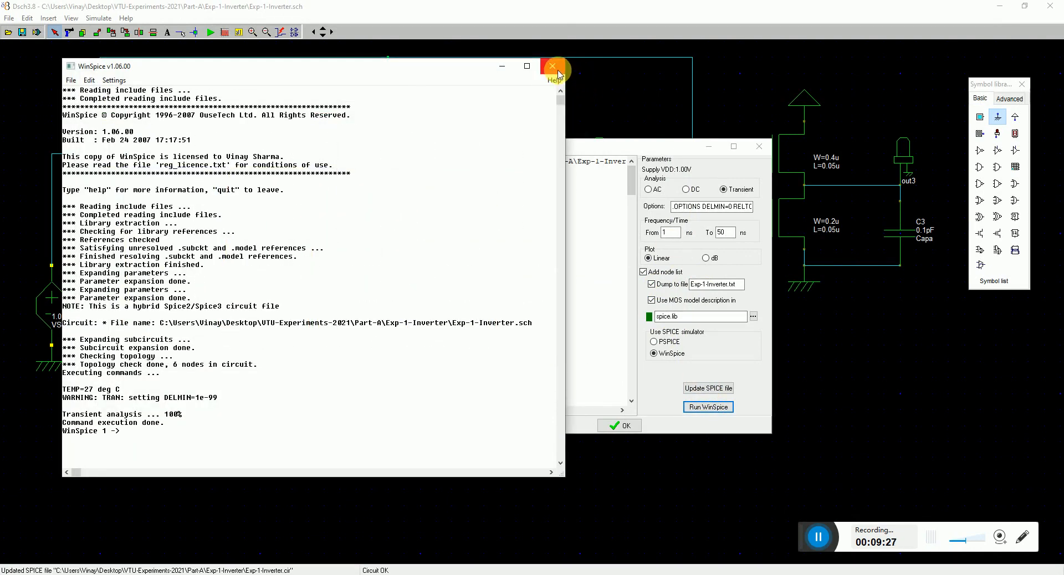
pyautogui.click(552, 65)
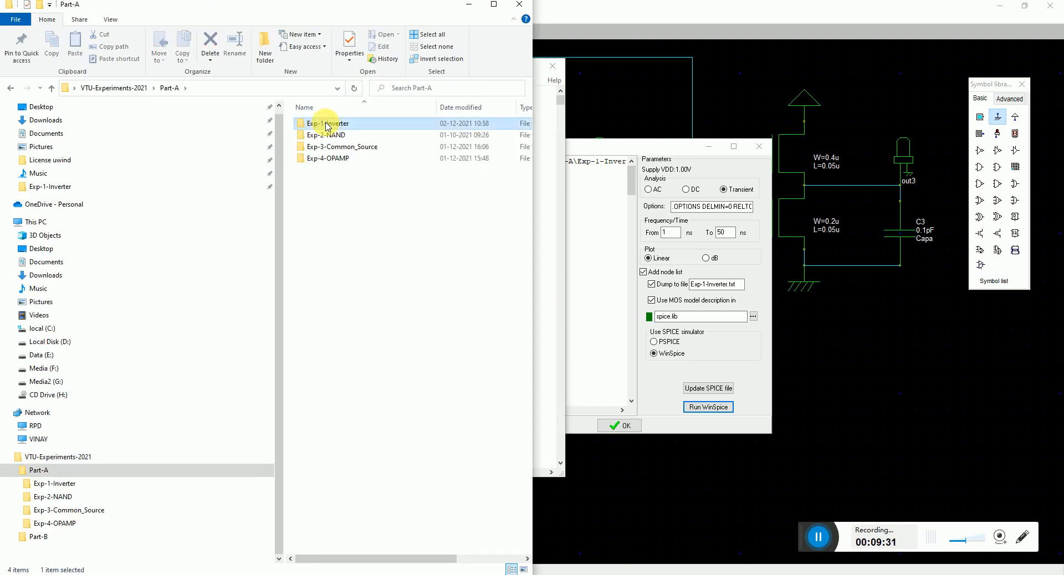
# Open the Exp-1-Inverter folder in Part-A and return to the three-inverter schematic.
pyautogui.doubleClick(328, 123)
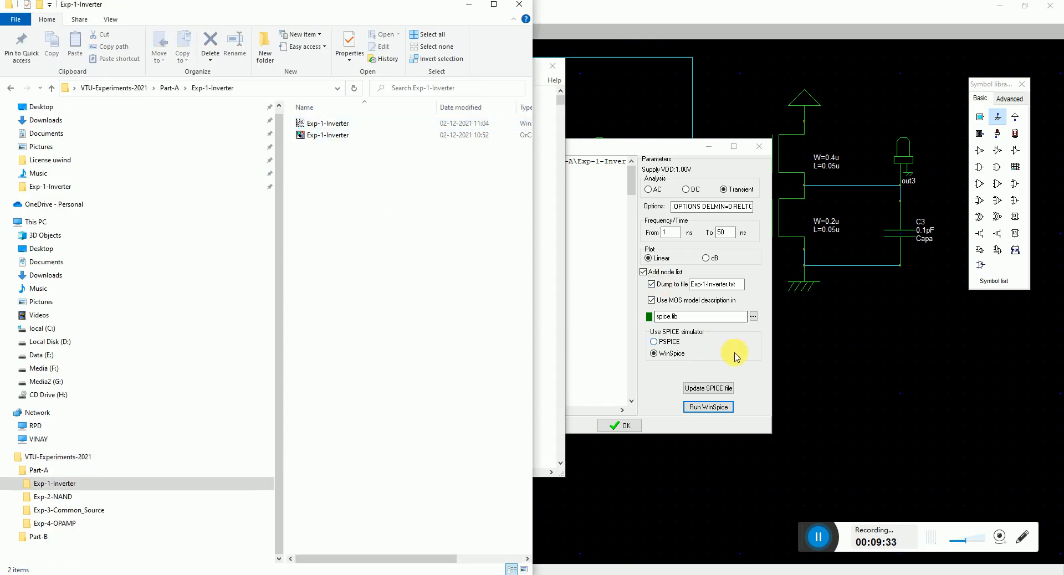
pyautogui.click(618, 425)
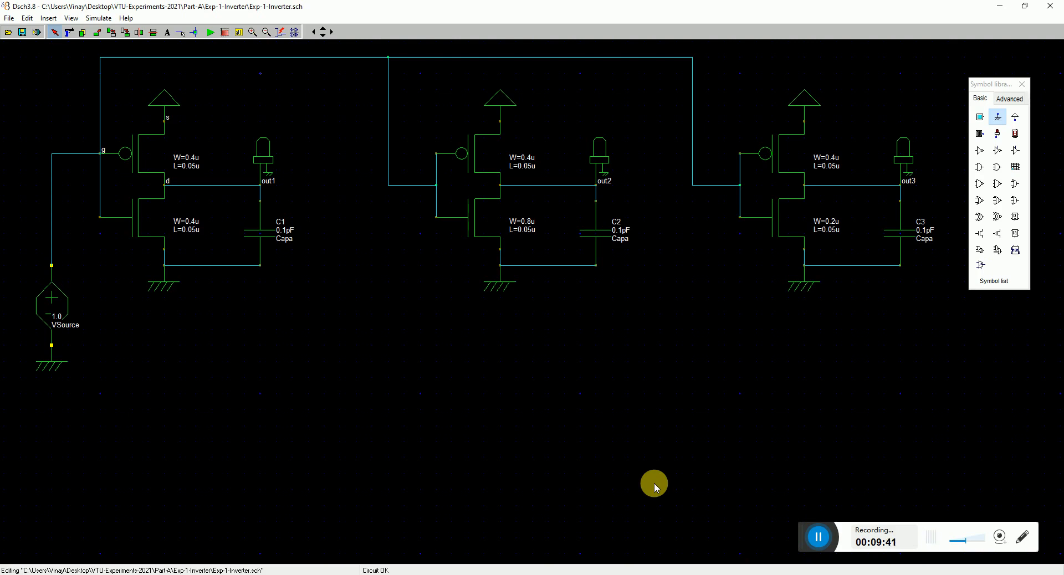
pyautogui.moveTo(648, 337)
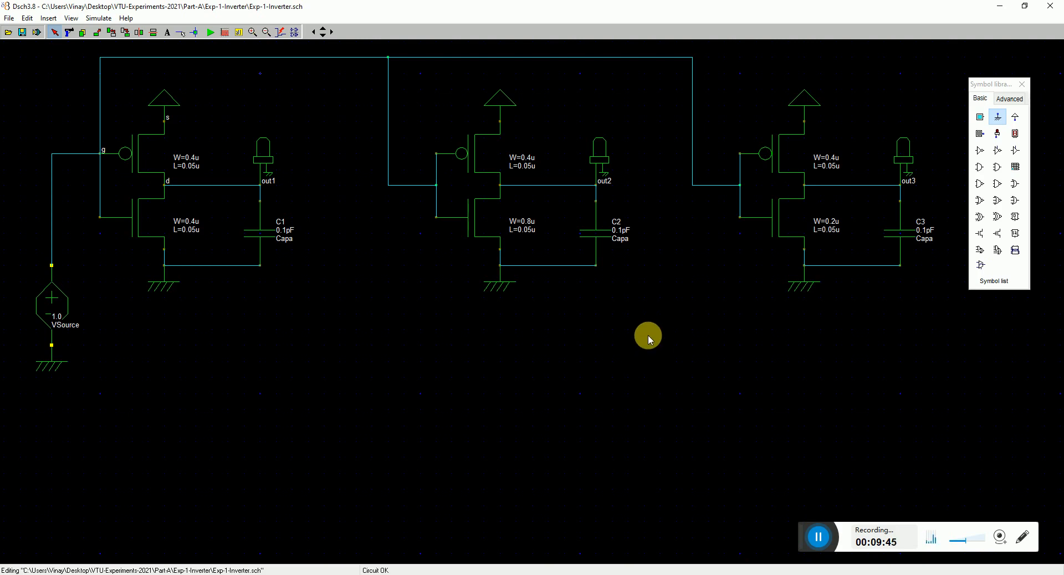
pyautogui.moveTo(650, 374)
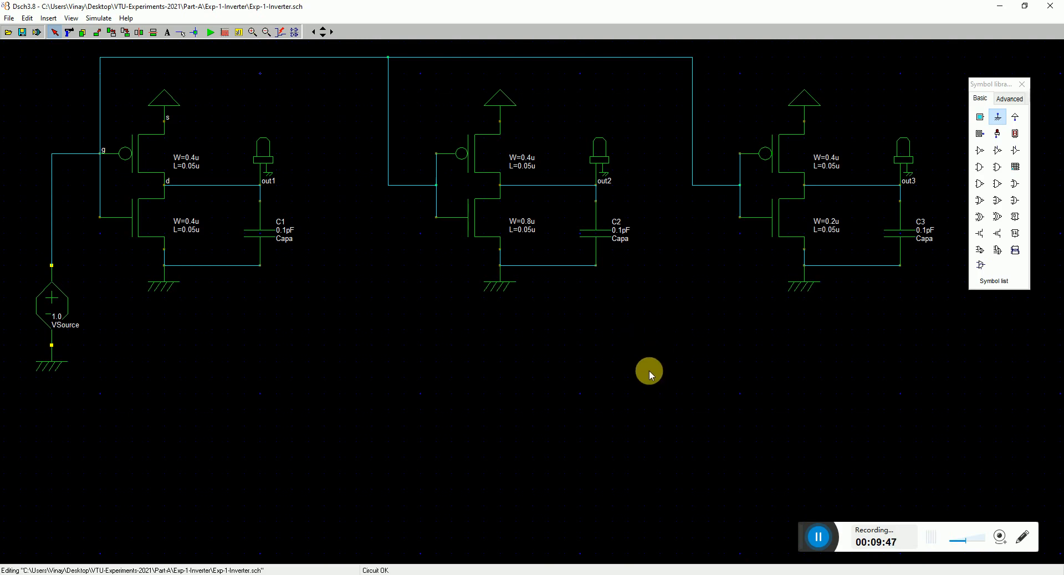